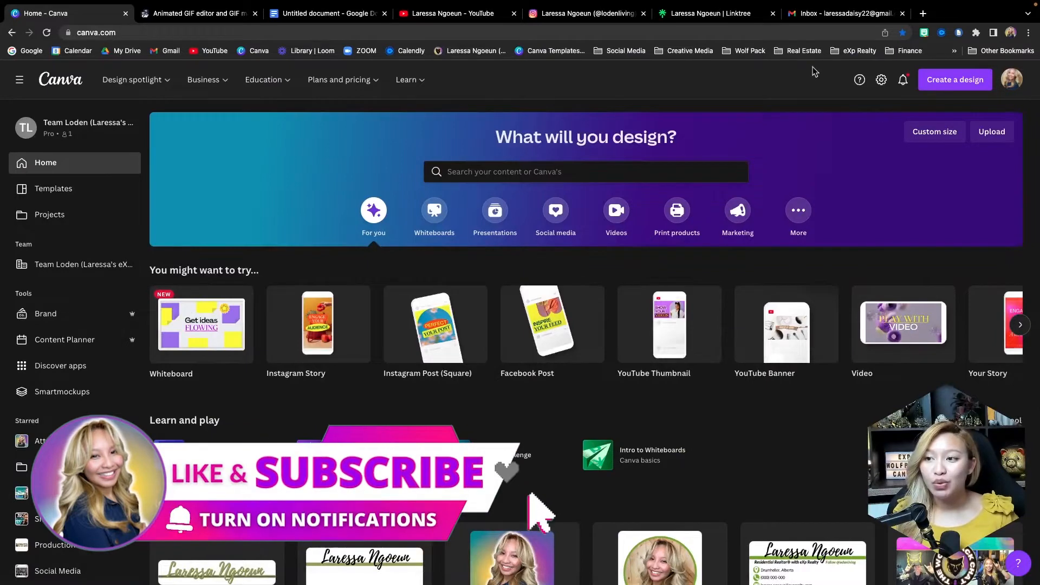
- Create a new blank Instagram Post (Square) design from Canva's design type list
{"action": "left_click", "coordinate": [955, 80]}
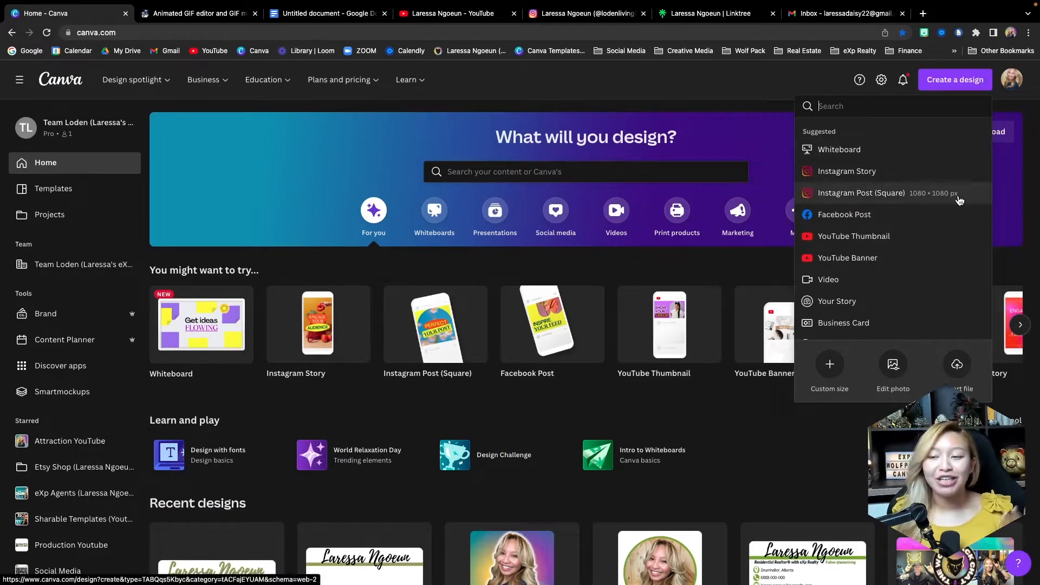
{"action": "mouse_move", "coordinate": [956, 203]}
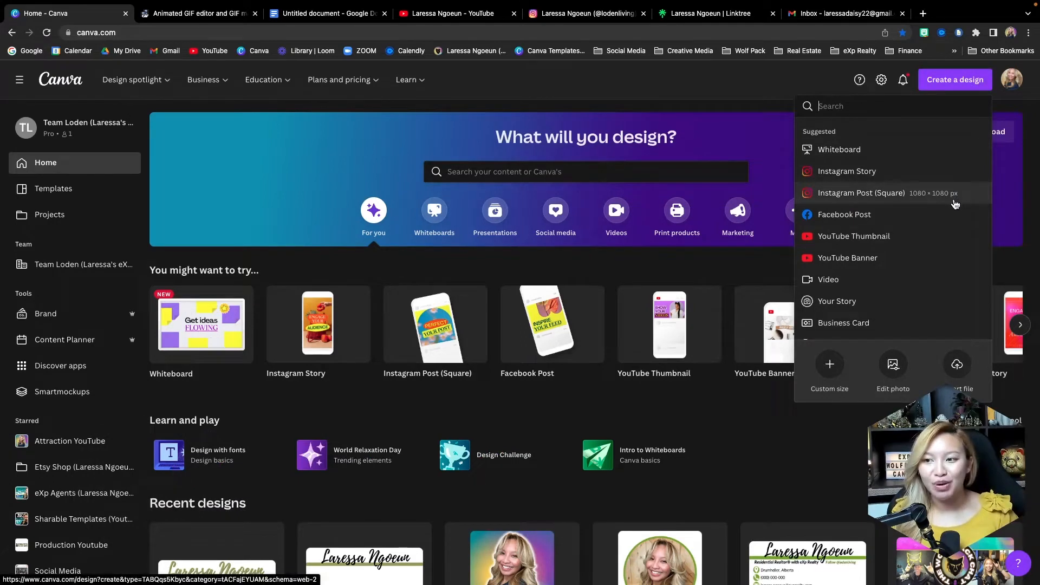
{"action": "left_click", "coordinate": [861, 193]}
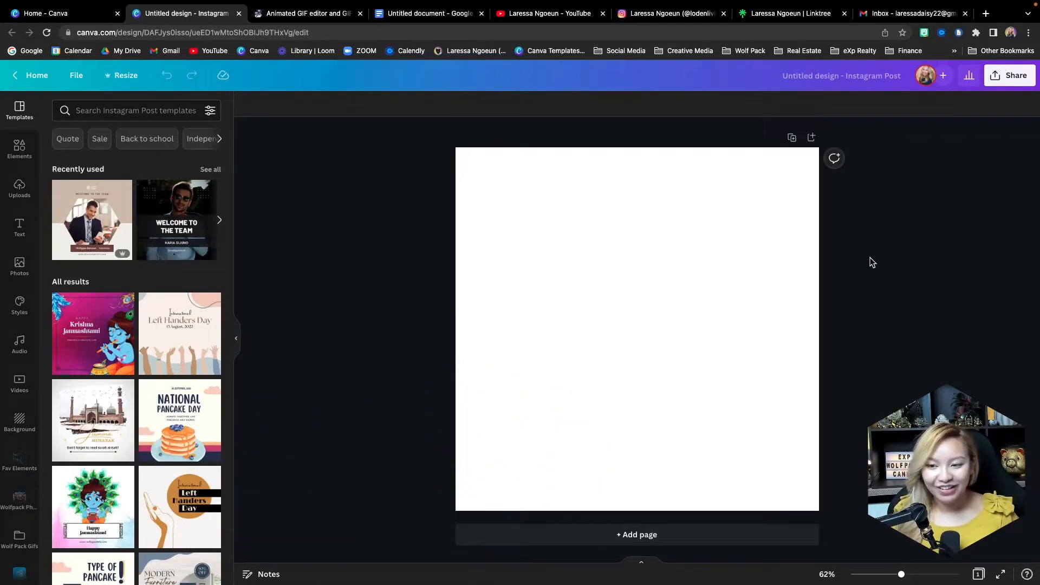
{"action": "mouse_move", "coordinate": [872, 283]}
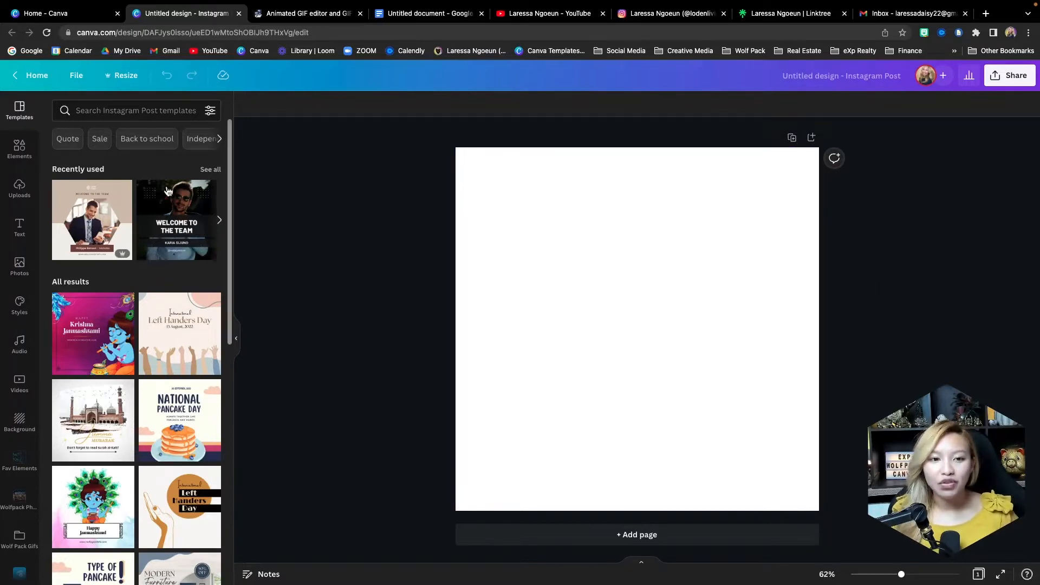
- Browse Elements to the full frames list and find the circle frame
{"action": "left_click", "coordinate": [20, 151]}
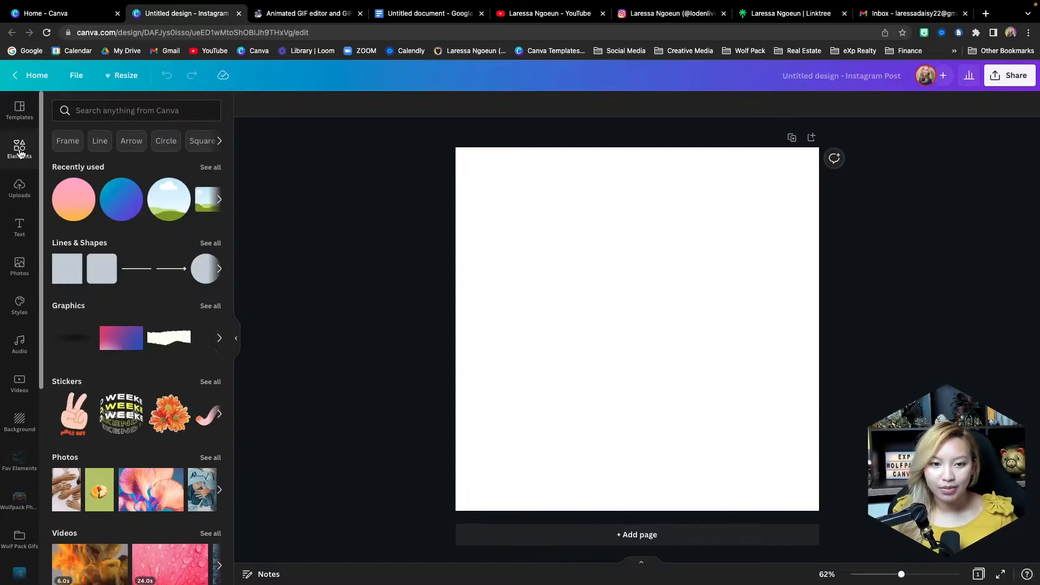
{"action": "scroll", "scroll_direction": "down", "scroll_amount": 3}
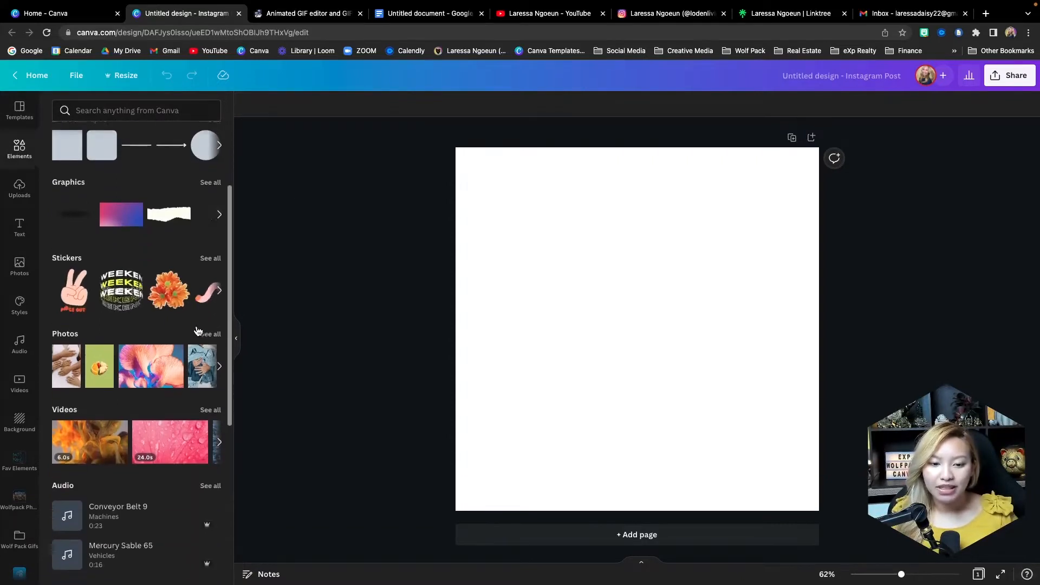
{"action": "scroll", "scroll_direction": "down", "scroll_amount": 3}
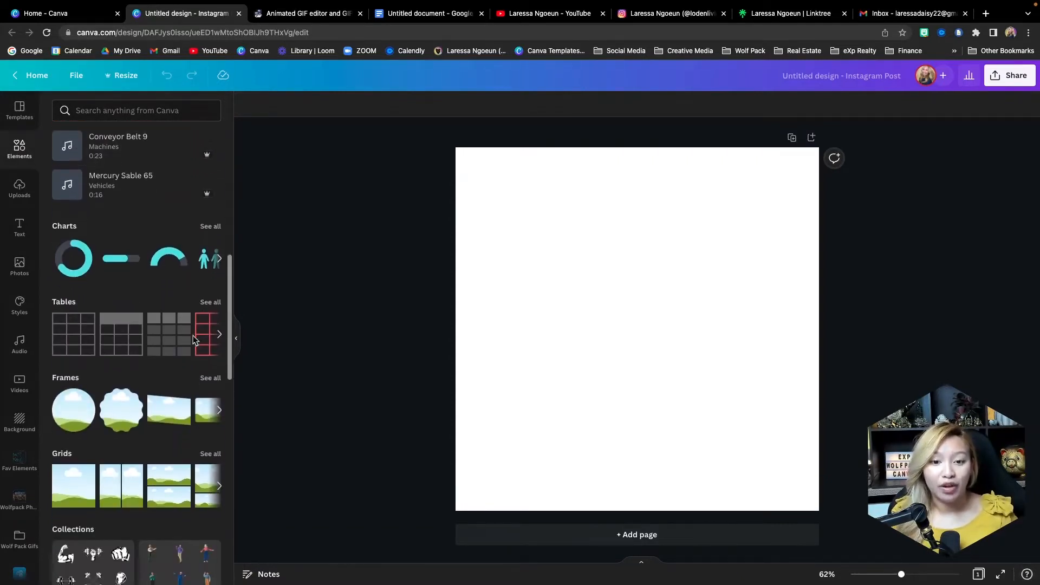
{"action": "left_click", "coordinate": [210, 377]}
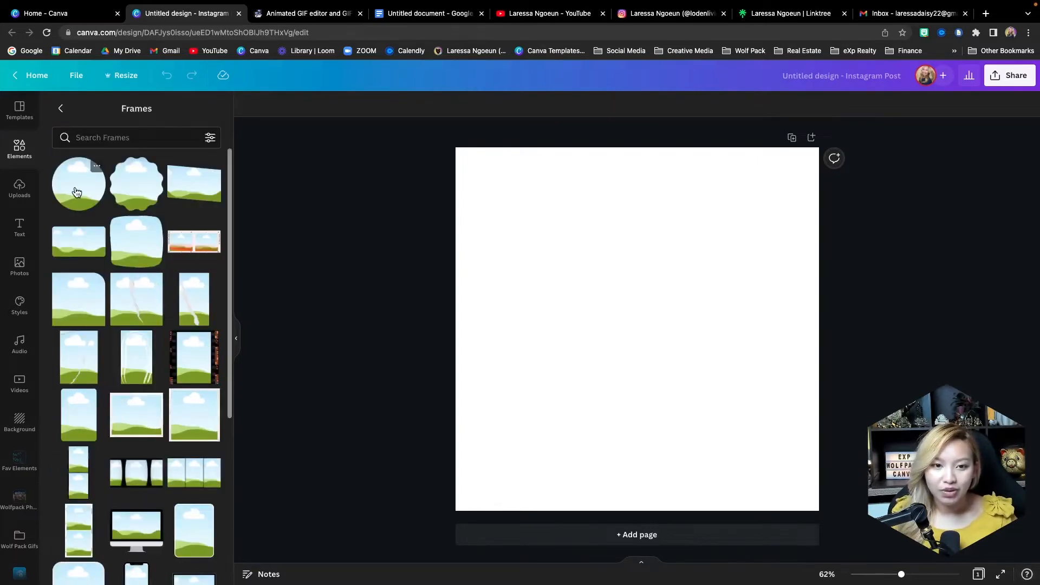
{"action": "scroll", "scroll_direction": "down", "scroll_amount": 3}
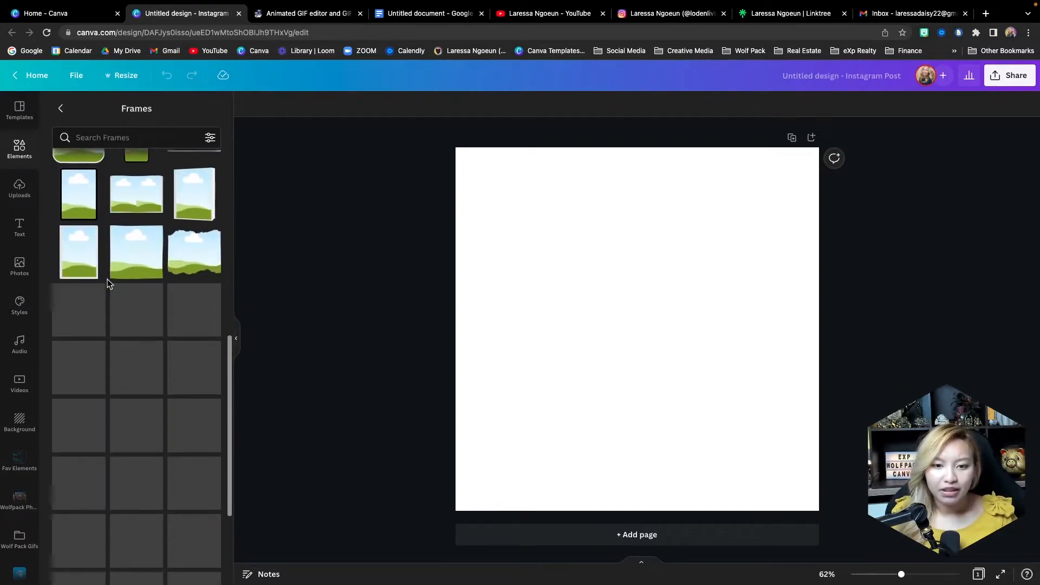
{"action": "scroll", "scroll_direction": "down", "scroll_amount": 3}
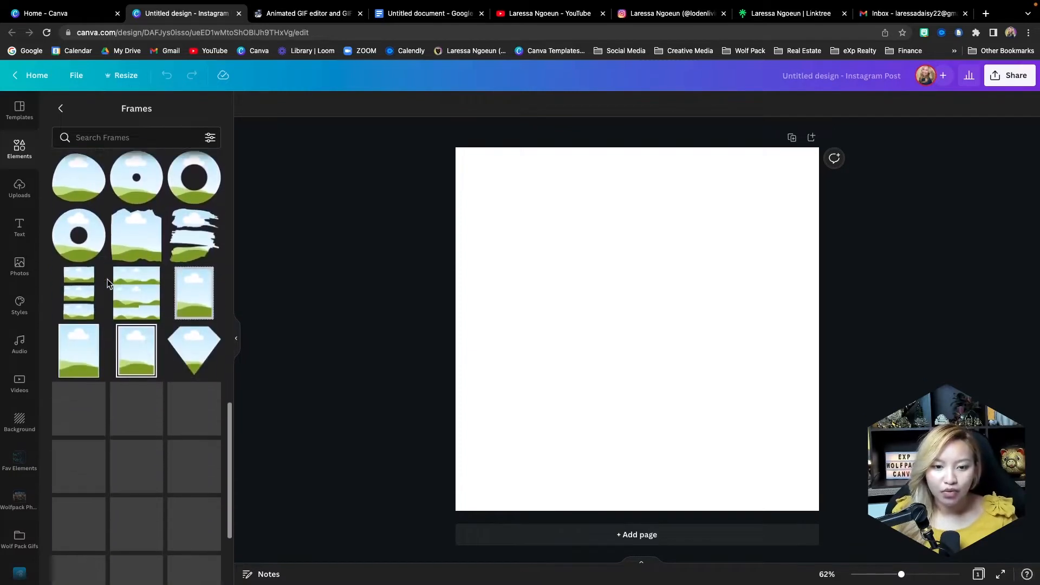
{"action": "scroll", "scroll_direction": "down", "scroll_amount": 3}
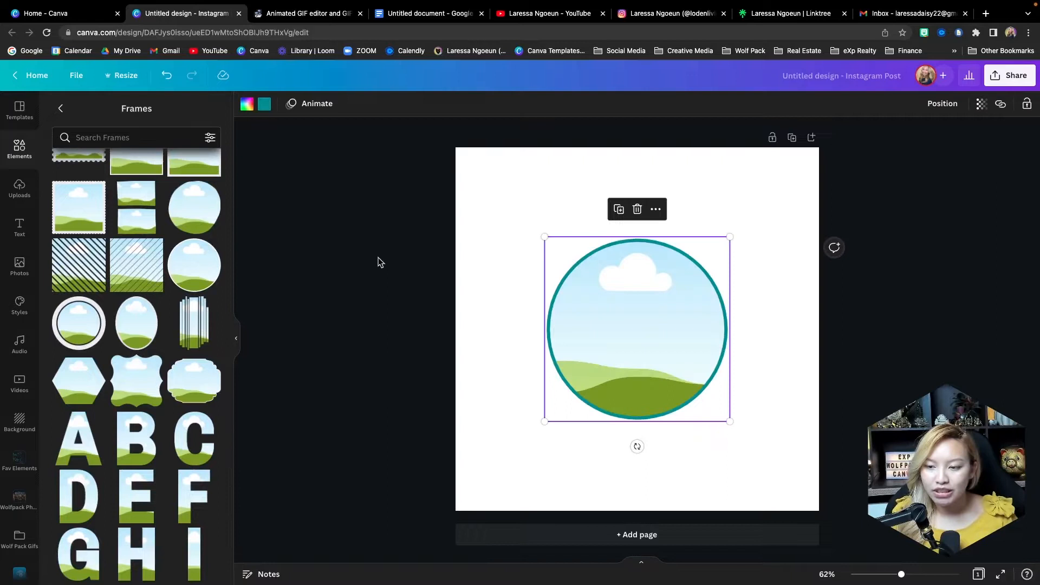
- Stretch the circle frame to fill page one, colour its border purple and set the headshot inside it
{"action": "left_click_drag", "start_coordinate": [729, 238], "coordinate": [810, 155]}
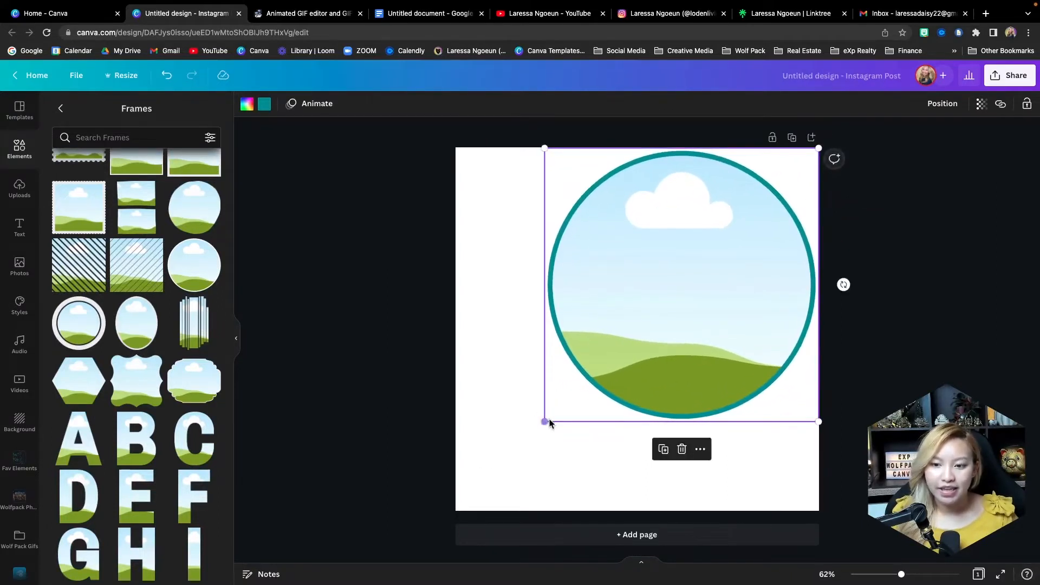
{"action": "left_click_drag", "start_coordinate": [544, 423], "coordinate": [457, 509]}
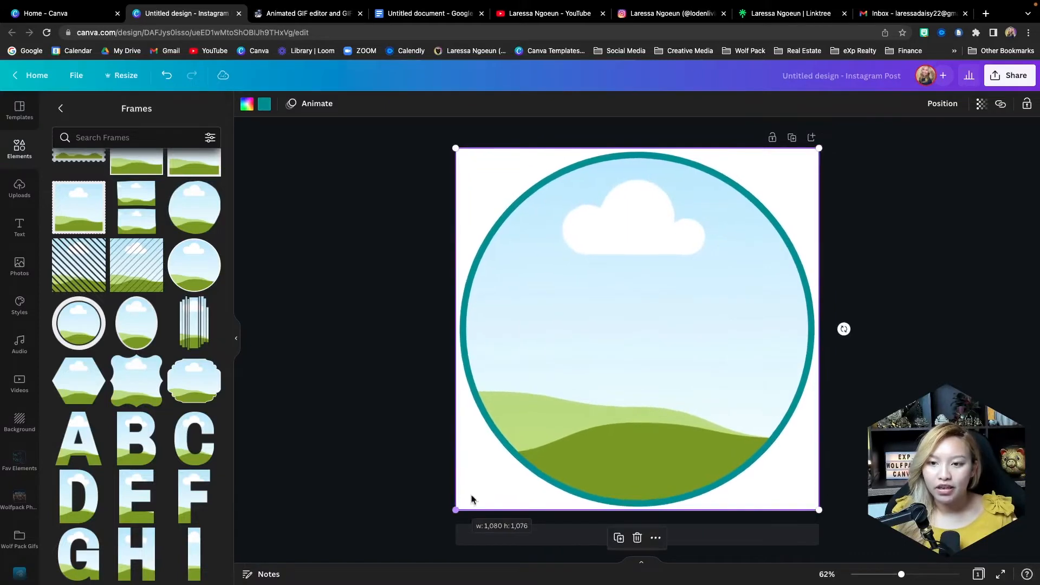
{"action": "left_click", "coordinate": [247, 104]}
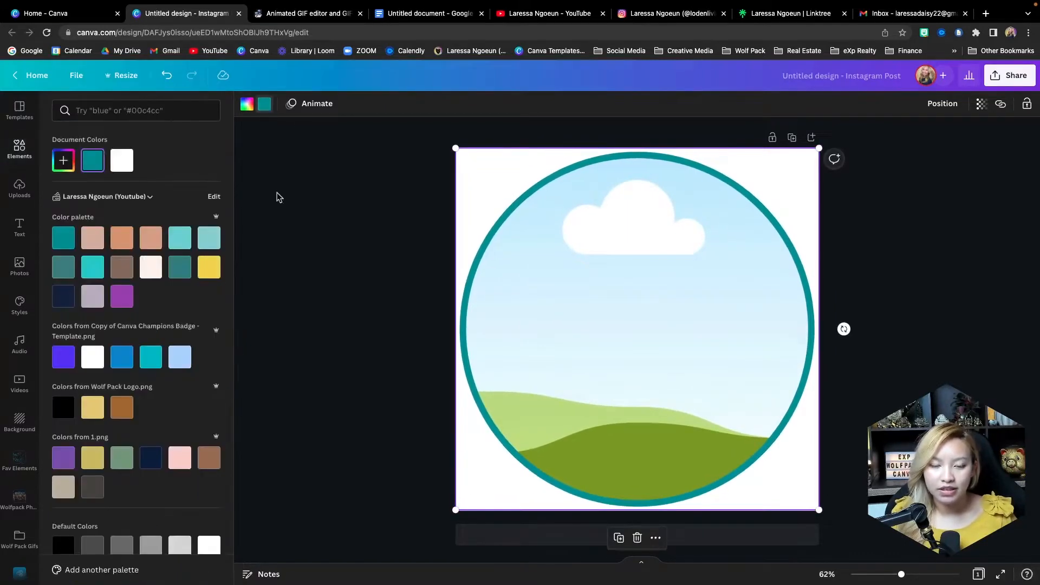
{"action": "left_click", "coordinate": [122, 296]}
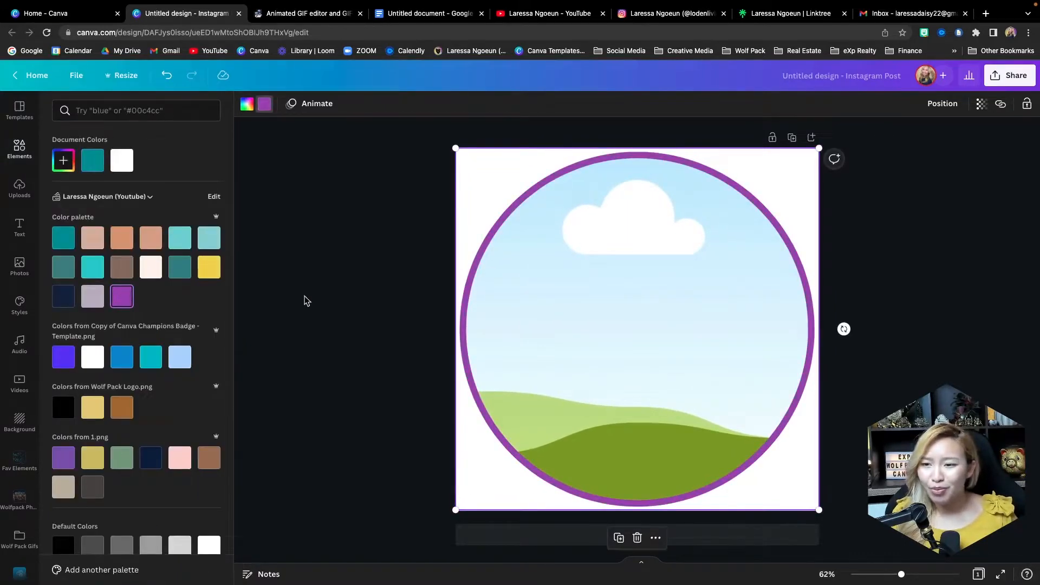
{"action": "mouse_move", "coordinate": [421, 206]}
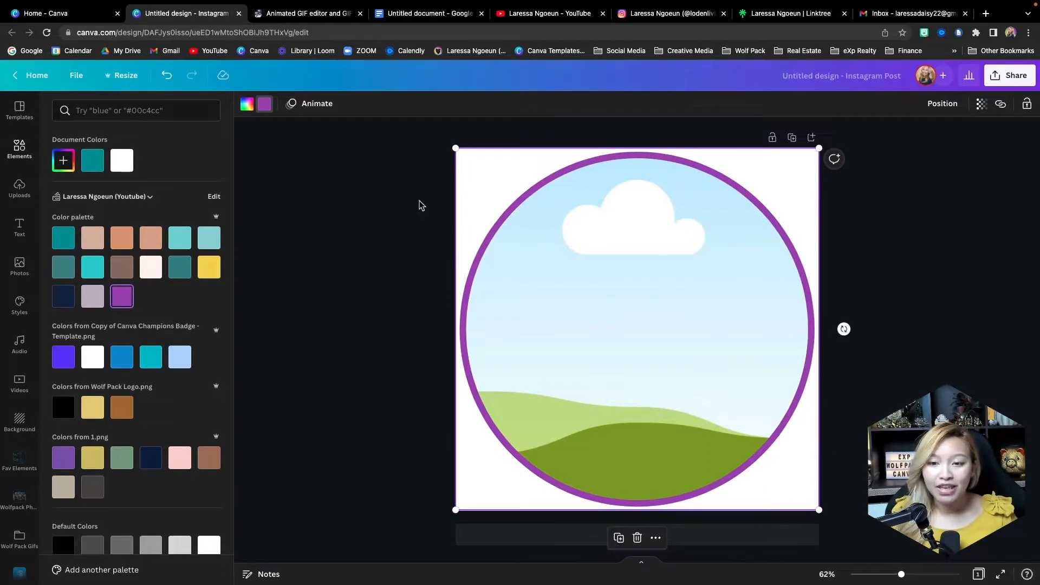
{"action": "mouse_move", "coordinate": [317, 248]}
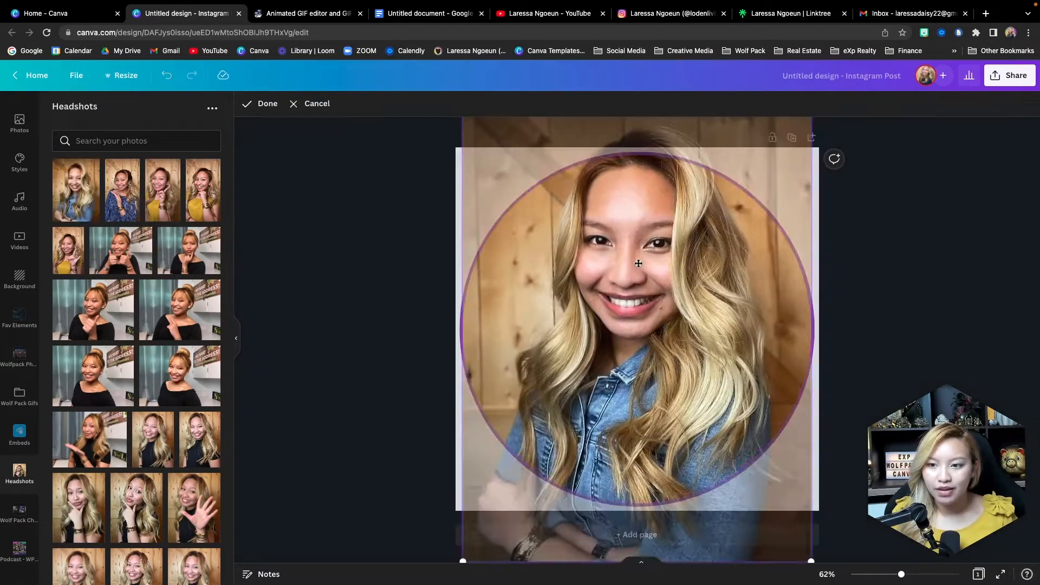
{"action": "left_click", "coordinate": [266, 104]}
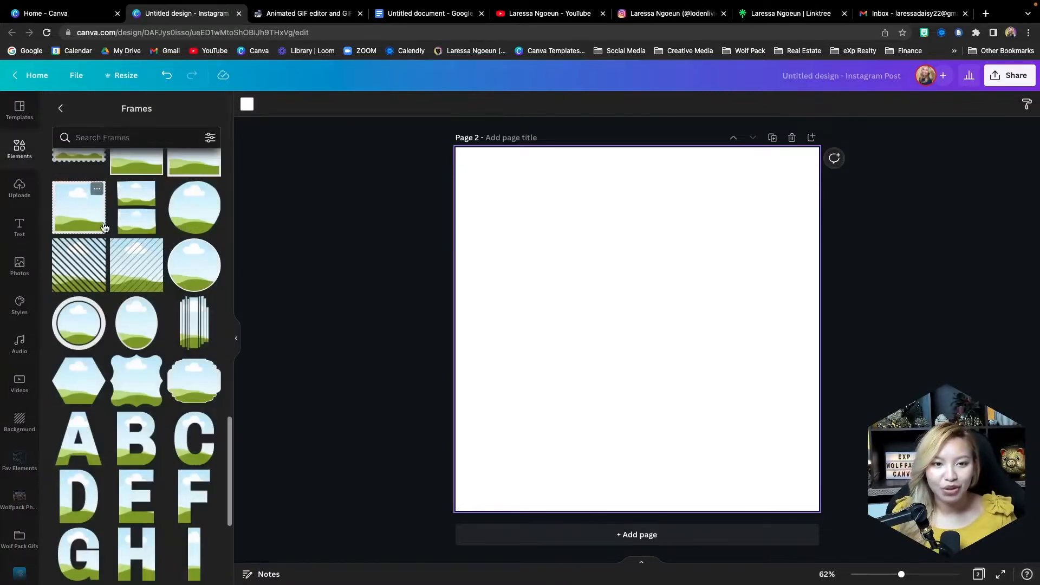
- Search Elements for 'gr' and add the pink-to-orange gradient circle to page 2
{"action": "left_click", "coordinate": [60, 108]}
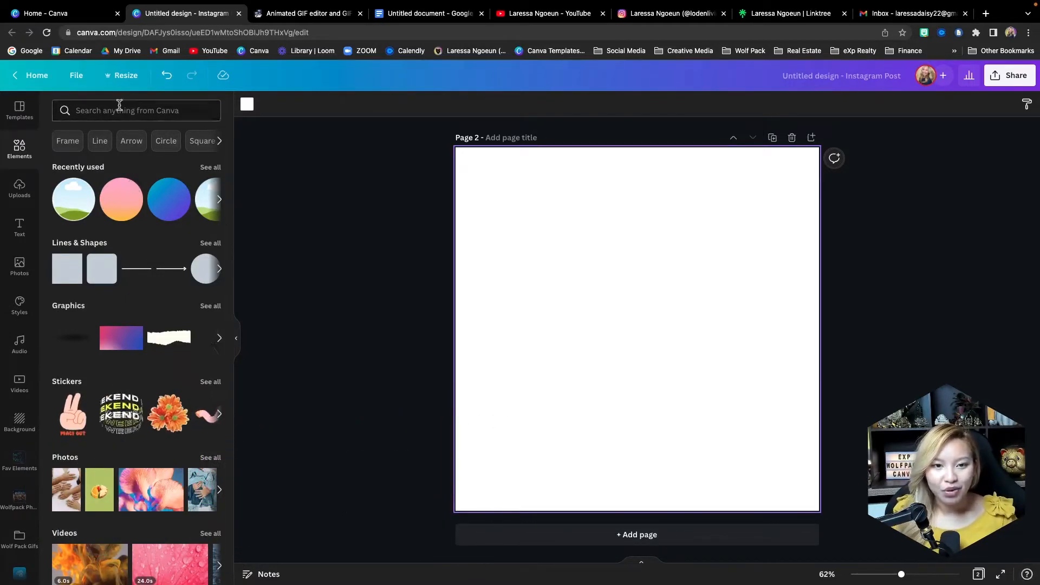
{"action": "left_click", "coordinate": [136, 110]}
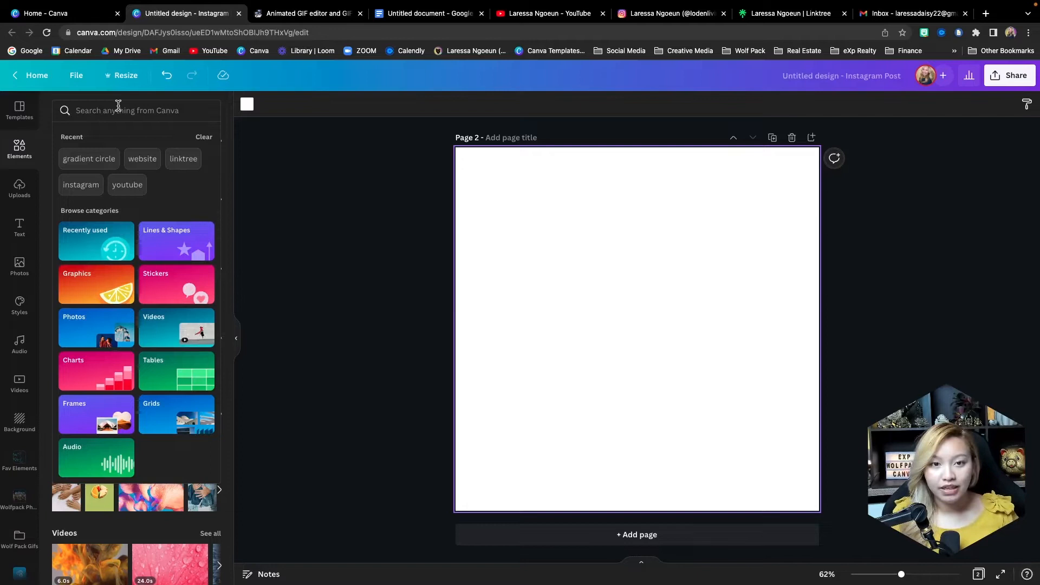
{"action": "type", "text": "gr"}
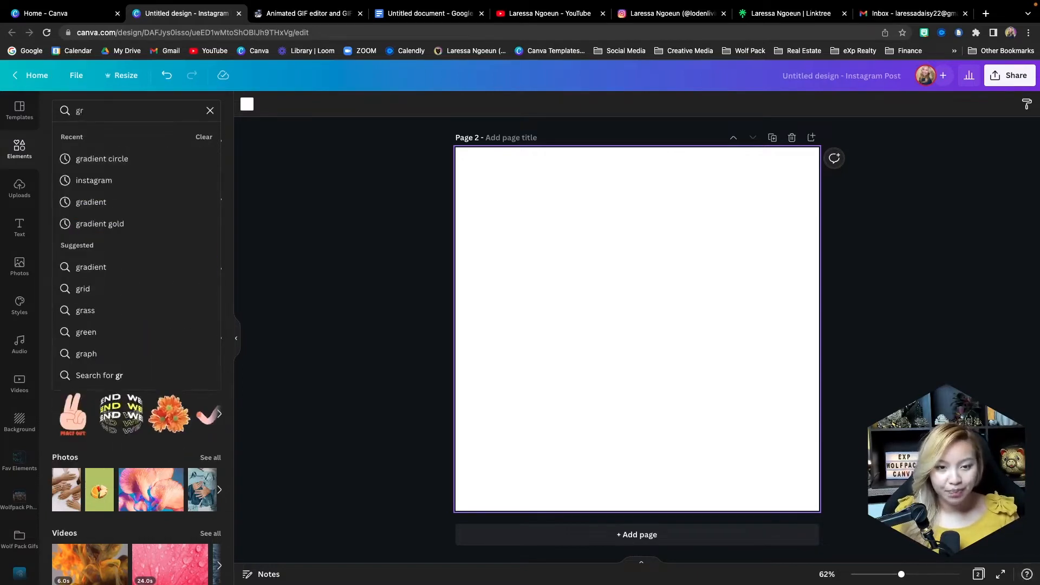
{"action": "left_click", "coordinate": [102, 158]}
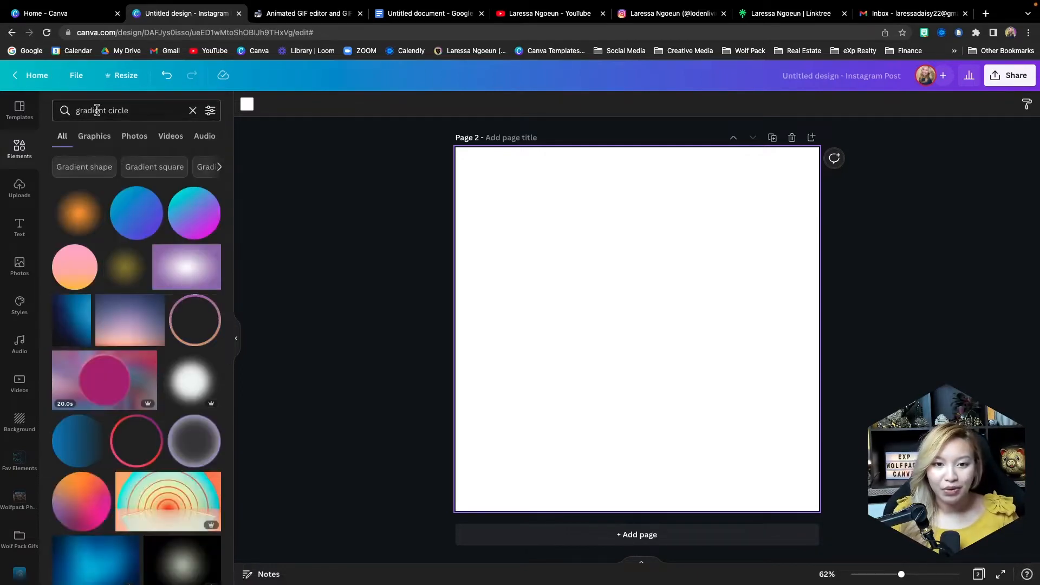
{"action": "mouse_move", "coordinate": [76, 273]}
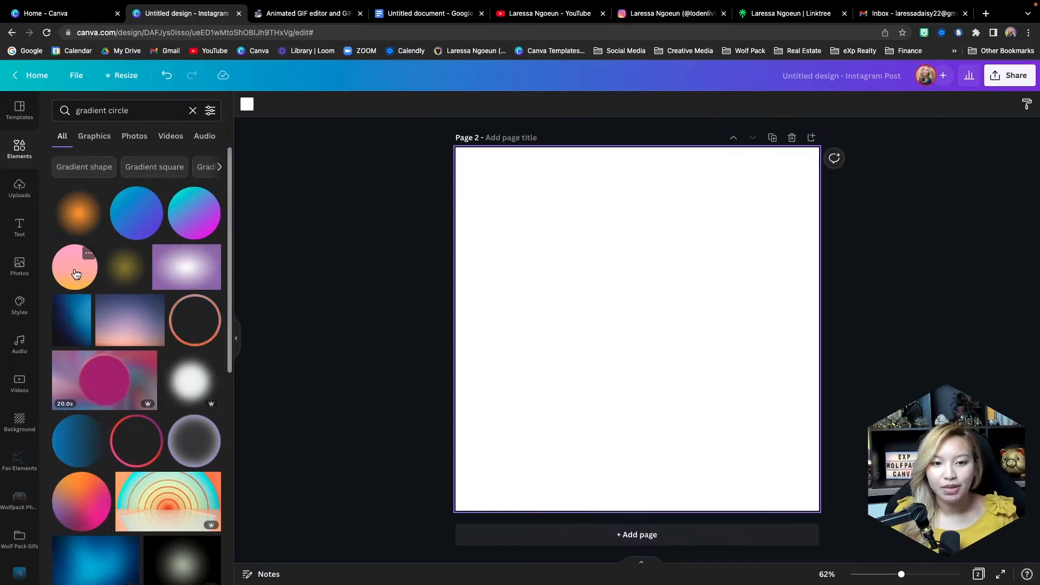
{"action": "left_click", "coordinate": [74, 267]}
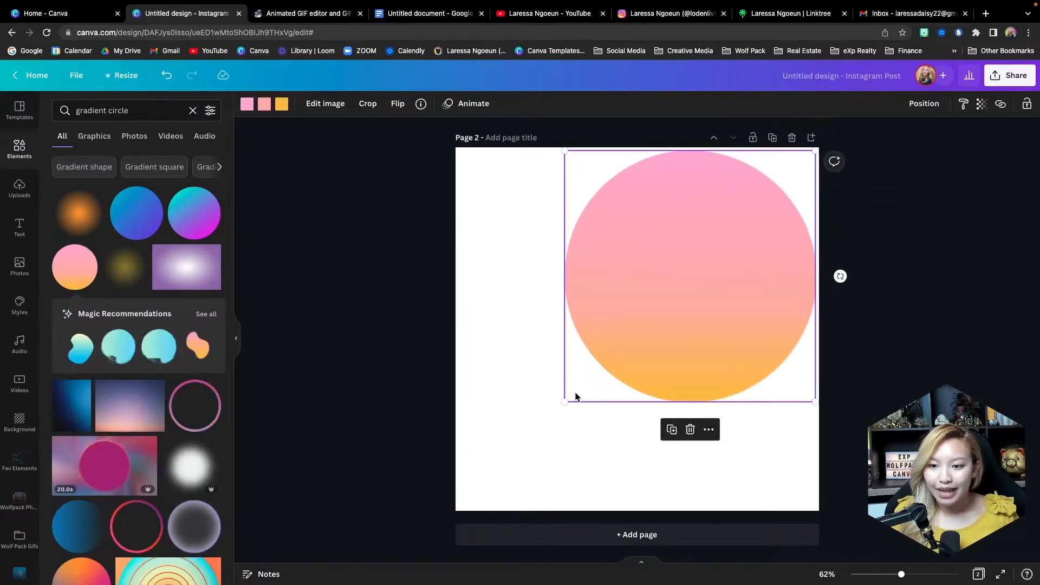
- Stretch the gradient circle to fill page 2 and bring up its colour choices for recolouring
{"action": "left_click_drag", "start_coordinate": [565, 401], "coordinate": [457, 508]}
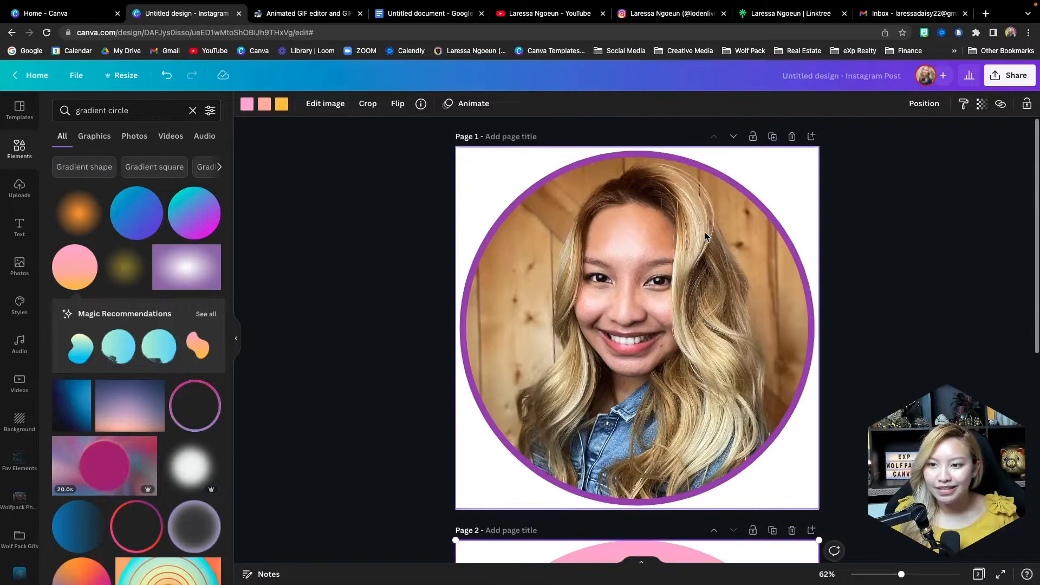
{"action": "scroll", "scroll_direction": "down", "scroll_amount": 3}
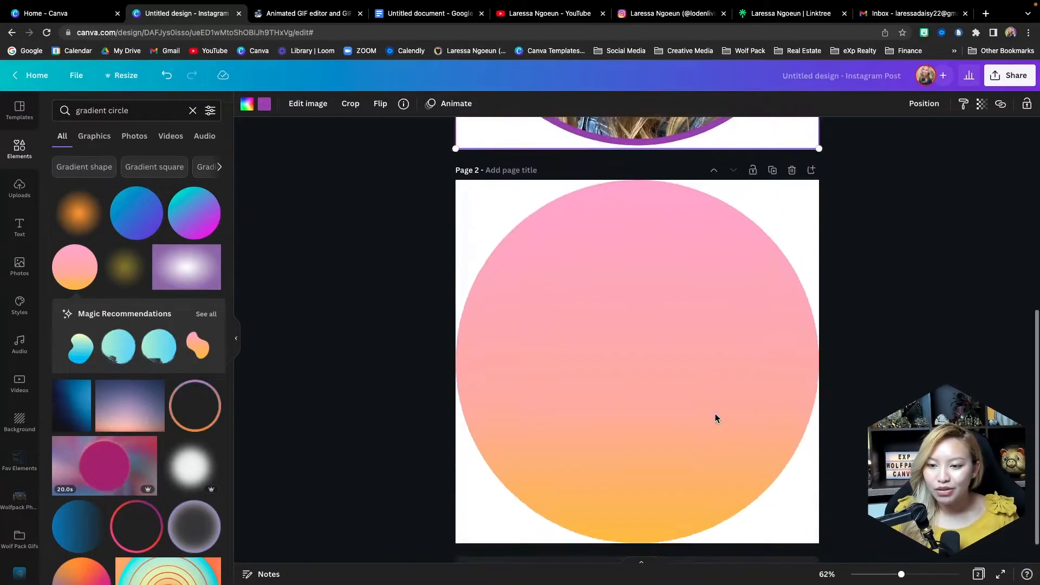
{"action": "scroll", "scroll_direction": "down", "scroll_amount": 3}
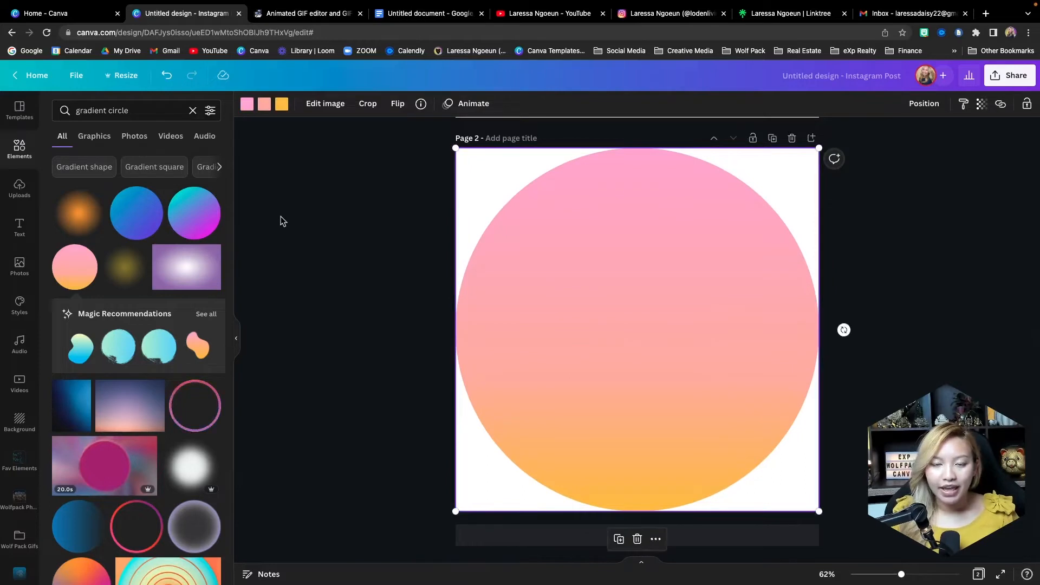
{"action": "left_click", "coordinate": [247, 104]}
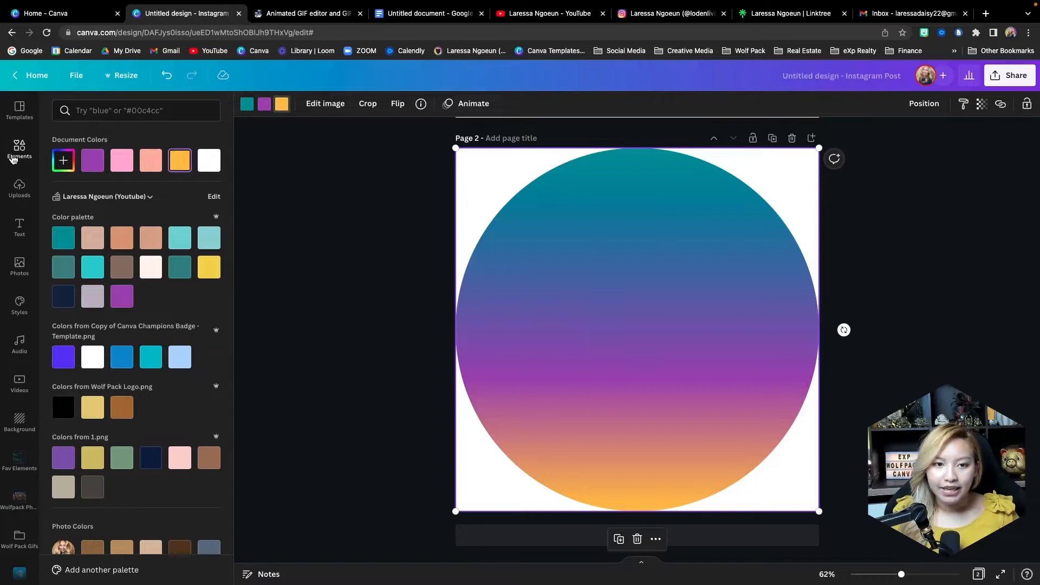
{"action": "mouse_move", "coordinate": [33, 427]}
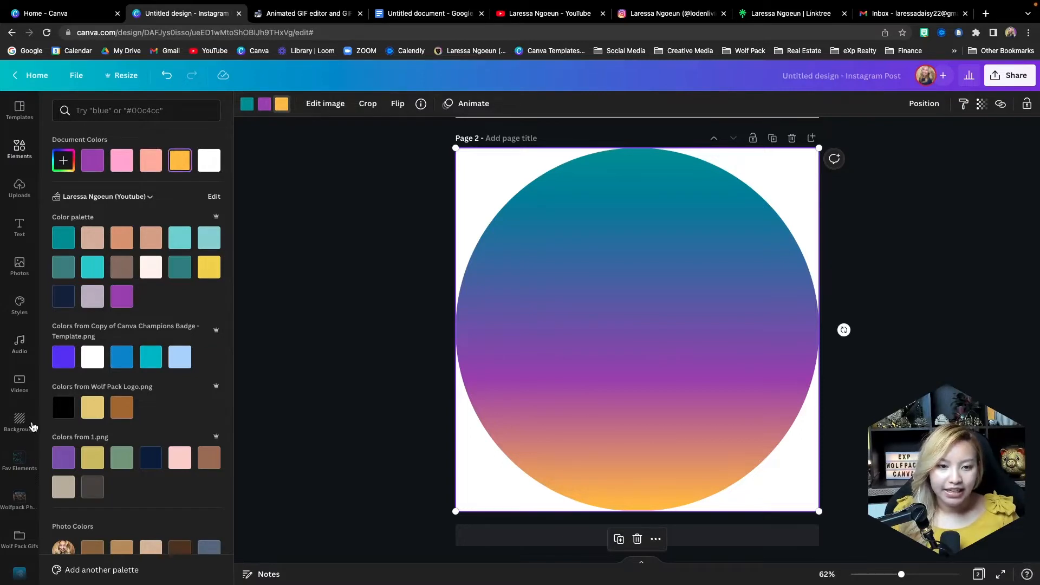
- Scroll through the pages to review the profile photo, wolf logo and Canva logo badges
{"action": "scroll", "scroll_direction": "down", "scroll_amount": 3}
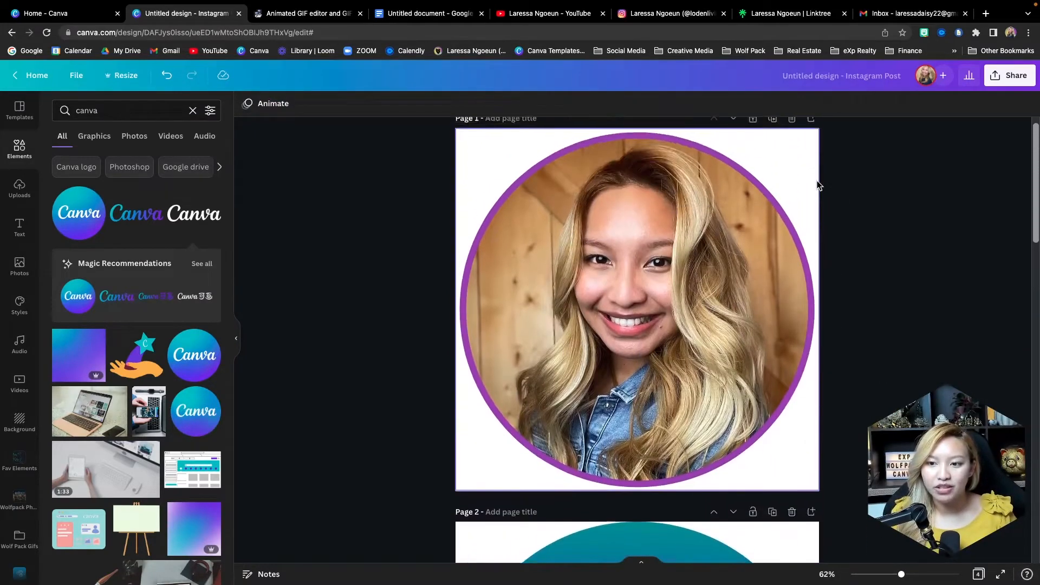
{"action": "scroll", "scroll_direction": "down", "scroll_amount": 3}
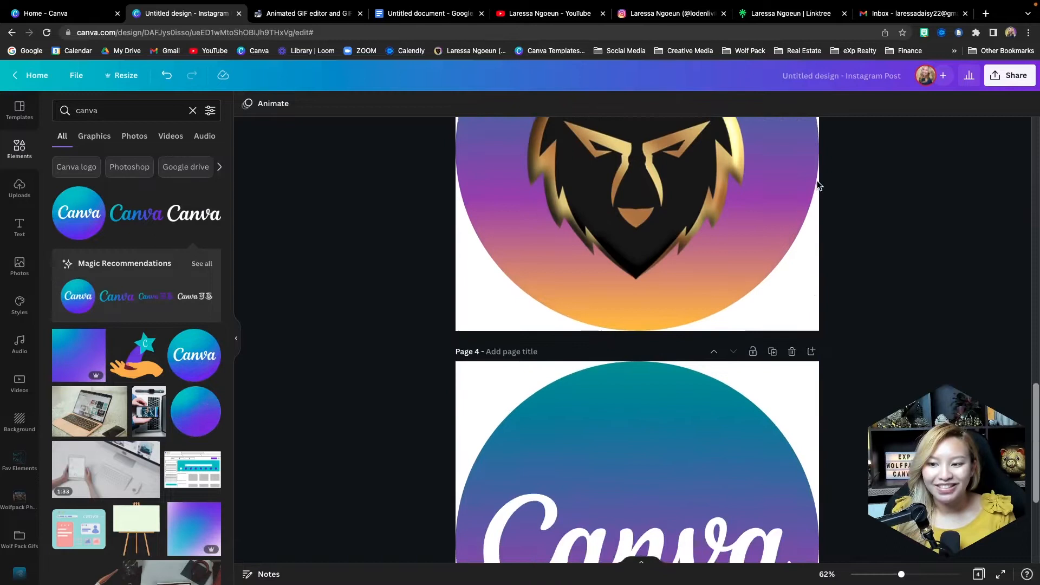
{"action": "scroll", "scroll_direction": "down", "scroll_amount": 3}
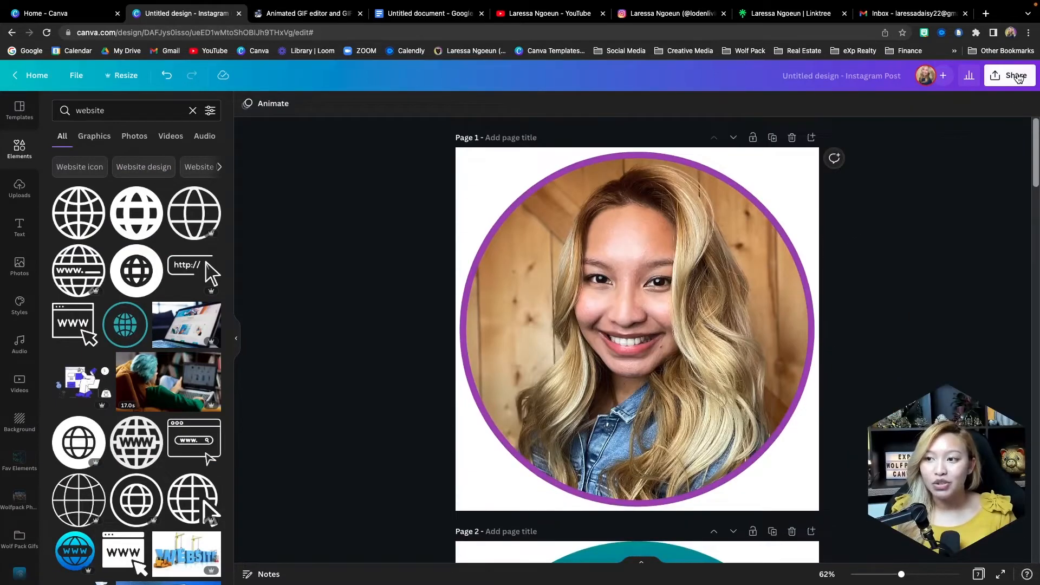
- Download all seven pages as PNGs with transparent backgrounds via Share > Download
{"action": "left_click", "coordinate": [1010, 76]}
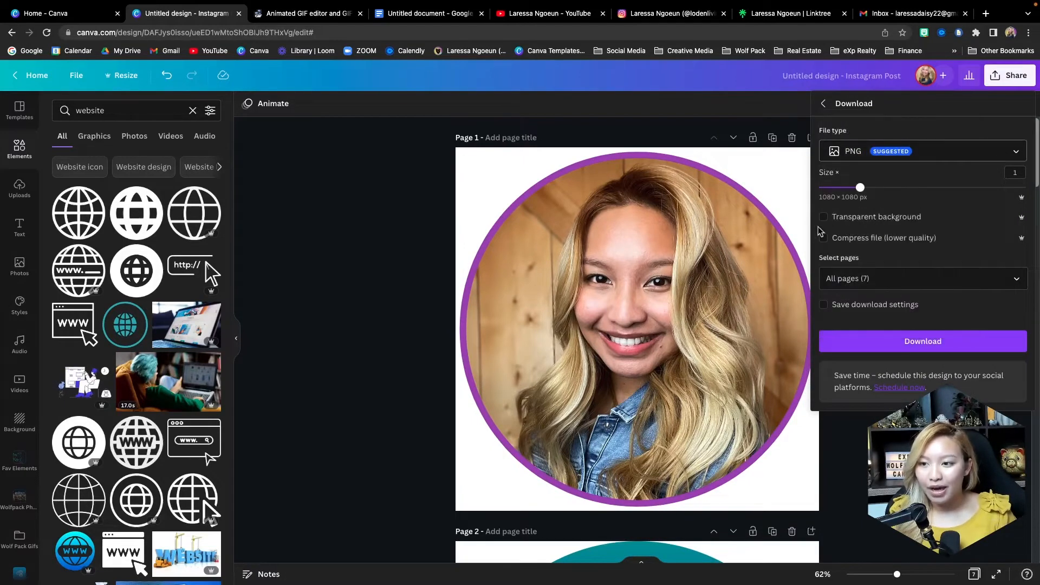
{"action": "left_click", "coordinate": [823, 217]}
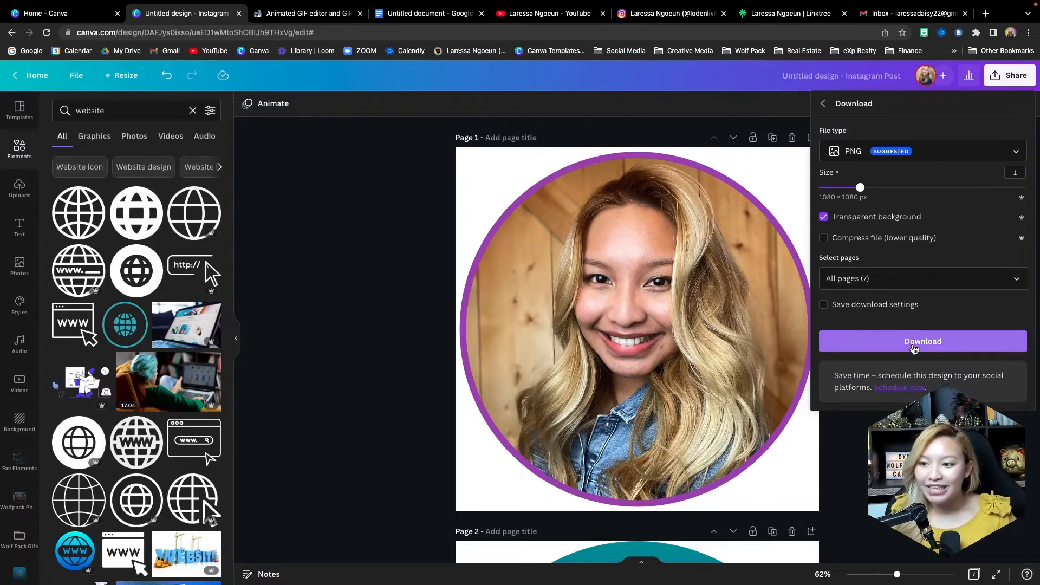
{"action": "left_click", "coordinate": [923, 341]}
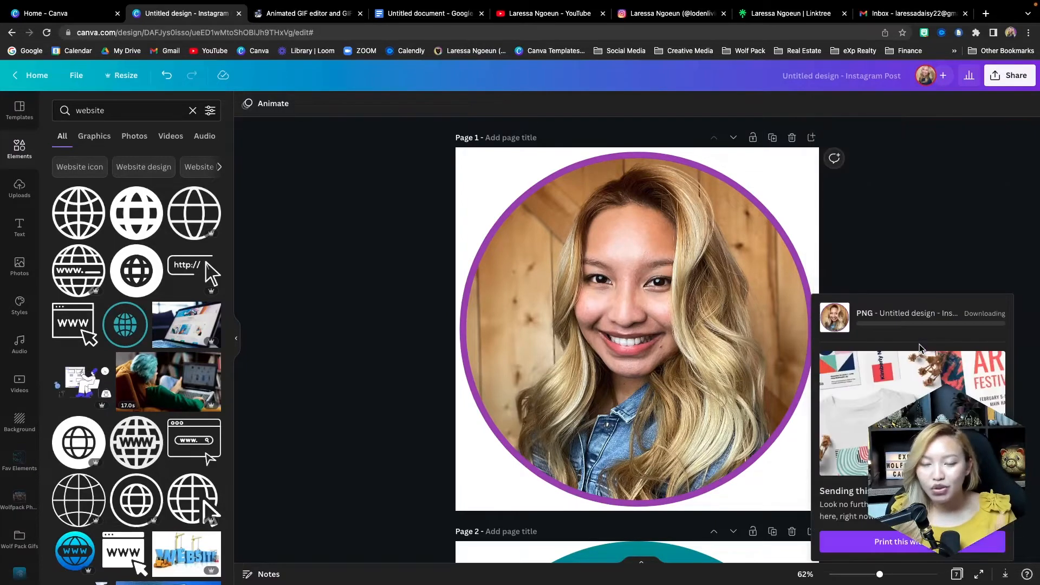
{"action": "left_click", "coordinate": [305, 13]}
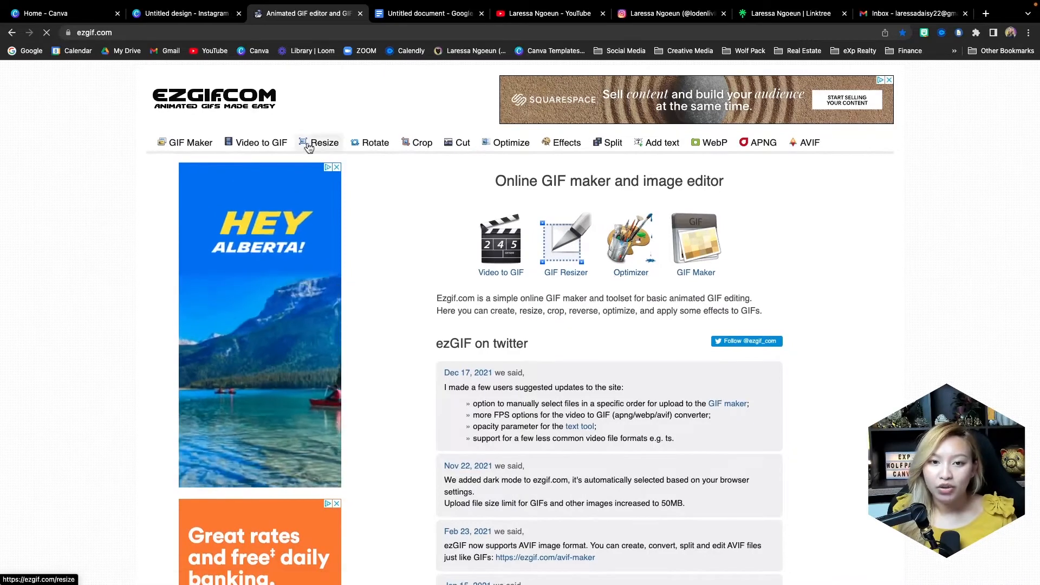
- Start ezgif's Animated GIF Maker and browse to Downloads > Untitled design for files
{"action": "left_click", "coordinate": [190, 143]}
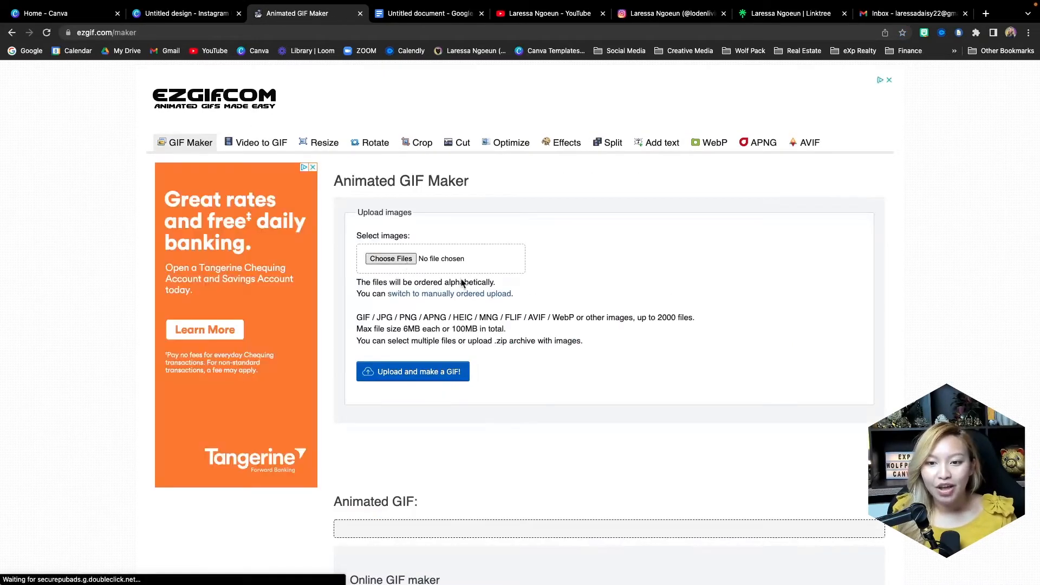
{"action": "left_click", "coordinate": [391, 257]}
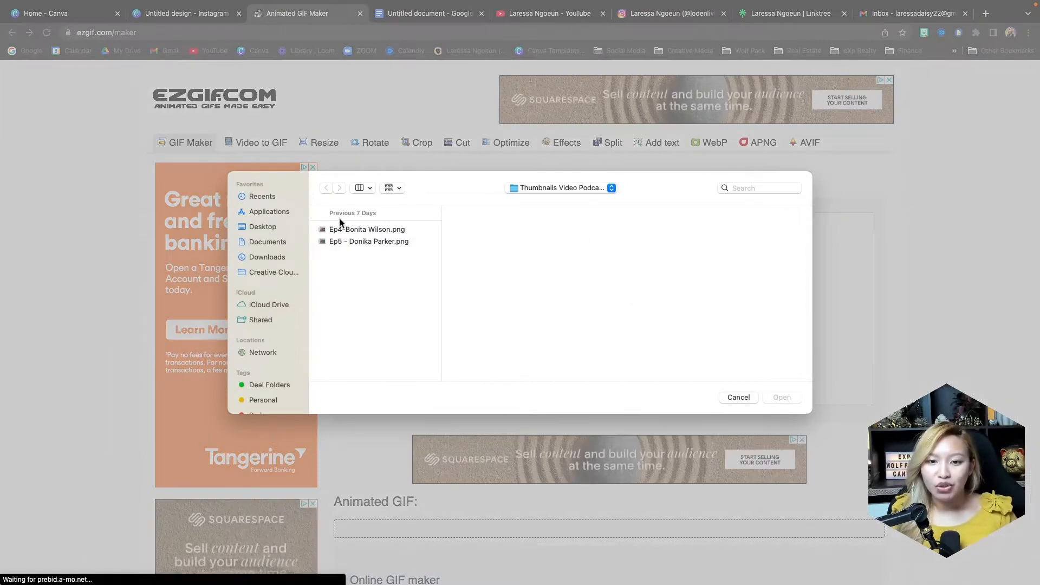
{"action": "mouse_move", "coordinate": [268, 257]}
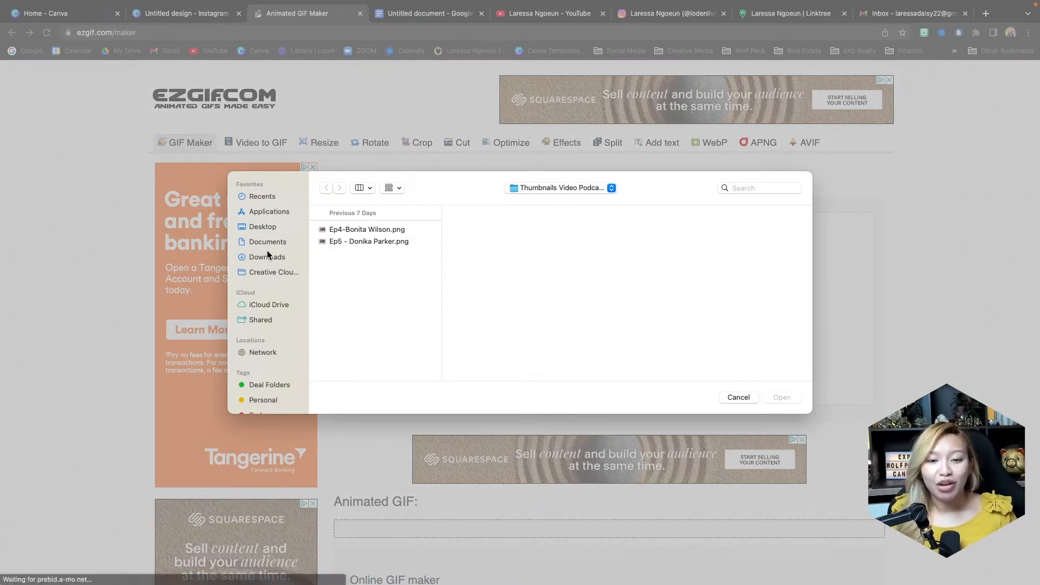
{"action": "left_click", "coordinate": [267, 256]}
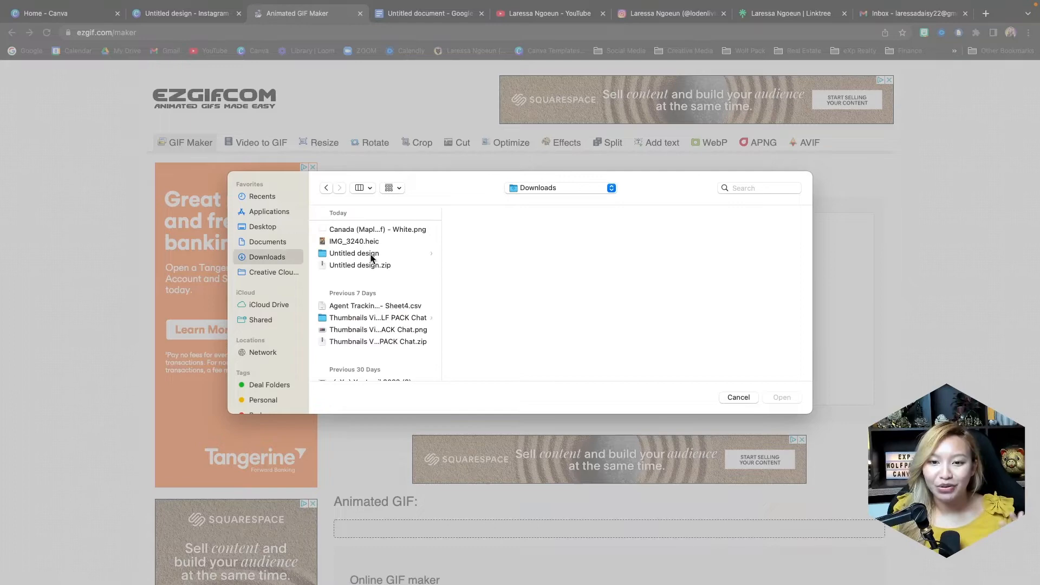
{"action": "left_click", "coordinate": [355, 254]}
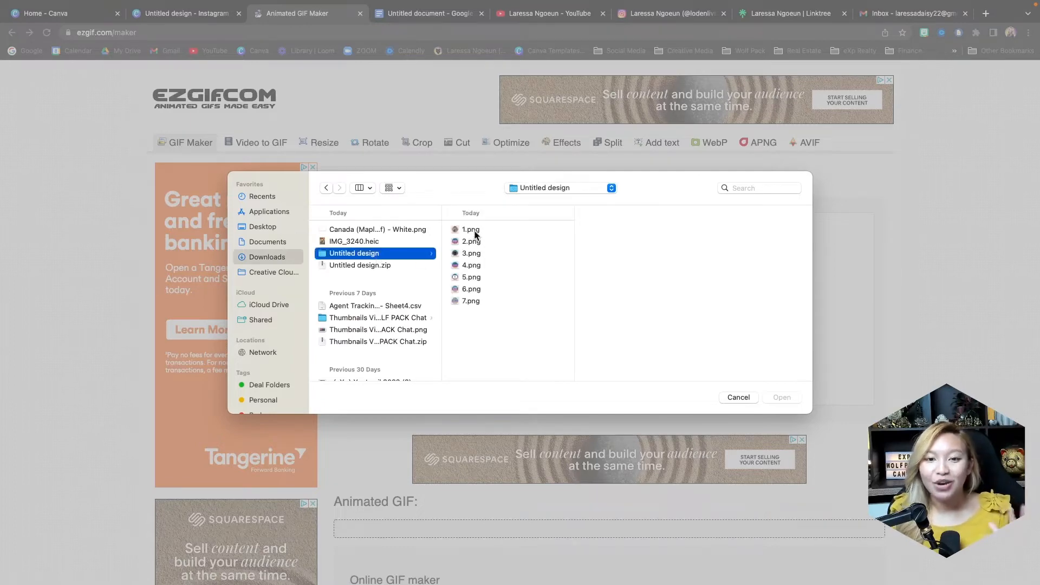
- Select 1.png through 4.png together and confirm them for the GIF maker
{"action": "left_click", "coordinate": [472, 229]}
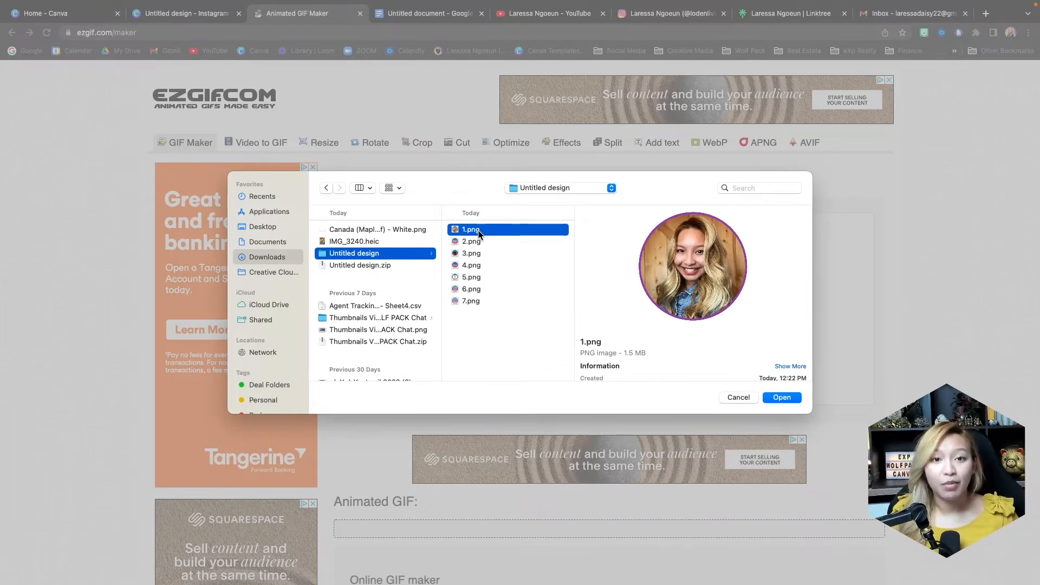
{"action": "left_click", "coordinate": [471, 240]}
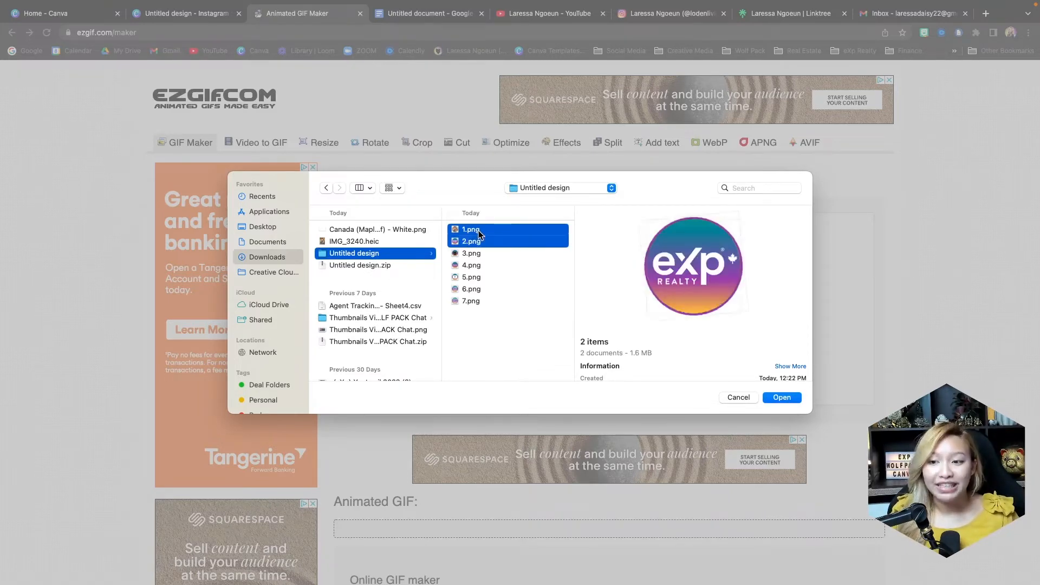
{"action": "left_click", "coordinate": [471, 253]}
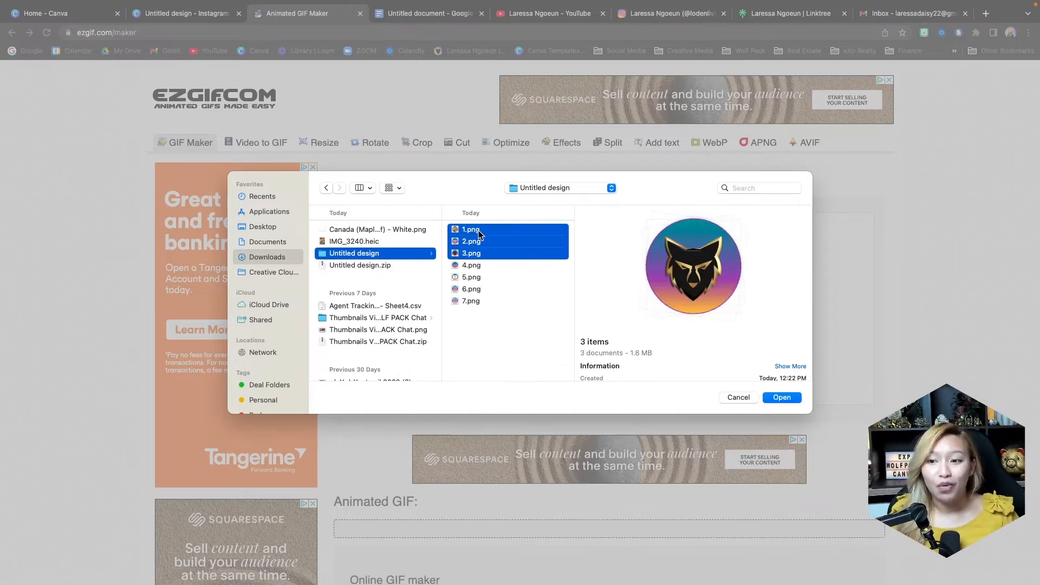
{"action": "left_click", "coordinate": [470, 265]}
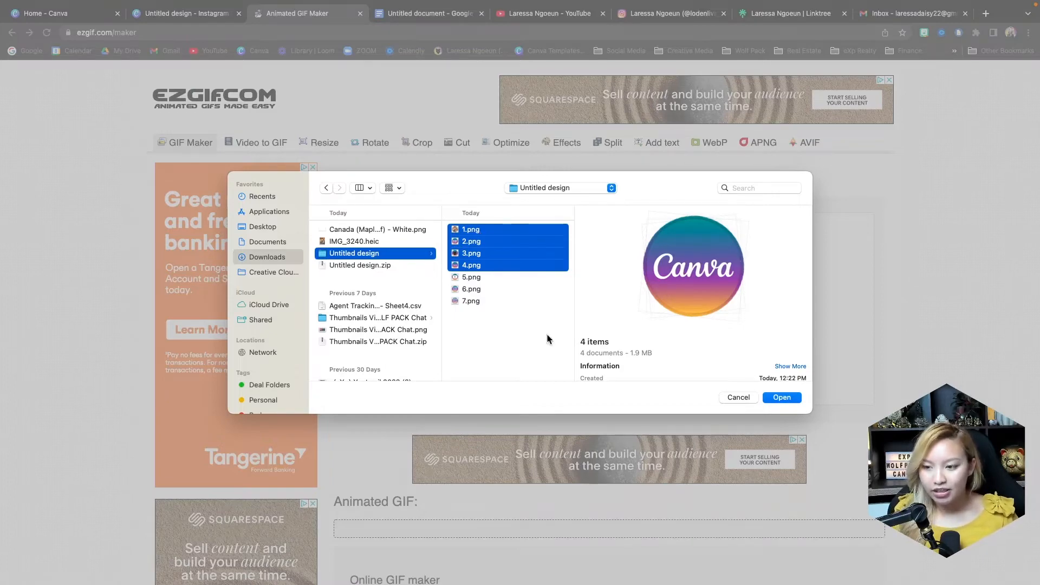
{"action": "left_click", "coordinate": [782, 397]}
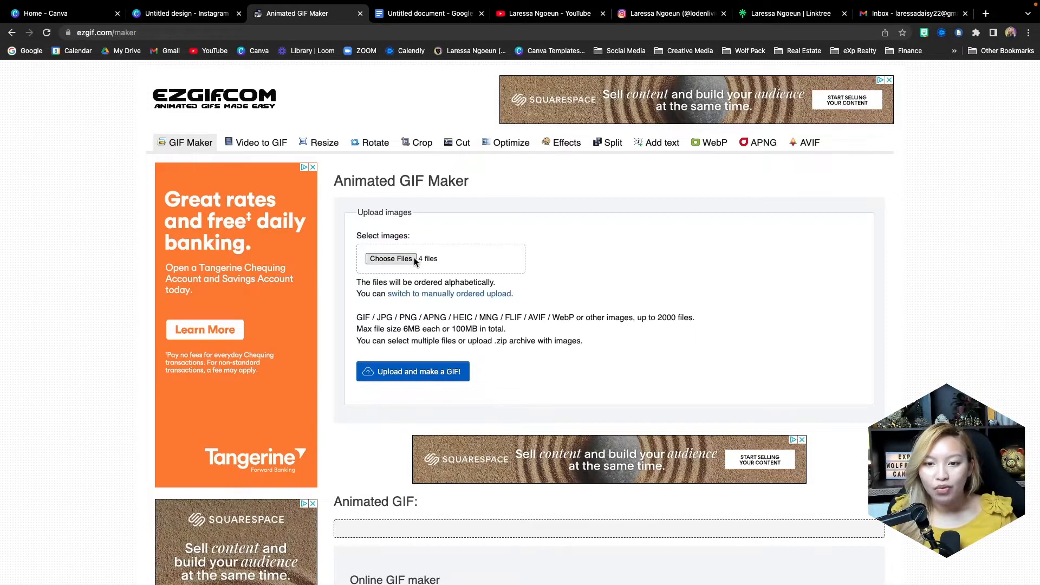
{"action": "mouse_move", "coordinate": [508, 385]}
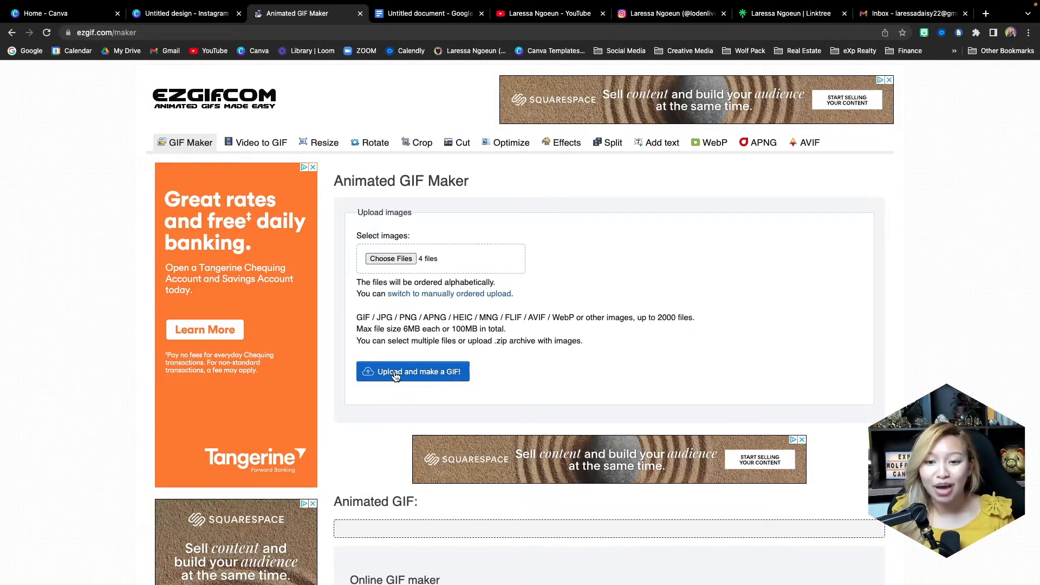
- Upload the four chosen images so they appear as GIF frames 1–4
{"action": "left_click", "coordinate": [413, 371]}
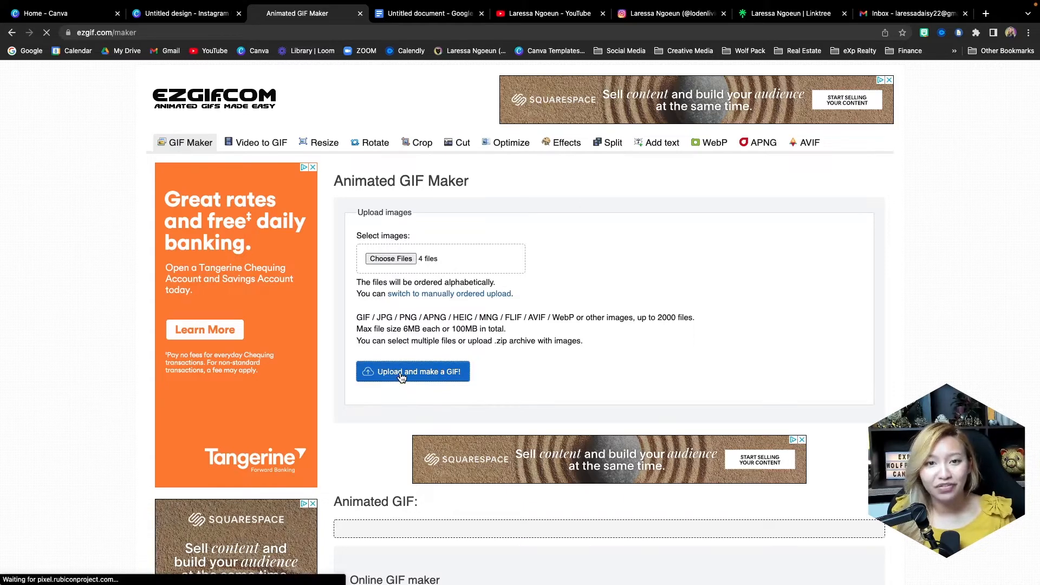
{"action": "left_click", "coordinate": [413, 371]}
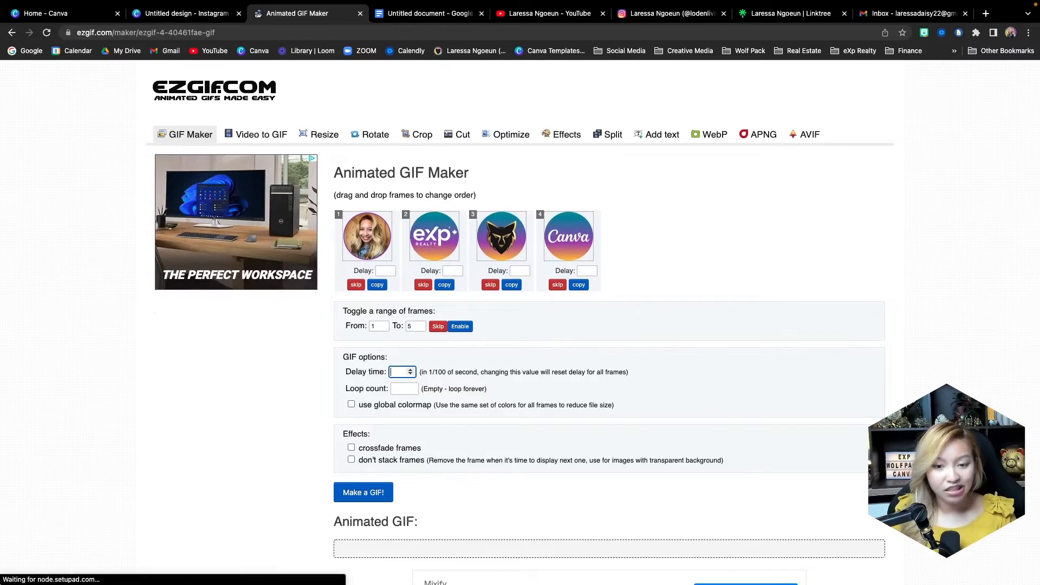
- Set delay time 70, enable 'don't stack frames' and generate the animated GIF
{"action": "type", "text": "7"}
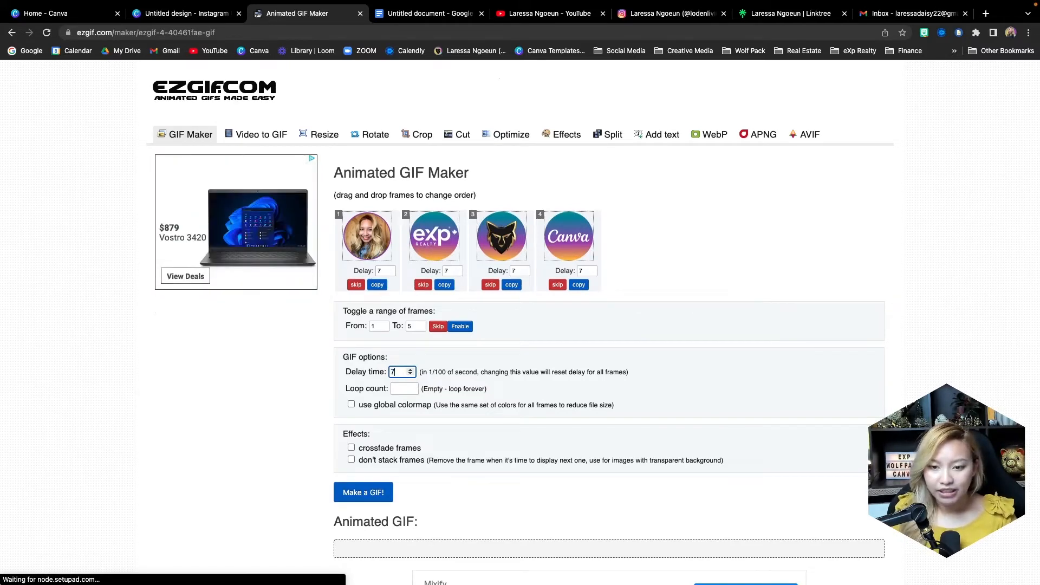
{"action": "type", "text": "0"}
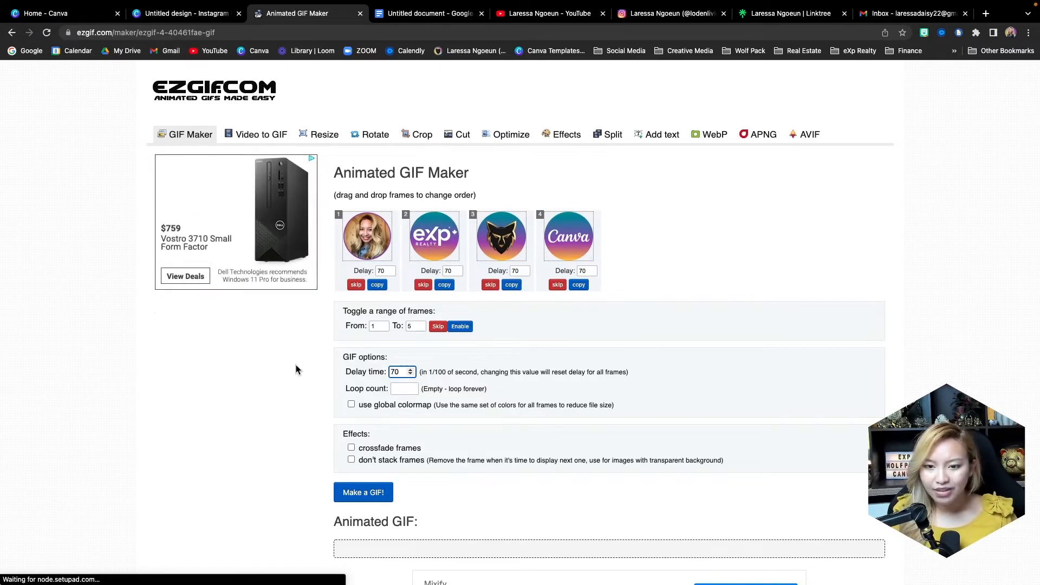
{"action": "scroll", "scroll_direction": "down", "scroll_amount": 3}
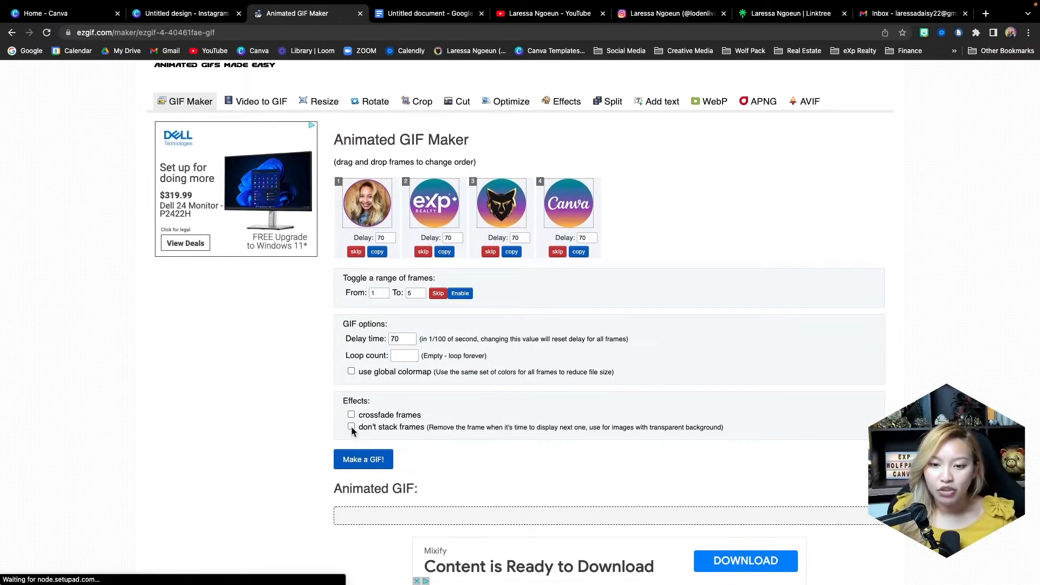
{"action": "left_click", "coordinate": [351, 427]}
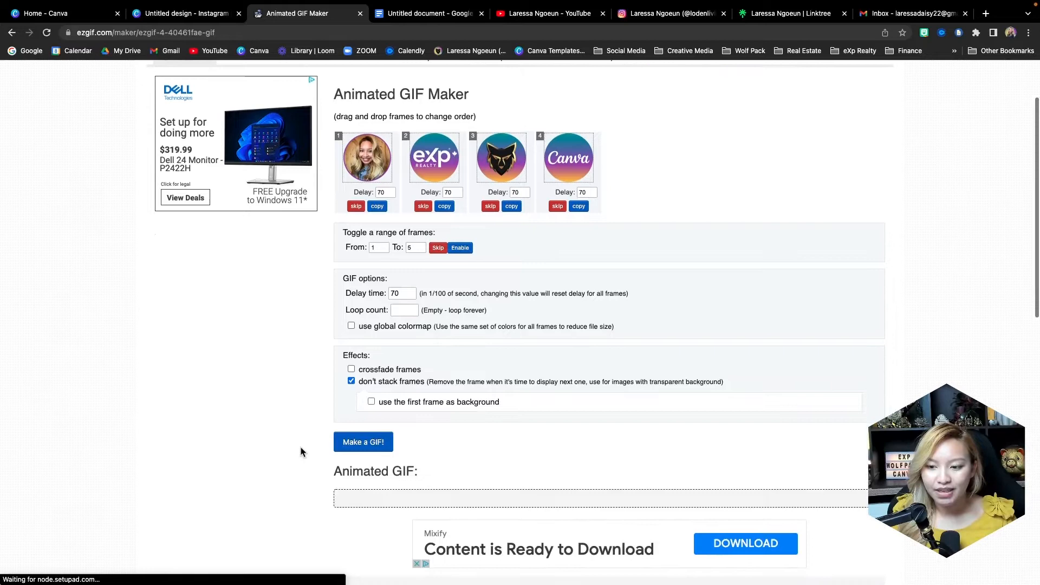
{"action": "scroll", "scroll_direction": "down", "scroll_amount": 3}
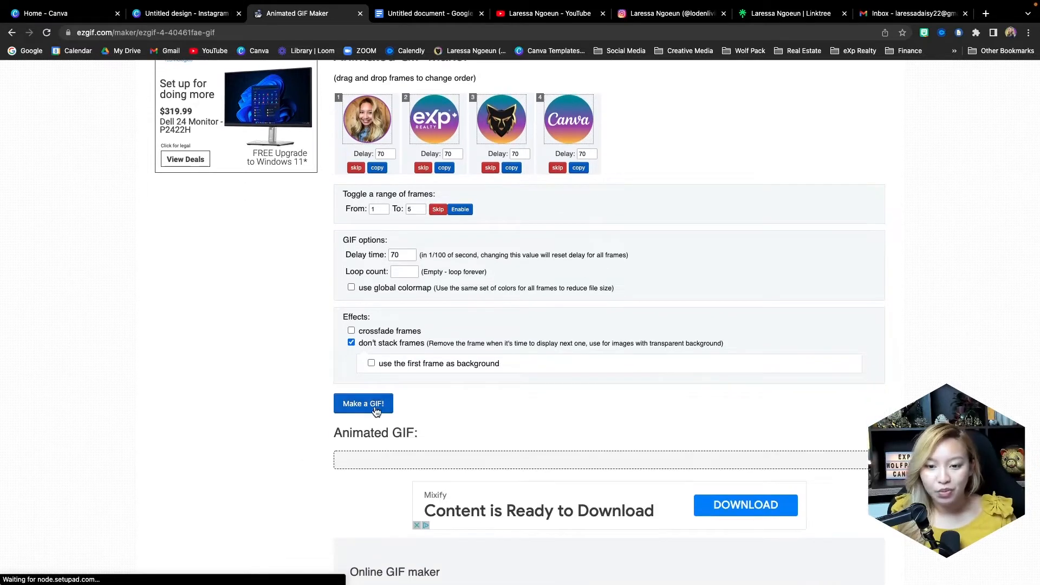
{"action": "left_click", "coordinate": [363, 403]}
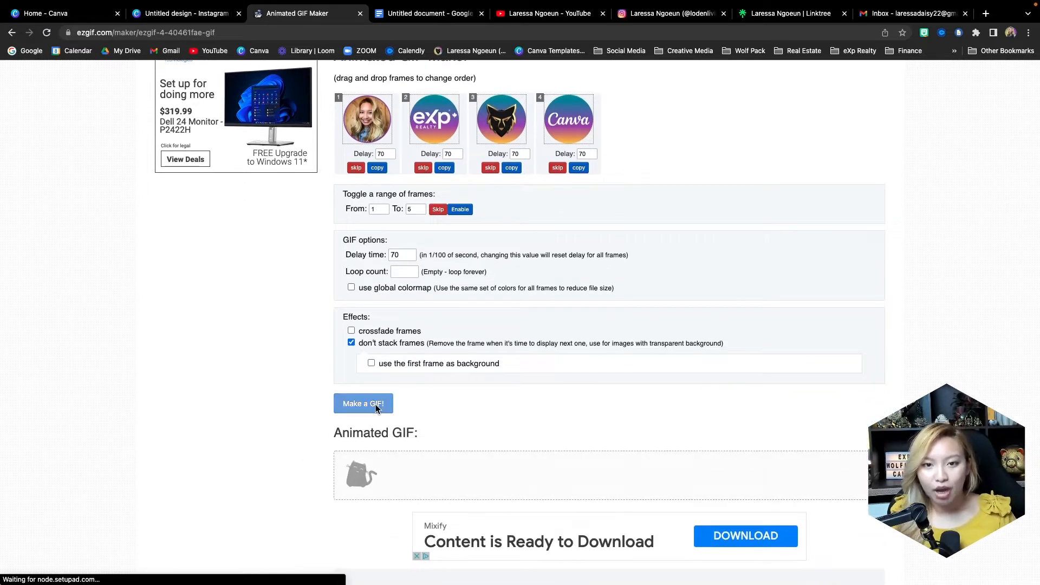
{"action": "left_click", "coordinate": [364, 403]}
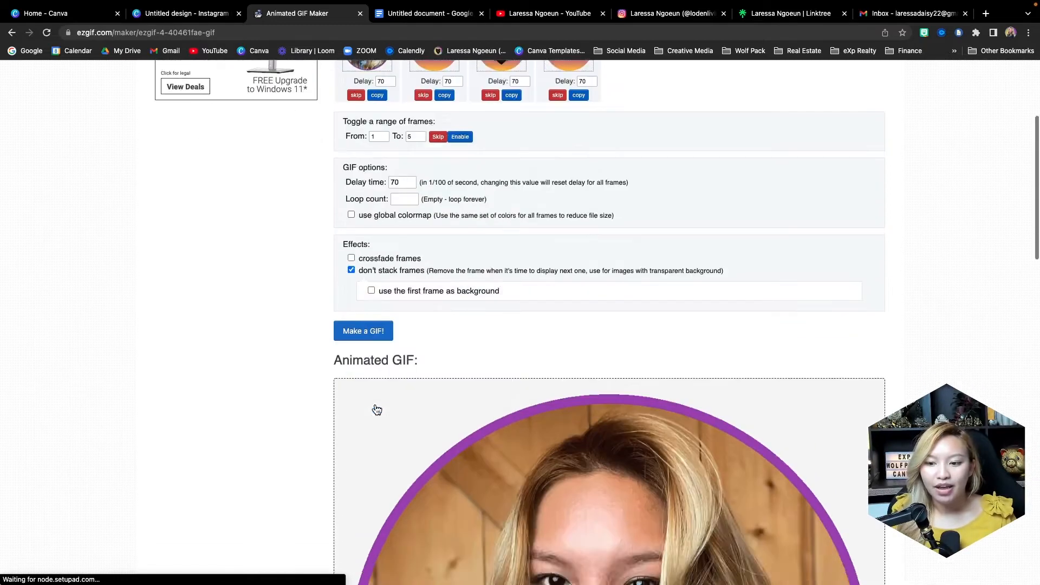
{"action": "scroll", "scroll_direction": "down", "scroll_amount": 3}
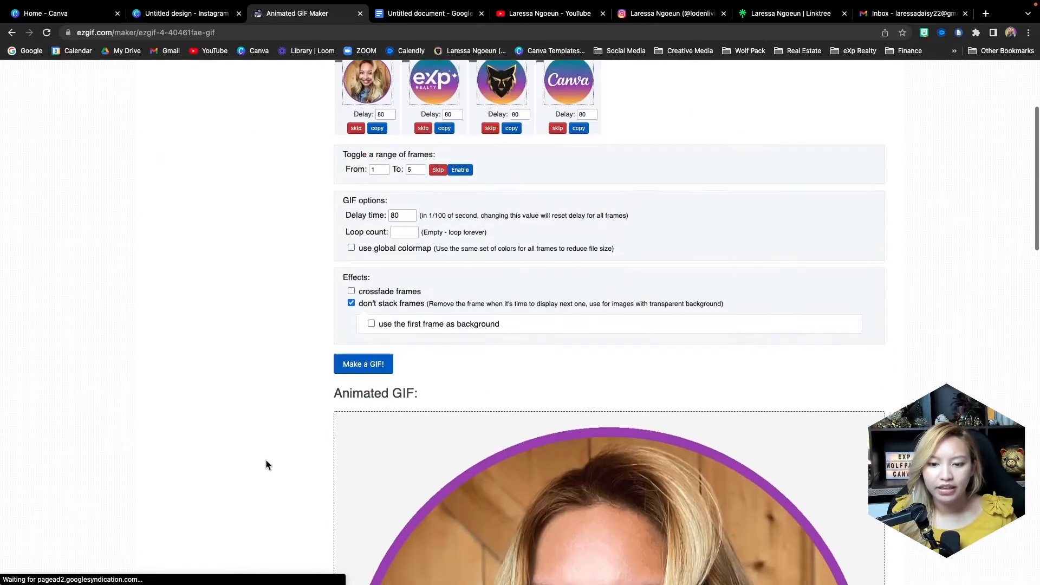
{"action": "scroll", "scroll_direction": "down", "scroll_amount": 3}
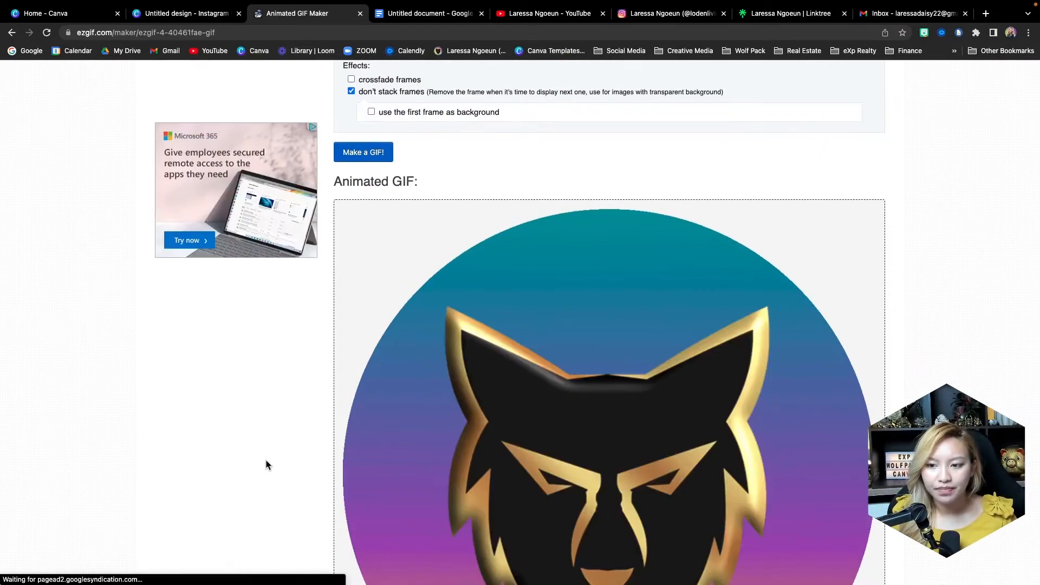
{"action": "scroll", "scroll_direction": "down", "scroll_amount": 3}
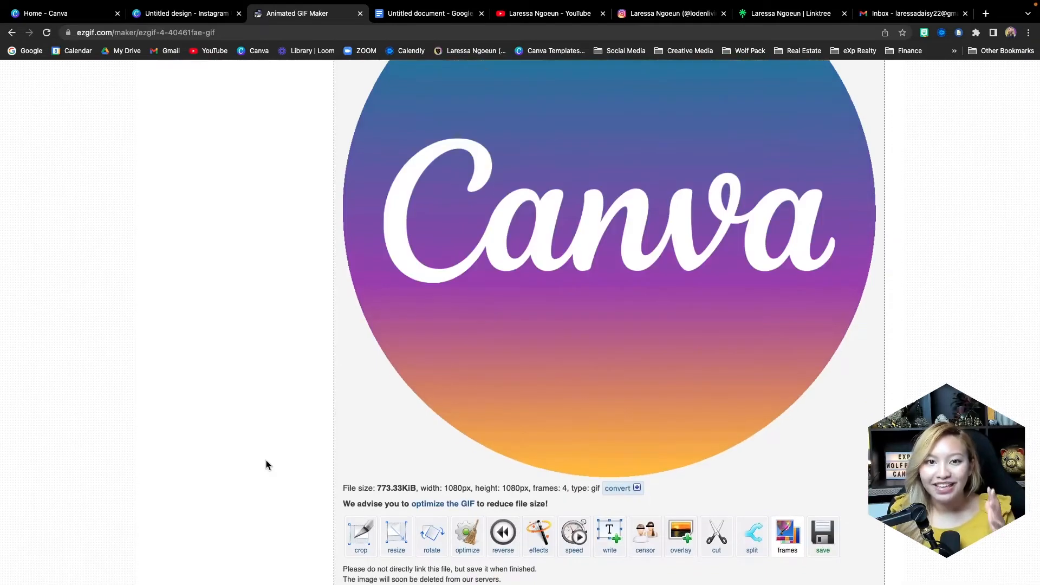
{"action": "scroll", "scroll_direction": "down", "scroll_amount": 3}
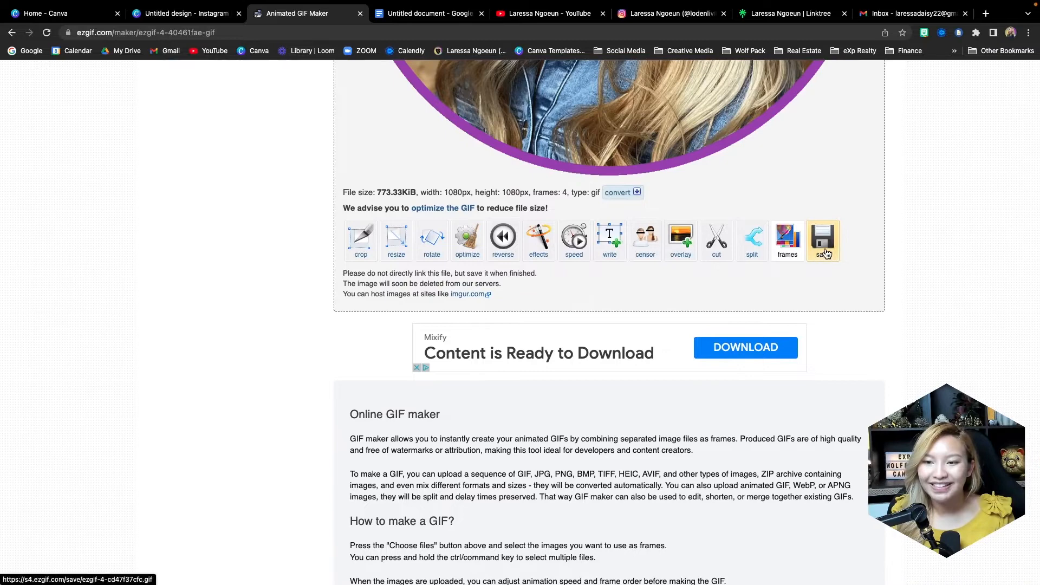
- Save the finished four-frame animated GIF to the computer
{"action": "left_click", "coordinate": [823, 238]}
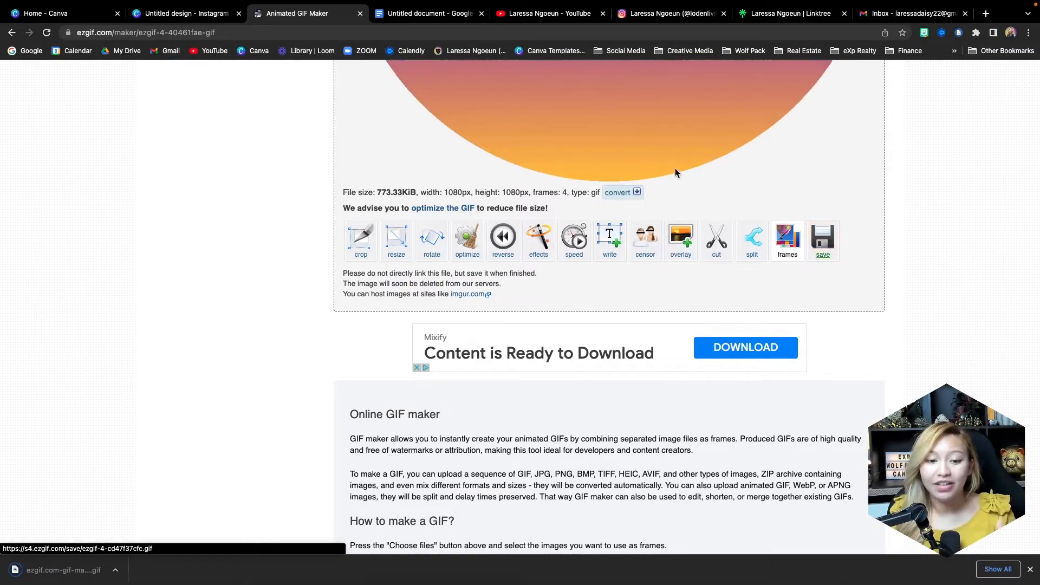
{"action": "mouse_move", "coordinate": [217, 404]}
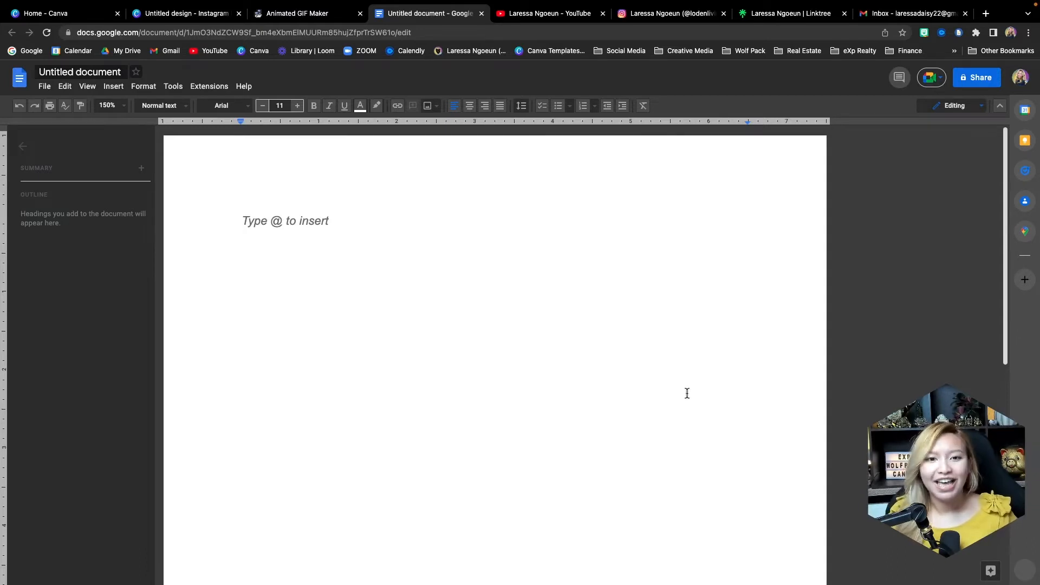
{"action": "mouse_move", "coordinate": [575, 353]}
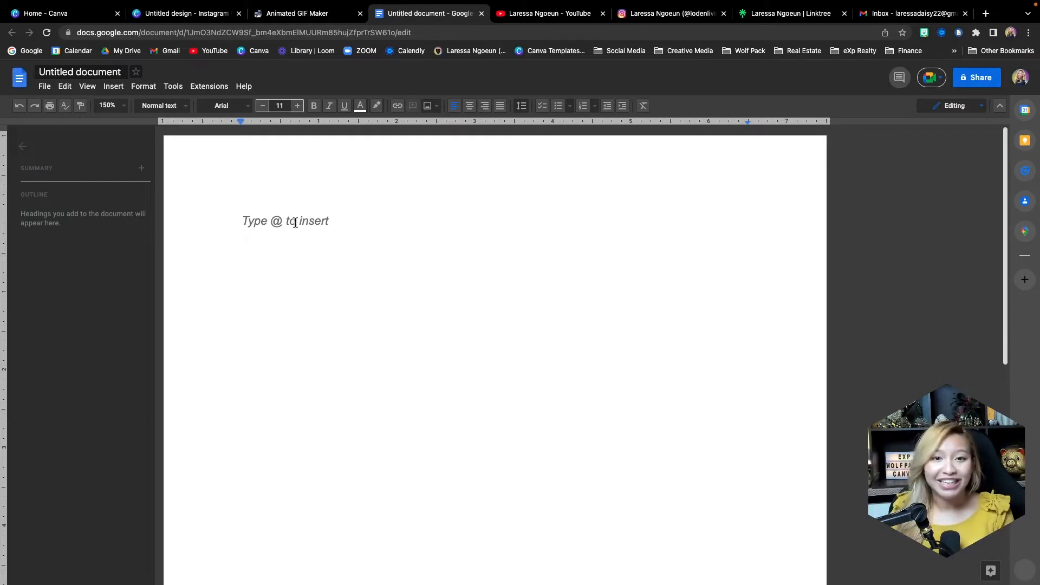
{"action": "mouse_move", "coordinate": [402, 239]}
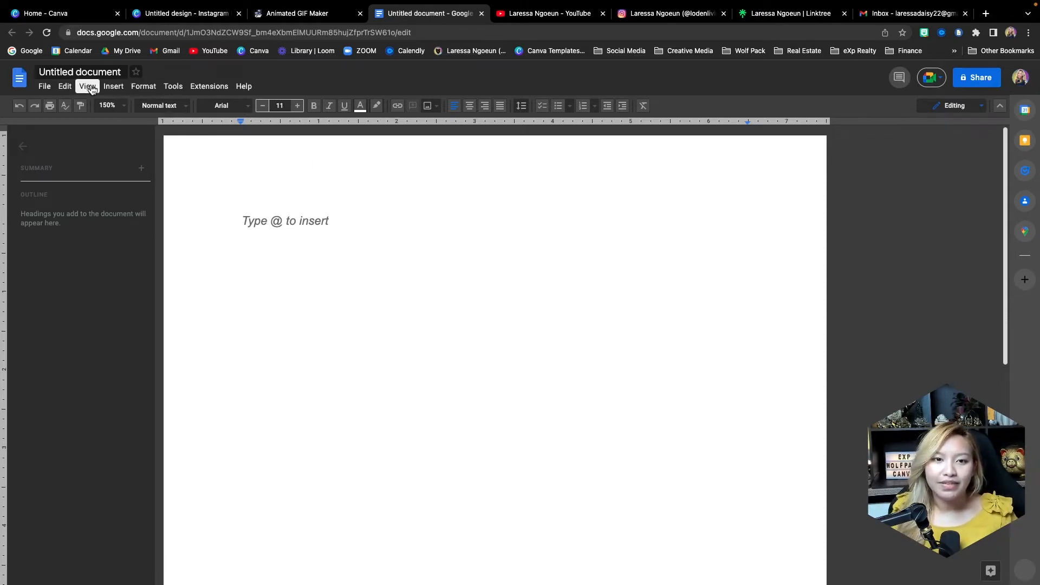
- Insert a one-row, two-column table into the blank Google Docs document
{"action": "left_click", "coordinate": [112, 87]}
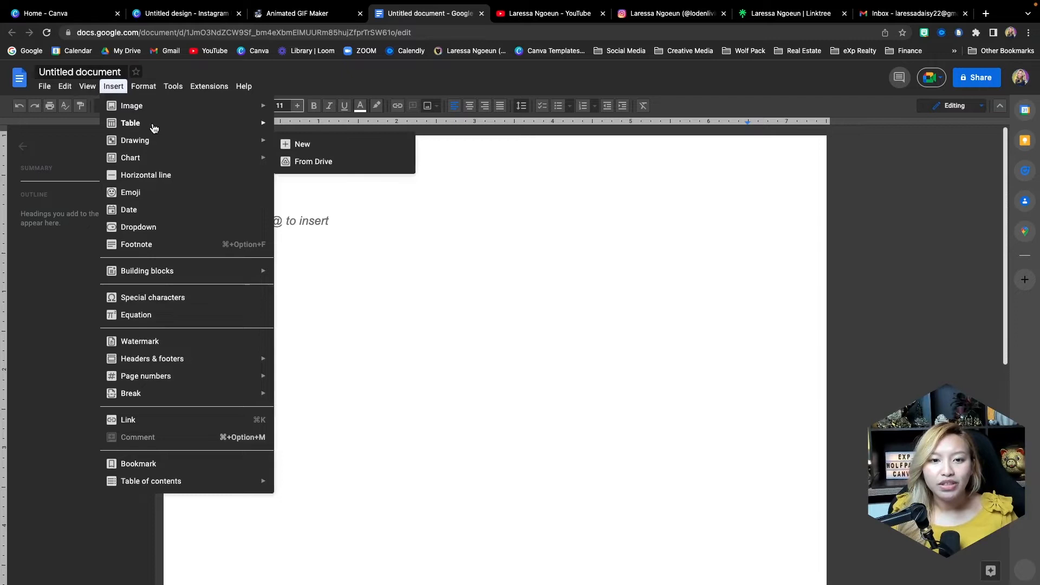
{"action": "mouse_move", "coordinate": [130, 123]}
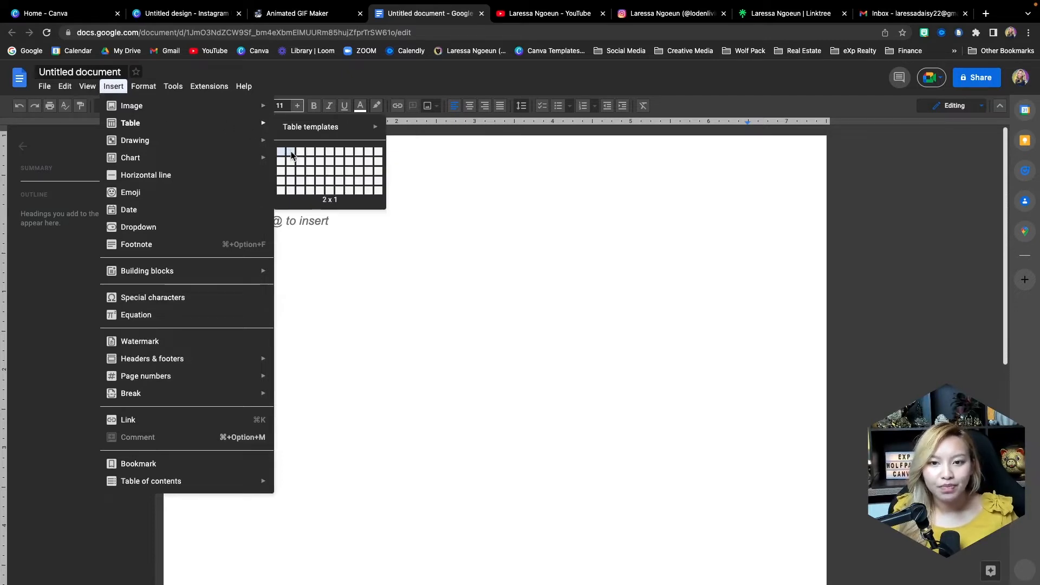
{"action": "left_click", "coordinate": [283, 151]}
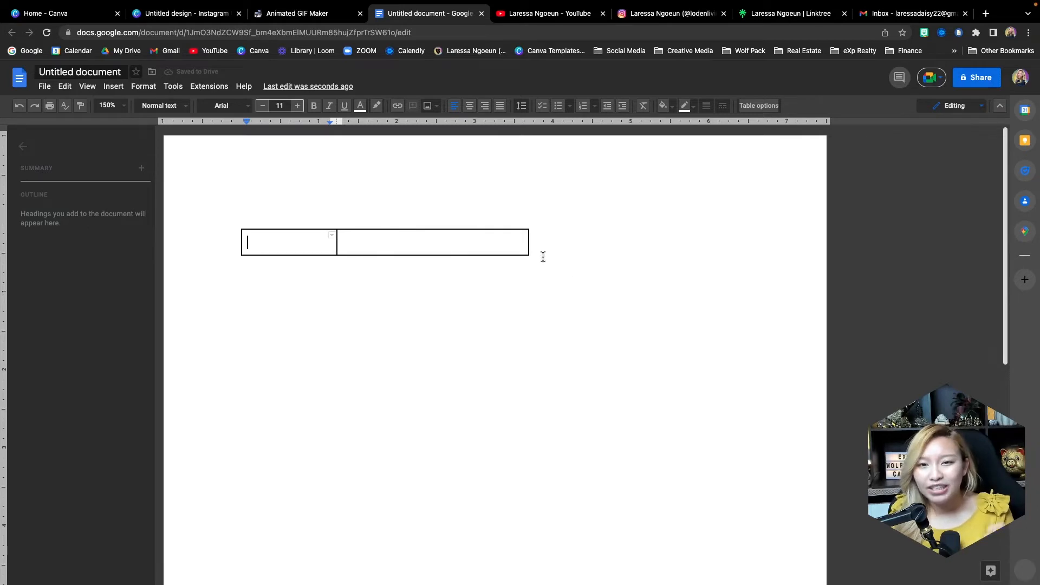
{"action": "mouse_move", "coordinate": [802, 234]}
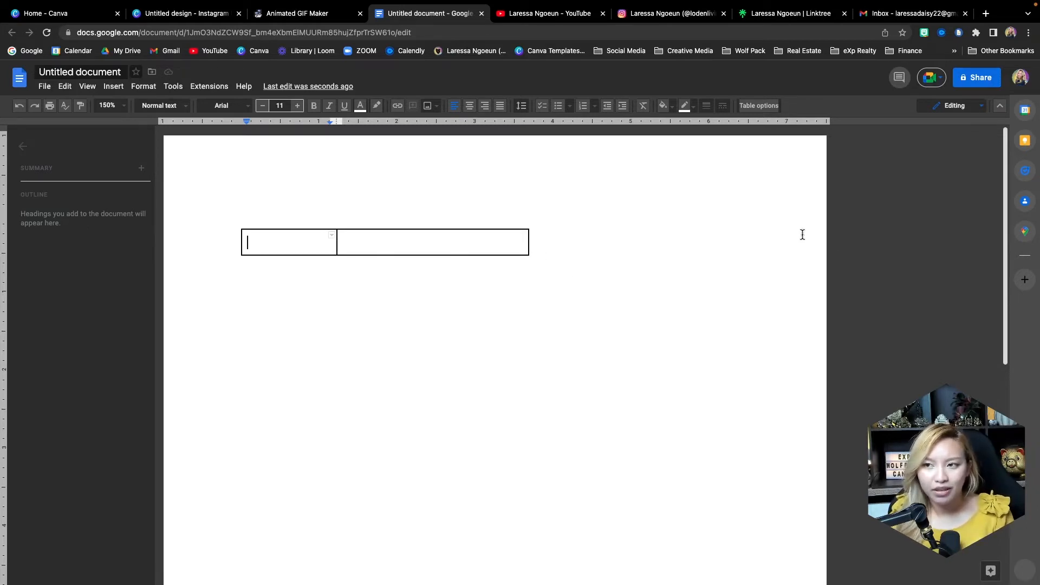
{"action": "mouse_move", "coordinate": [717, 261]}
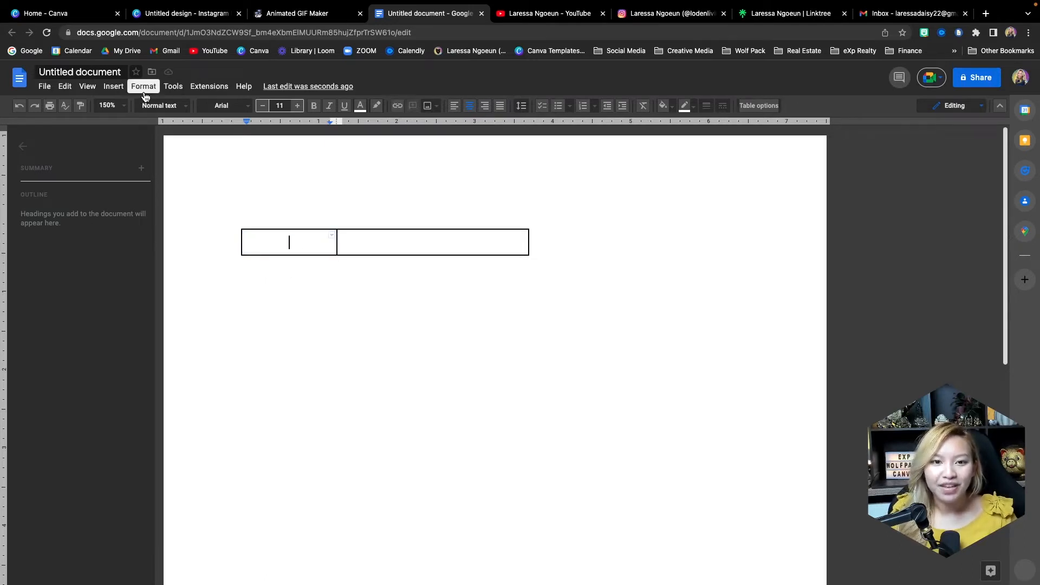
- Upload ezgif.com-gif-maker.gif from Downloads into the table's left cell
{"action": "left_click", "coordinate": [112, 87]}
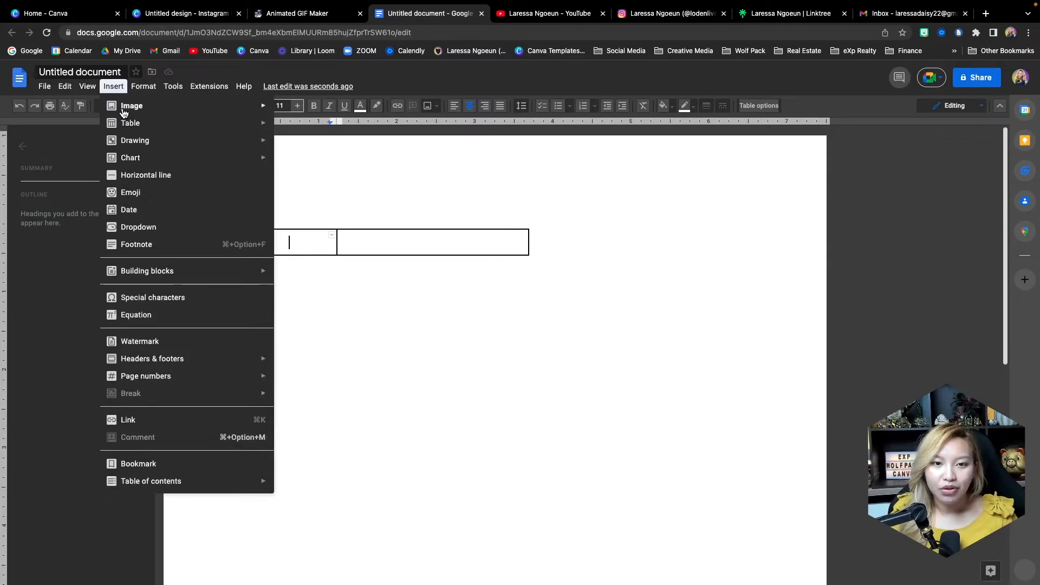
{"action": "left_click", "coordinate": [131, 106]}
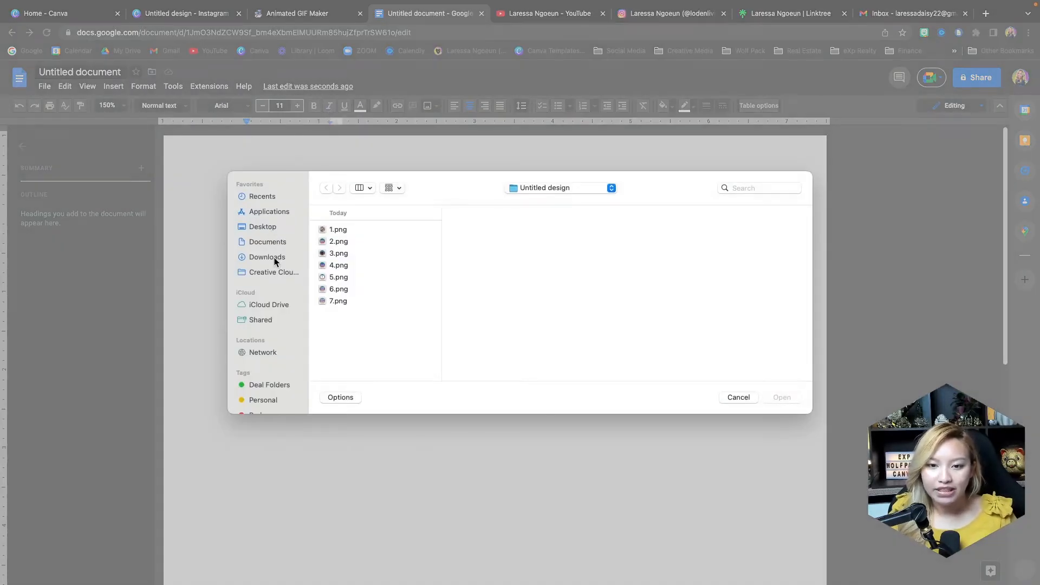
{"action": "left_click", "coordinate": [267, 257]}
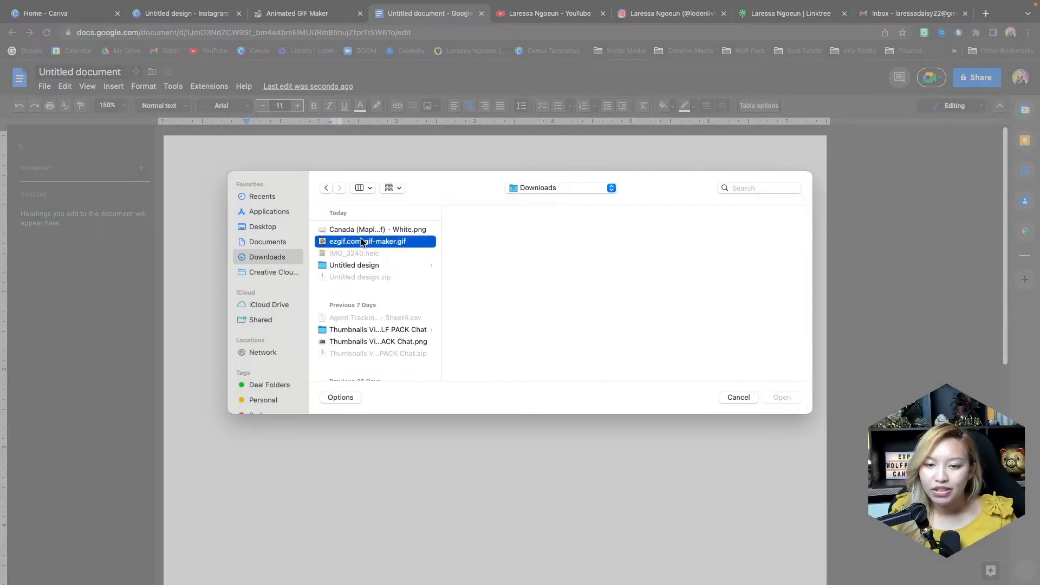
{"action": "left_click", "coordinate": [375, 240]}
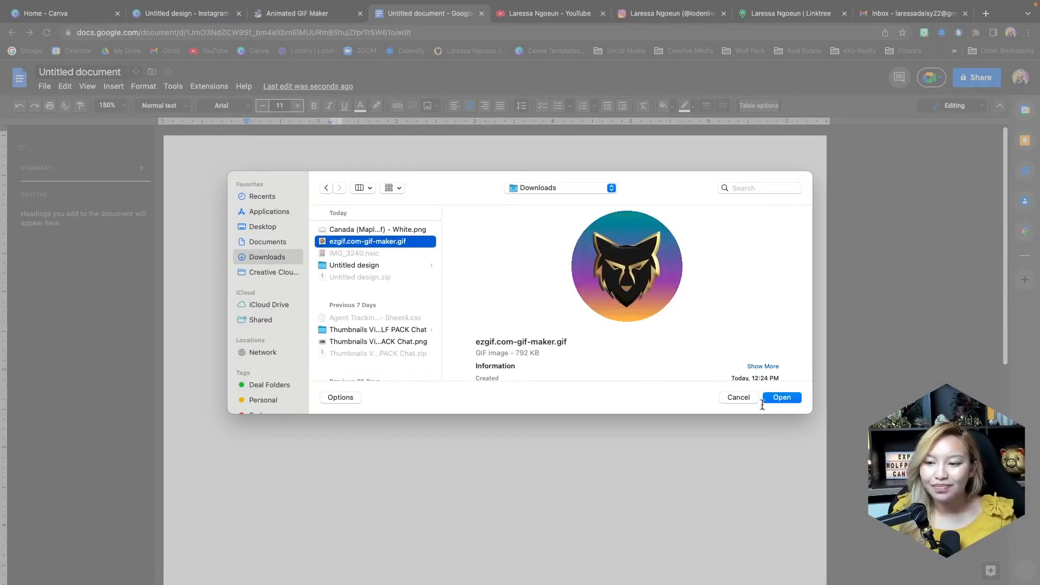
{"action": "left_click", "coordinate": [783, 397]}
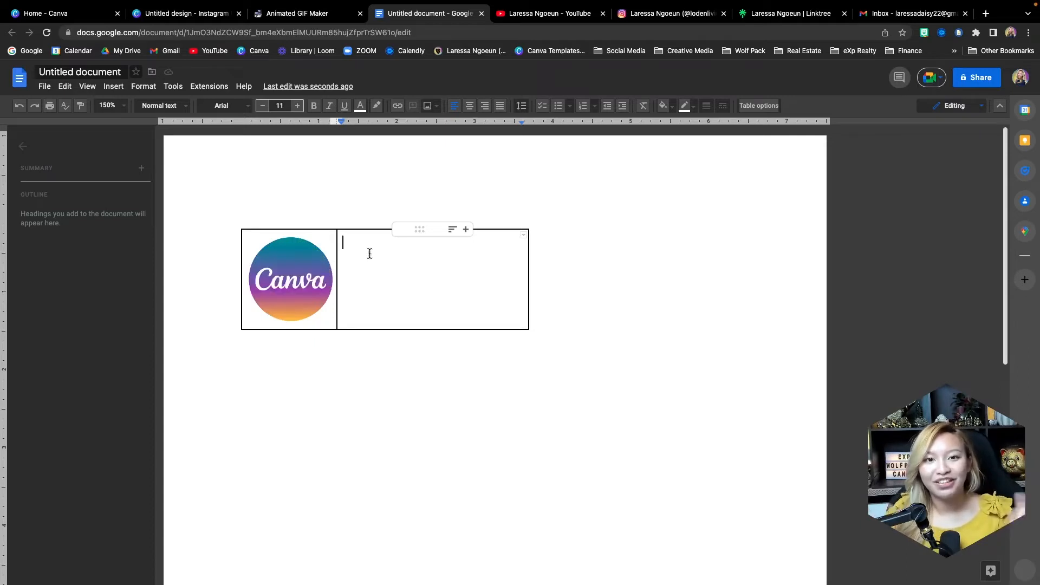
{"action": "type", "text": "Laressa Ngoeun"}
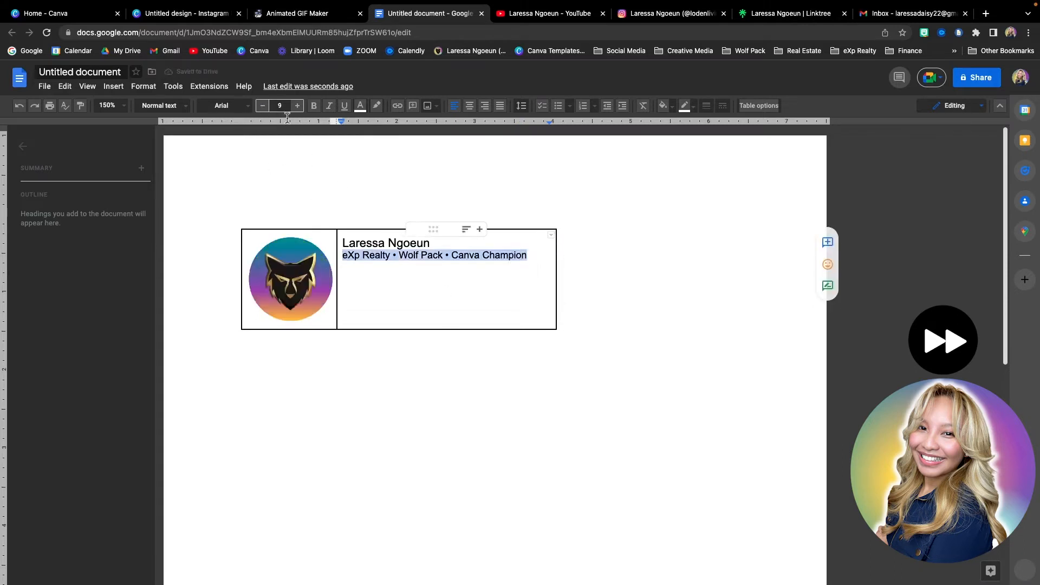
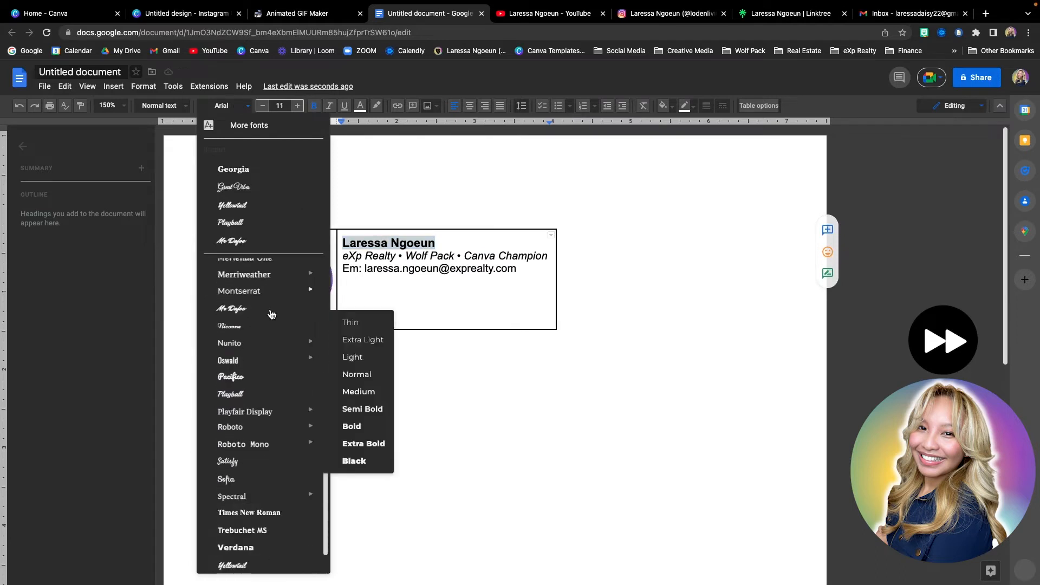
{"action": "left_click", "coordinate": [236, 547]}
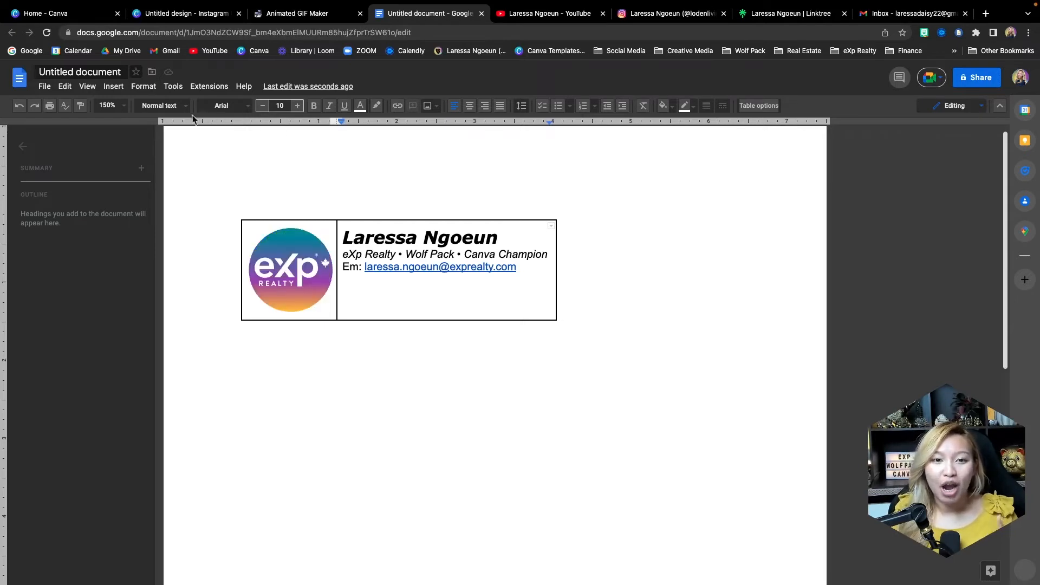
{"action": "left_click", "coordinate": [114, 86]}
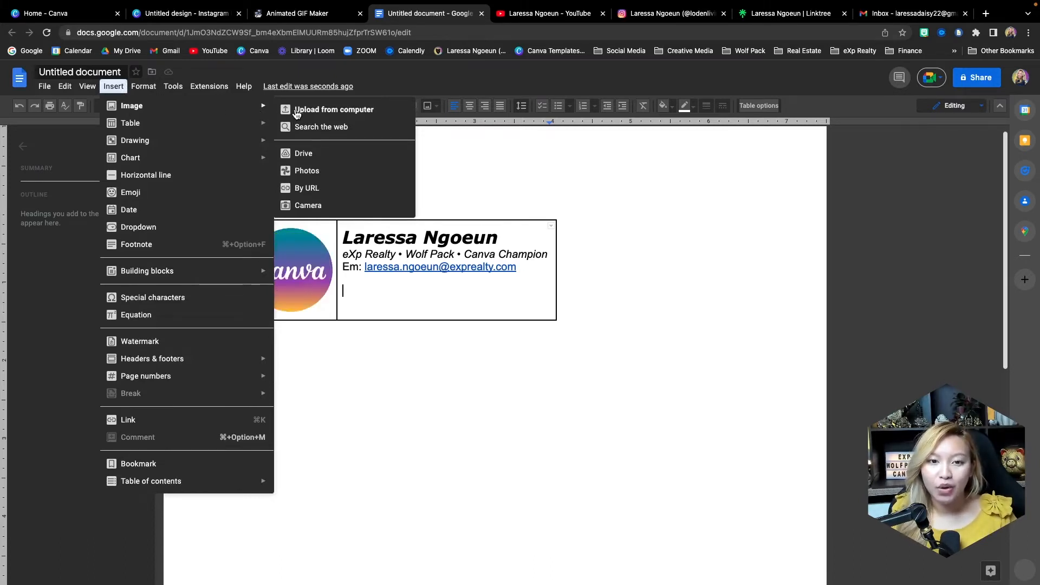
- Upload the YouTube, Instagram and website icon PNGs under the email and shrink them small
{"action": "left_click", "coordinate": [333, 110]}
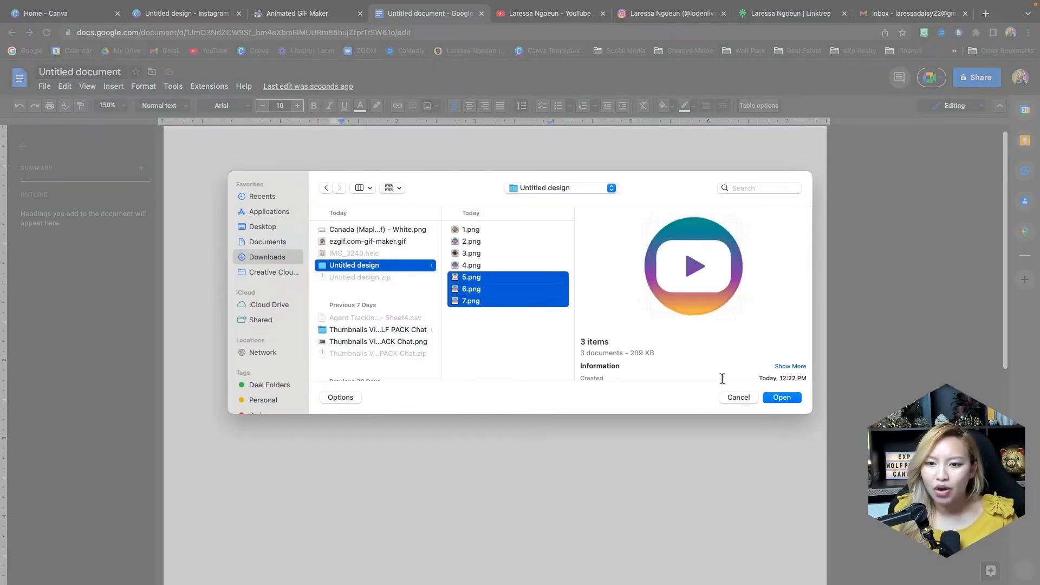
{"action": "left_click", "coordinate": [782, 396]}
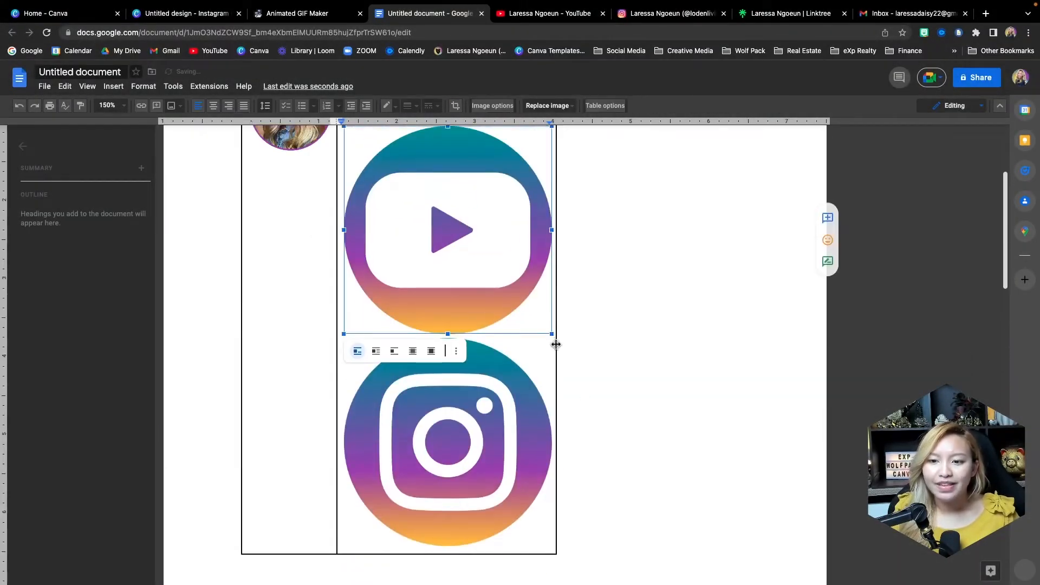
{"action": "left_click_drag", "start_coordinate": [552, 333], "coordinate": [542, 324]}
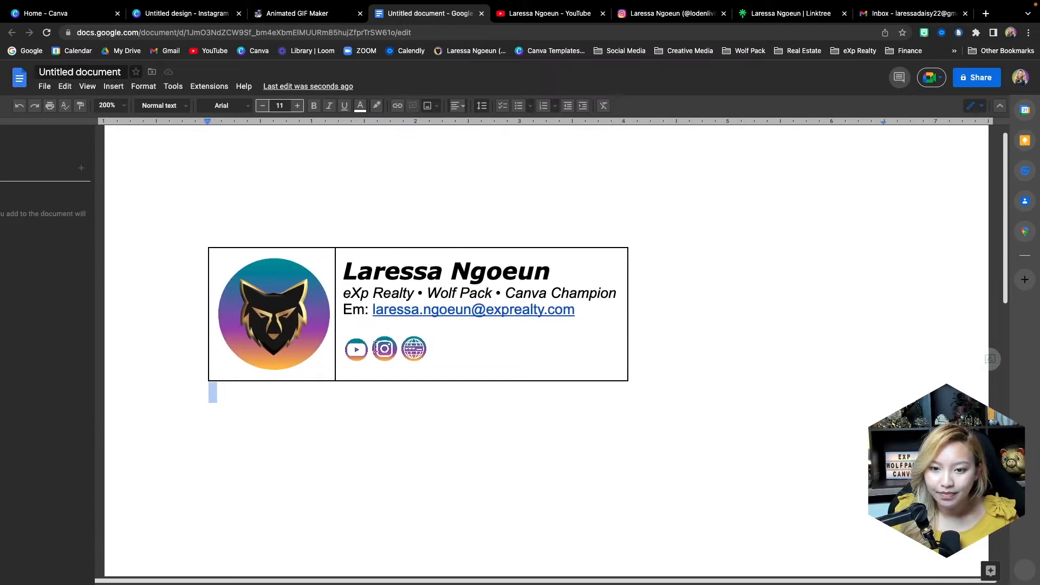
{"action": "left_click", "coordinate": [360, 349]}
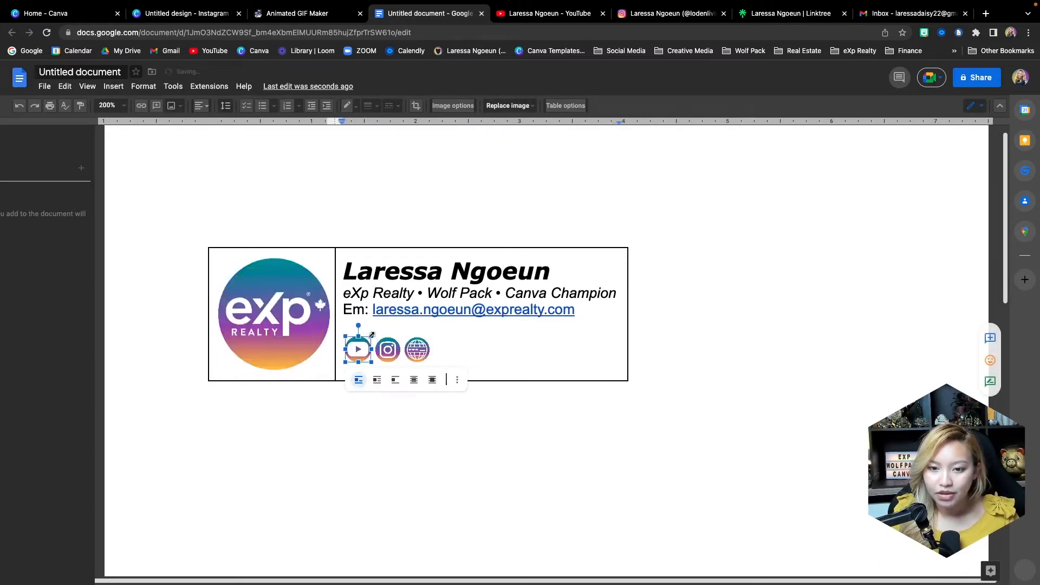
- Link the YouTube icon to the channel URL, fetched from the YouTube tab
{"action": "left_click", "coordinate": [390, 349]}
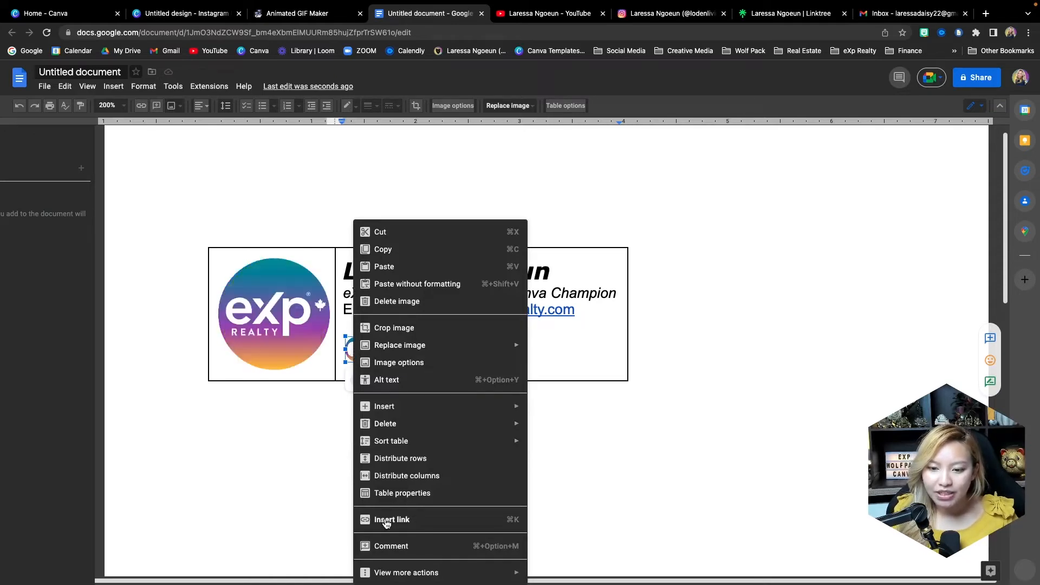
{"action": "left_click", "coordinate": [392, 520]}
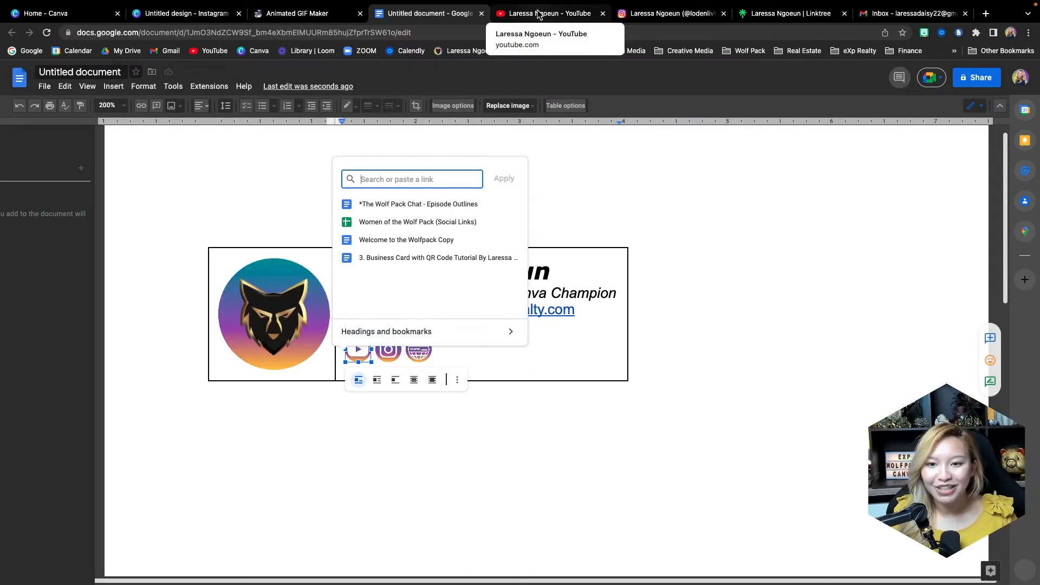
{"action": "left_click", "coordinate": [542, 13]}
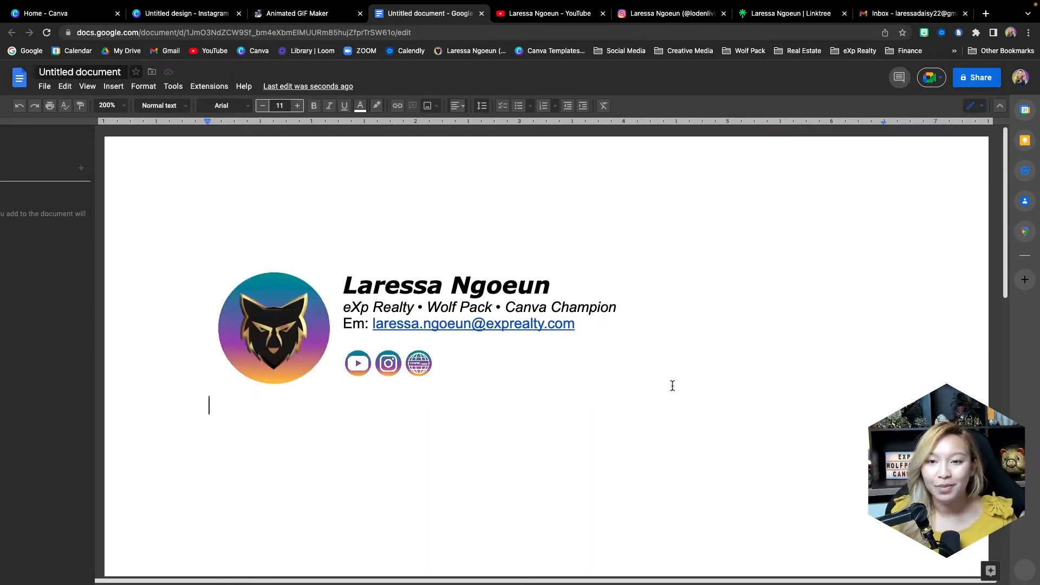
- Go to Gmail's full settings and scroll to the Signature section
{"action": "left_click", "coordinate": [904, 13]}
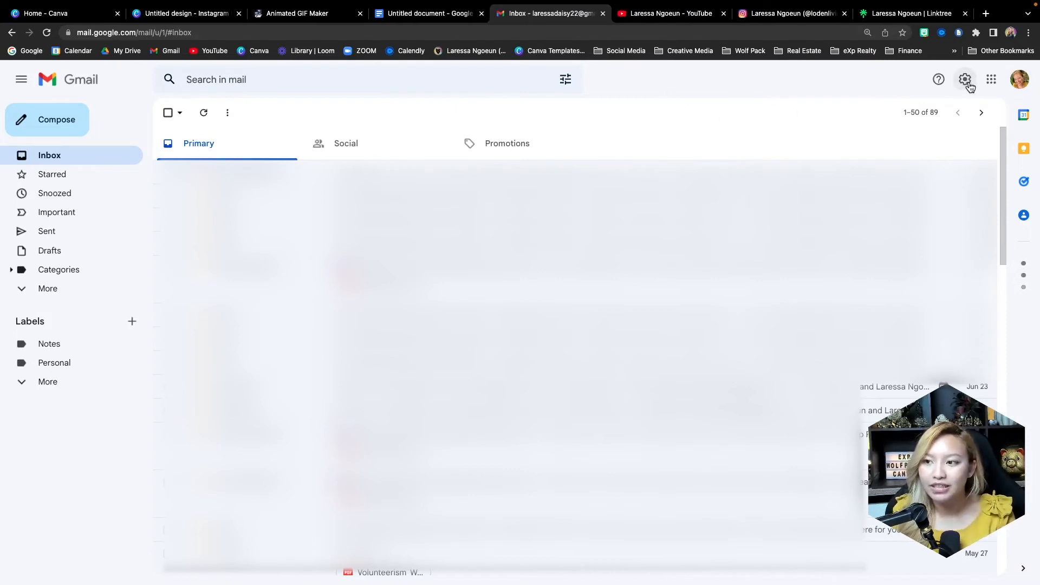
{"action": "left_click", "coordinate": [965, 80]}
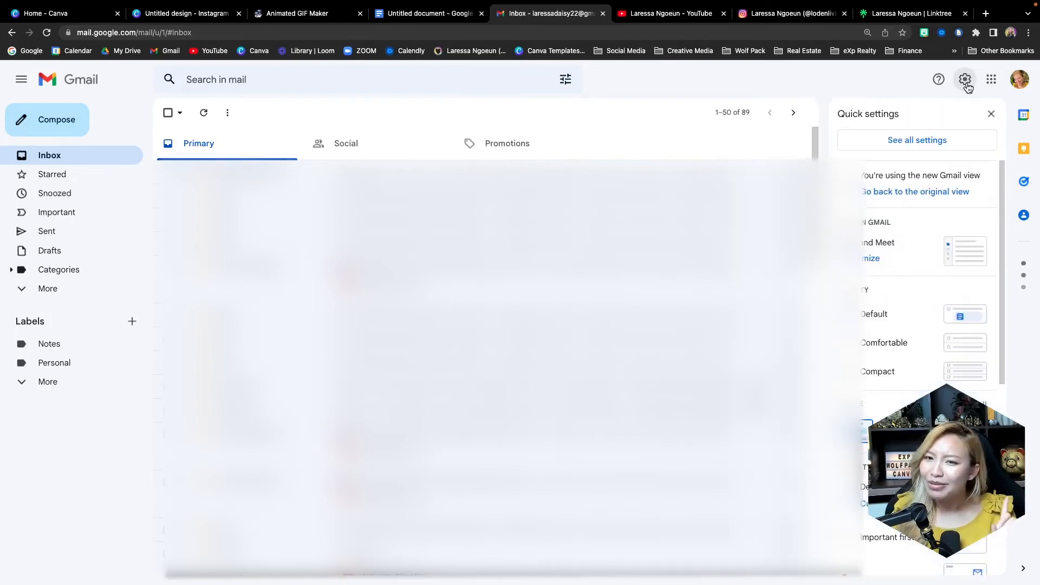
{"action": "mouse_move", "coordinate": [964, 81]}
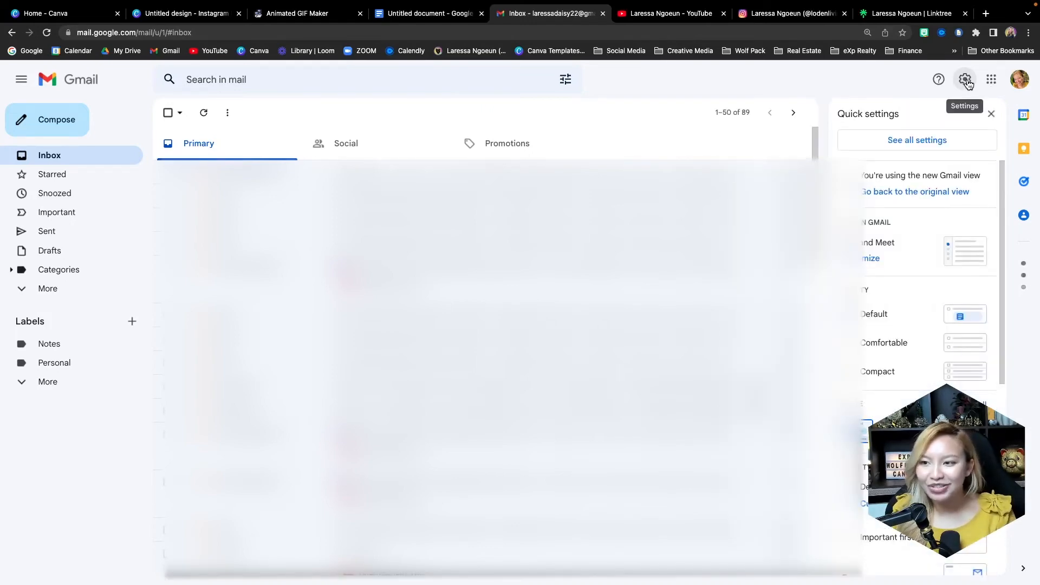
{"action": "left_click", "coordinate": [916, 139]}
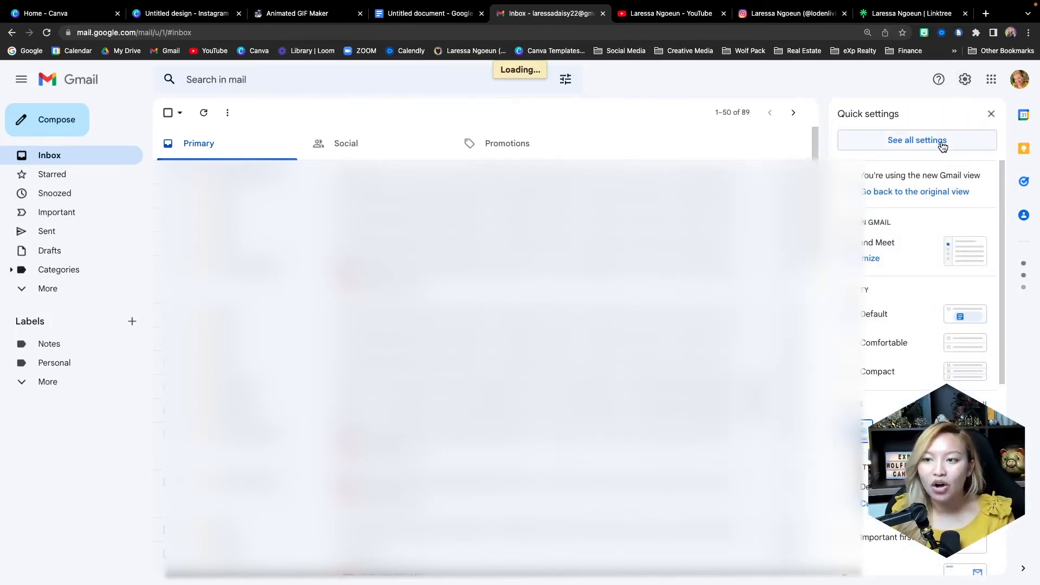
{"action": "left_click", "coordinate": [917, 140]}
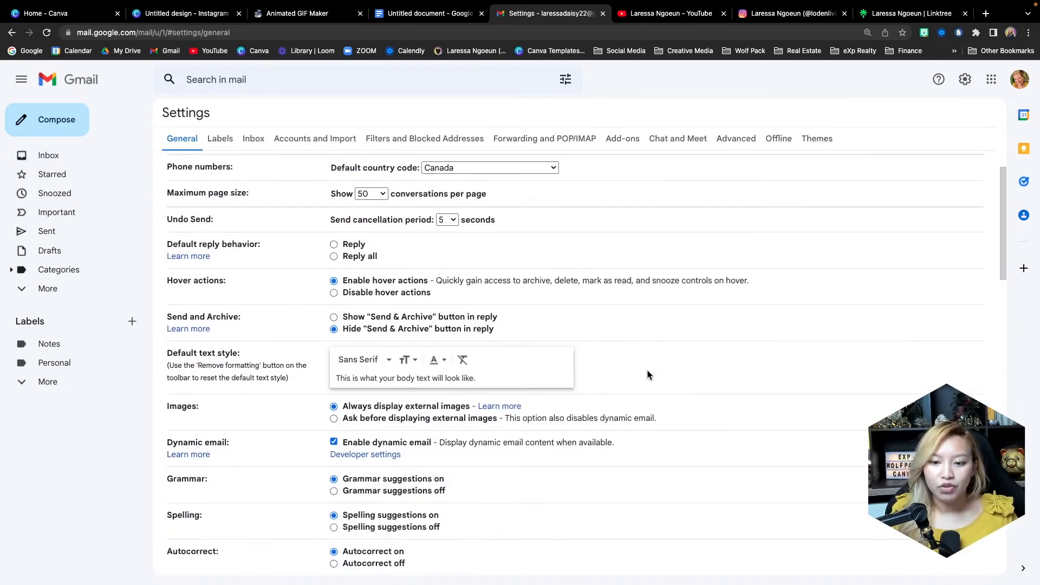
{"action": "scroll", "scroll_direction": "down", "scroll_amount": 3}
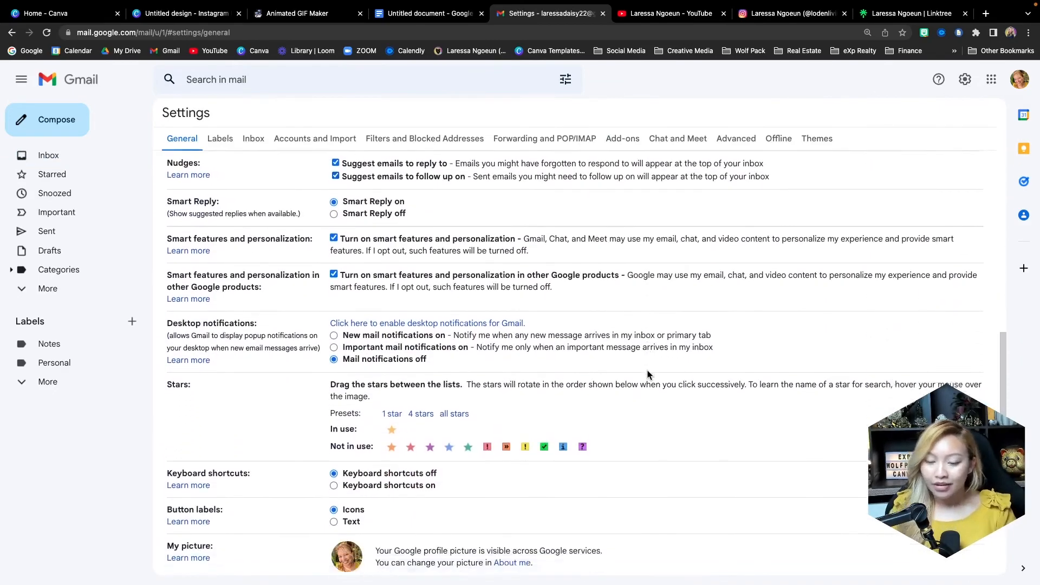
{"action": "scroll", "scroll_direction": "down", "scroll_amount": 3}
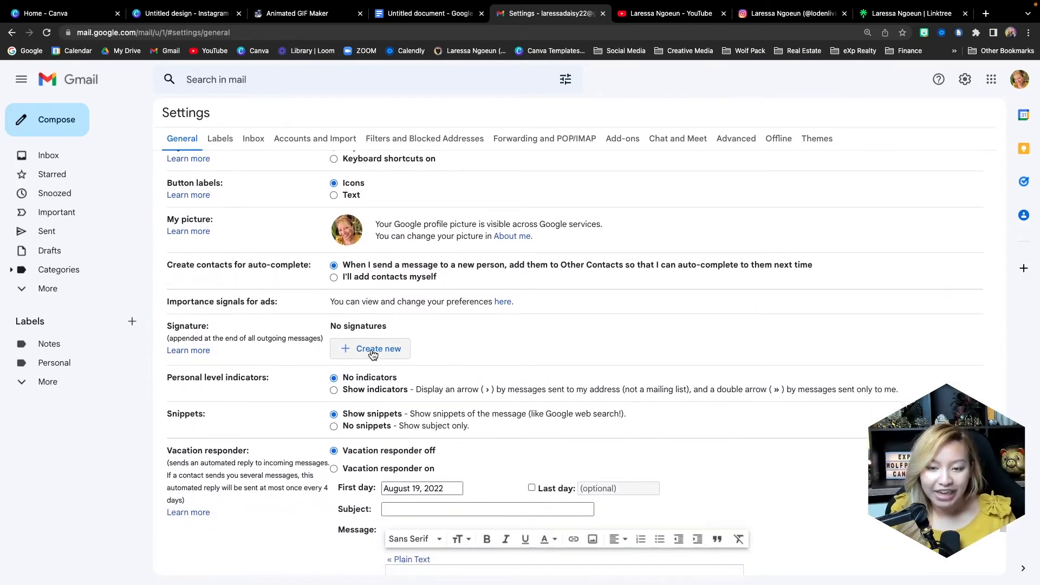
- Create a new empty signature named 'test' and return to the Docs table
{"action": "left_click", "coordinate": [370, 349]}
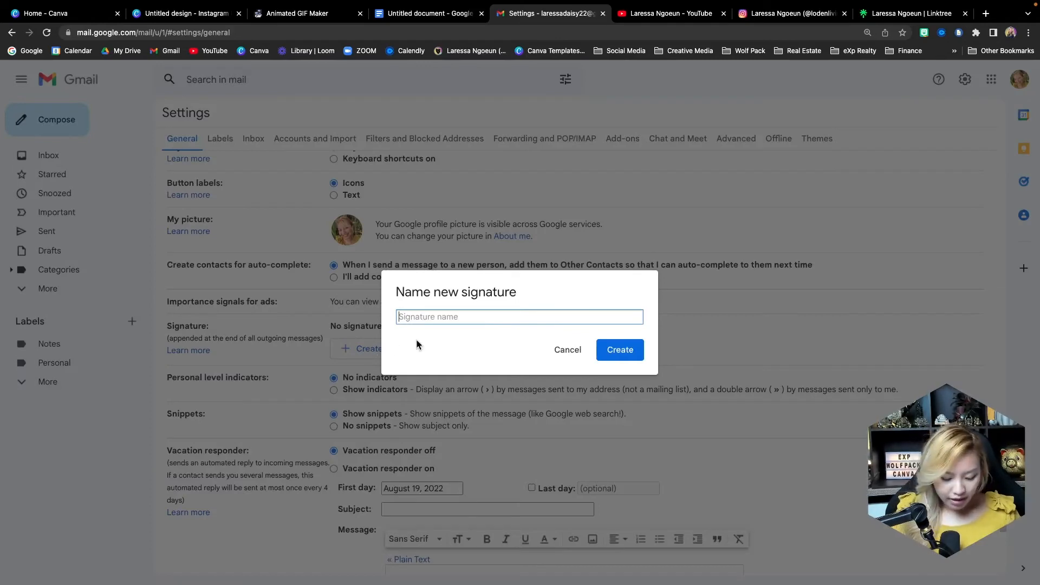
{"action": "left_click", "coordinate": [620, 349]}
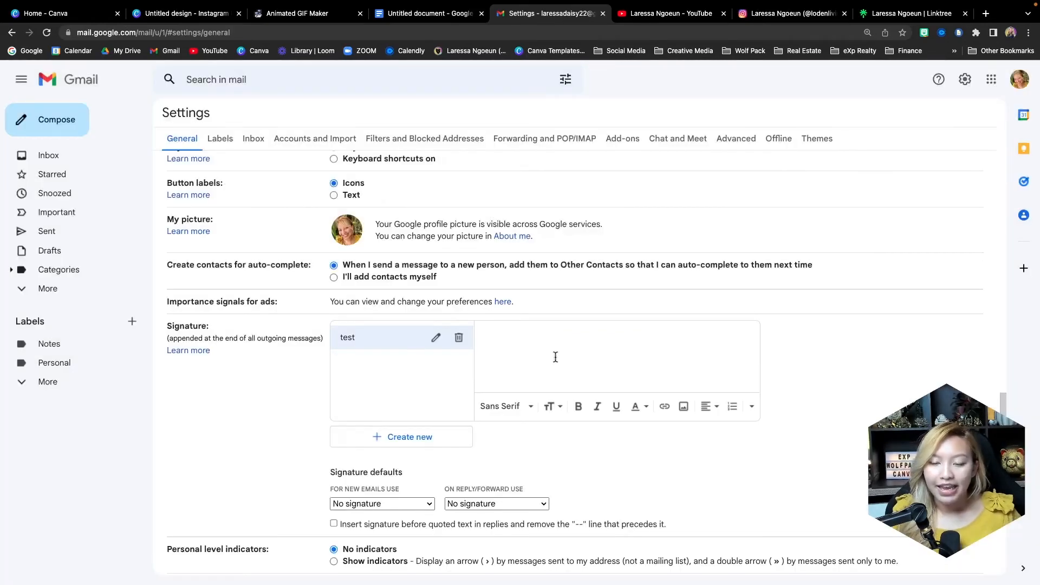
{"action": "left_click", "coordinate": [427, 13]}
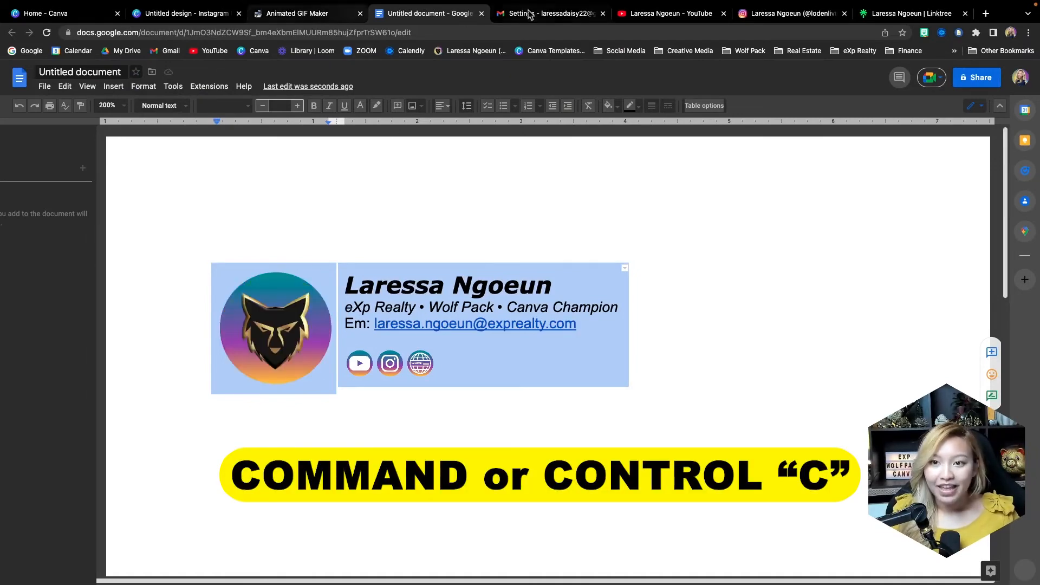
- Paste the block into 'test', set it as default for new emails and replies, and save
{"action": "left_click", "coordinate": [544, 13]}
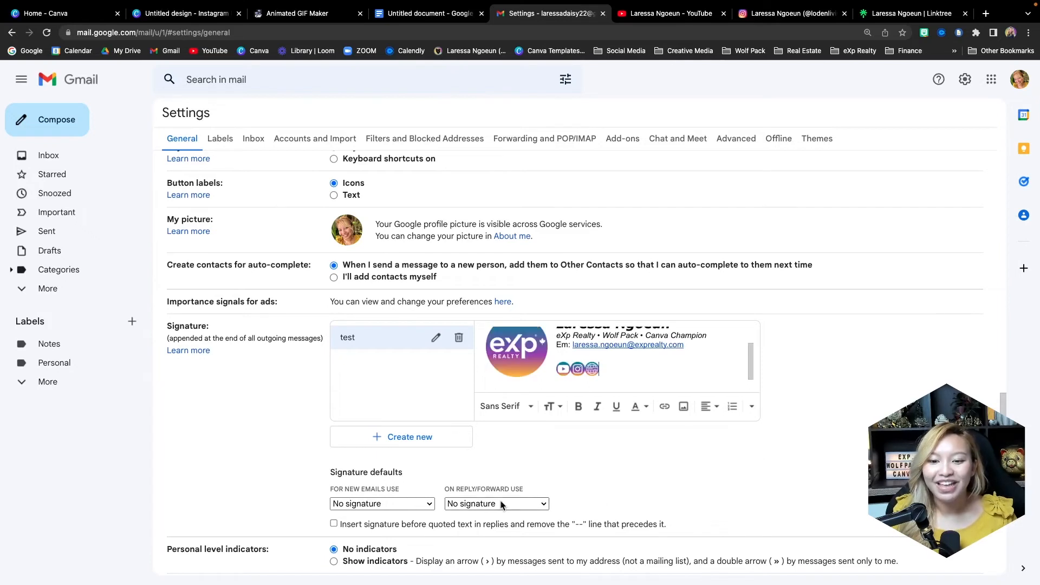
{"action": "left_click", "coordinate": [382, 504]}
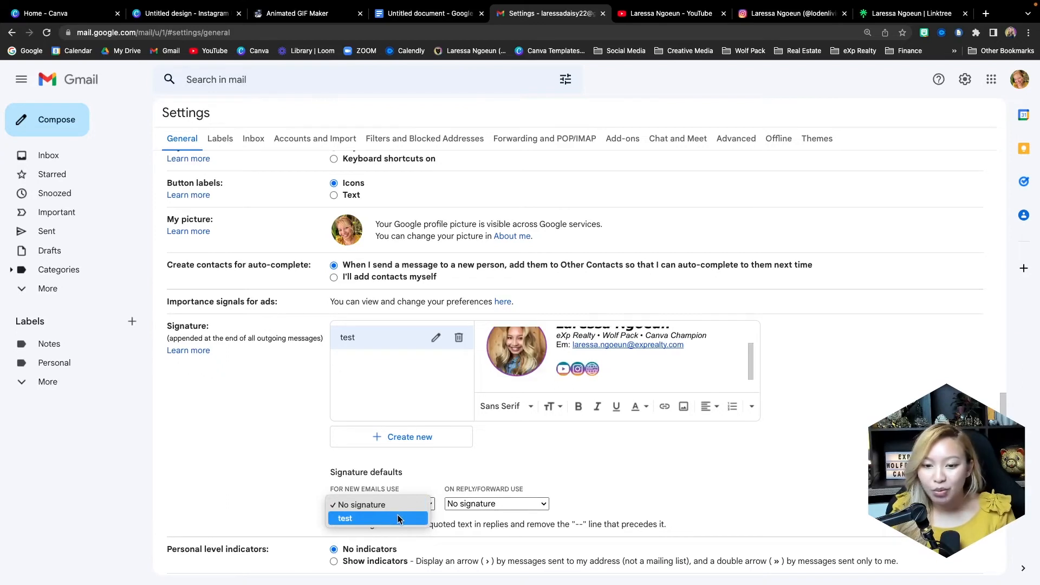
{"action": "left_click", "coordinate": [495, 504]}
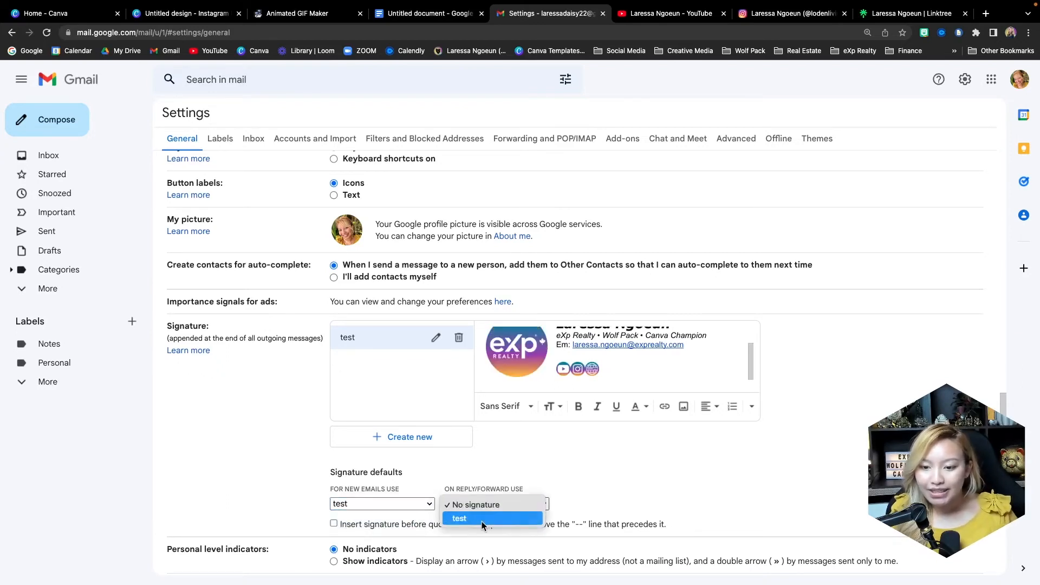
{"action": "left_click", "coordinate": [459, 518]}
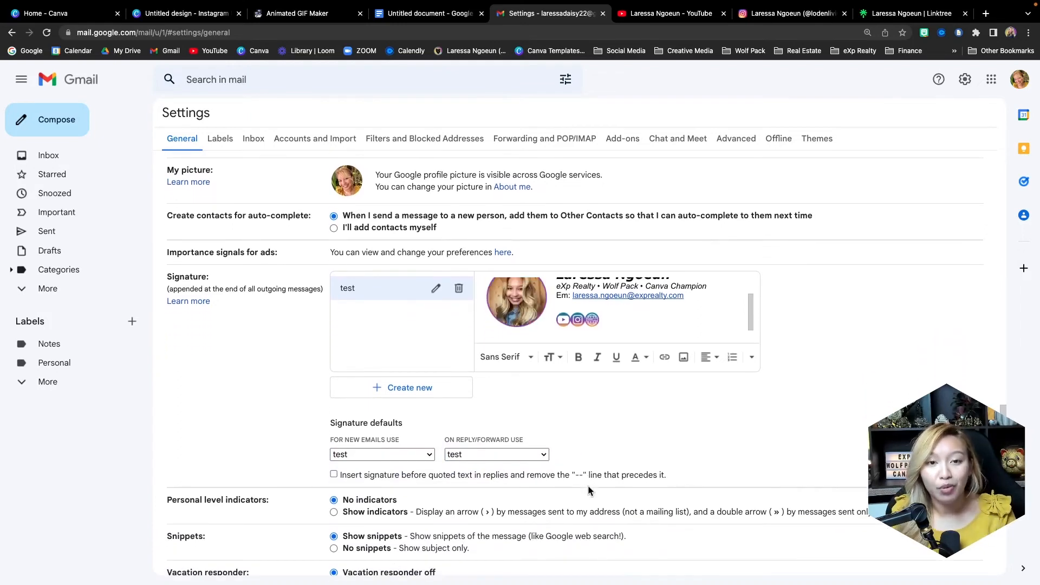
{"action": "scroll", "scroll_direction": "down", "scroll_amount": 3}
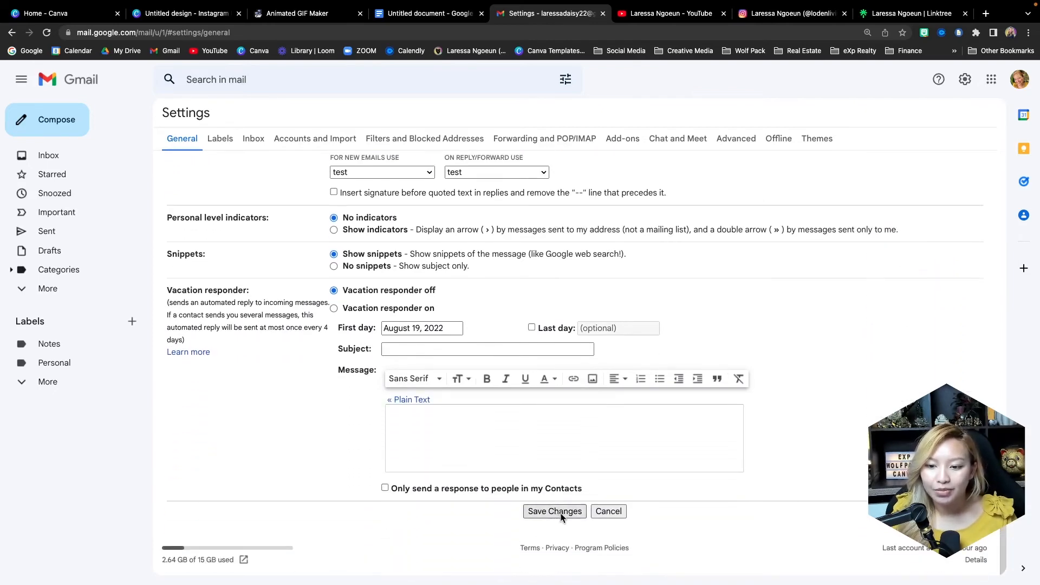
{"action": "left_click", "coordinate": [553, 511]}
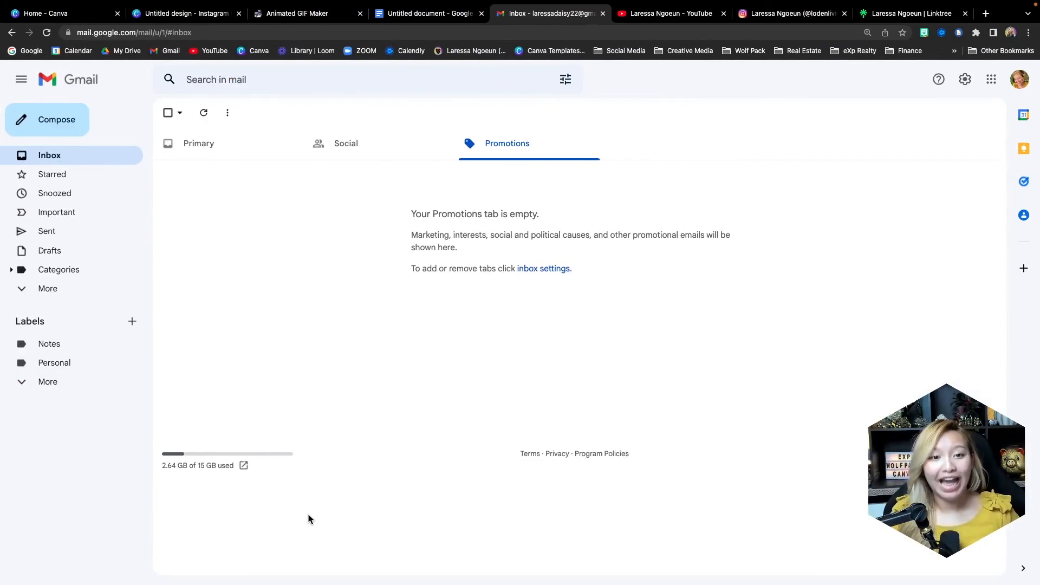
- Send a test email to the suggested 'lare' recipient saying 'Check out my amazing email signature!'
{"action": "left_click", "coordinate": [56, 119]}
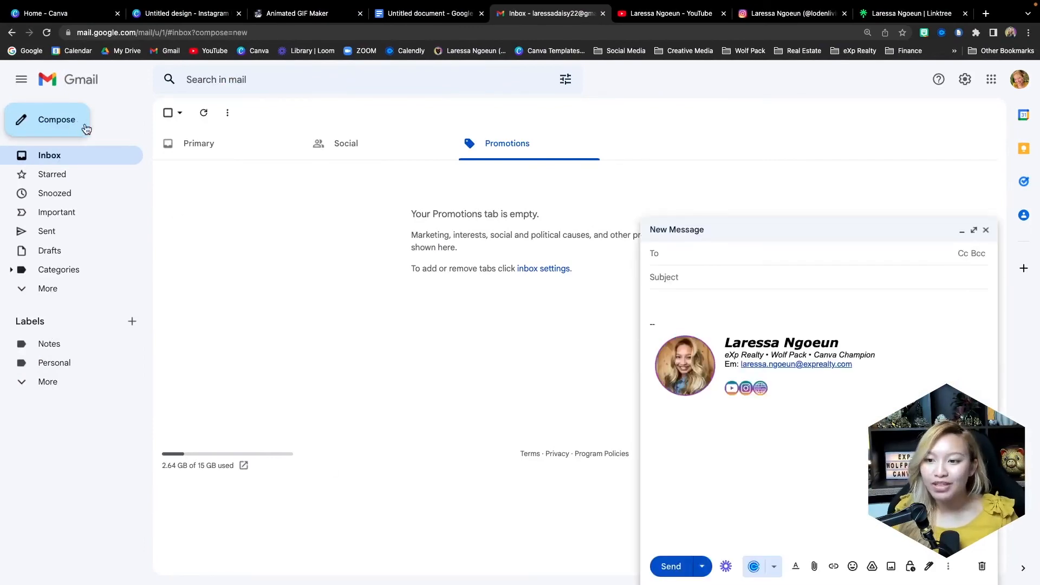
{"action": "left_click", "coordinate": [973, 229]}
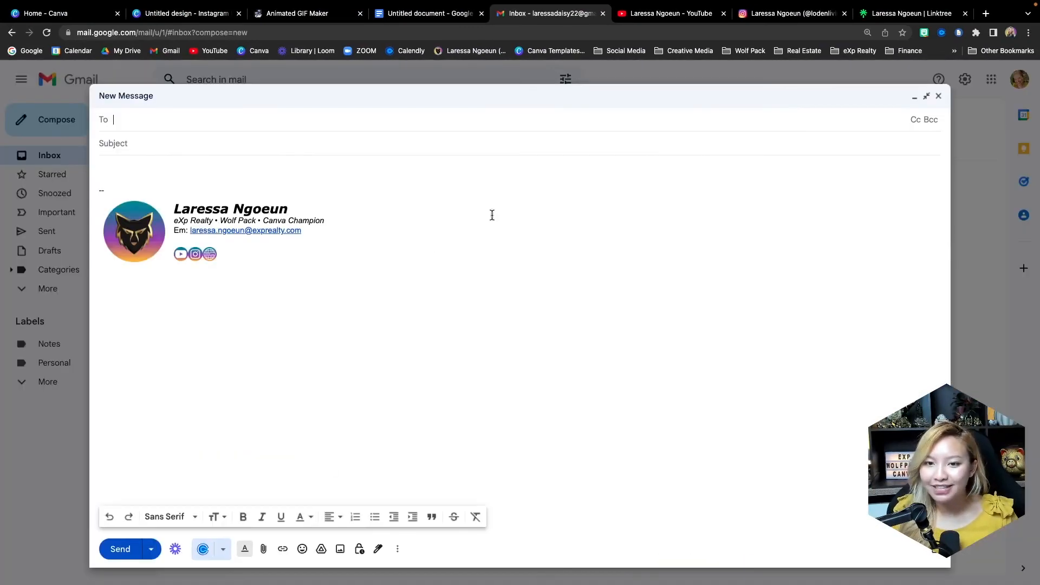
{"action": "type", "text": "lare"}
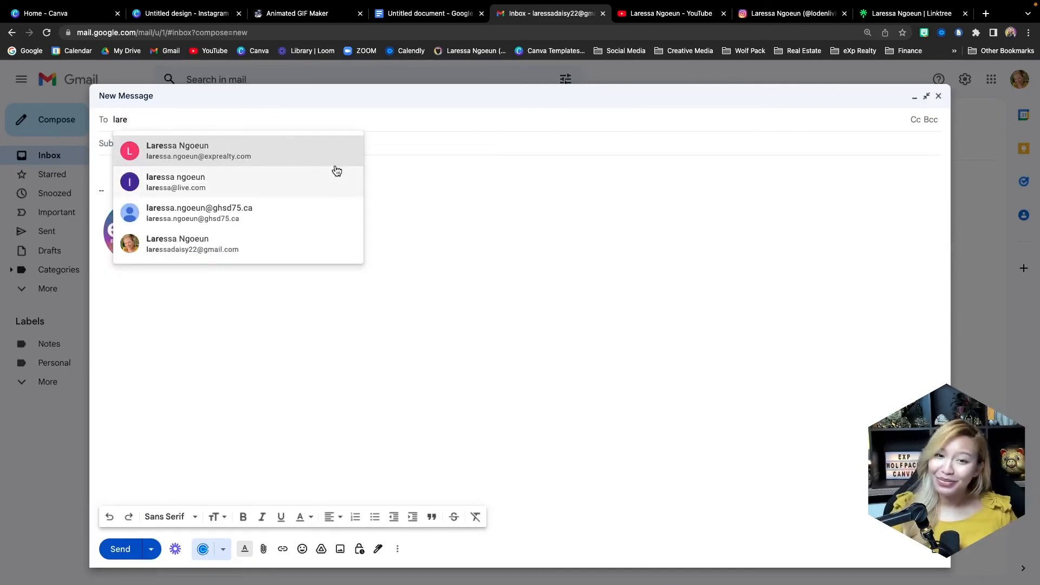
{"action": "left_click", "coordinate": [198, 151]}
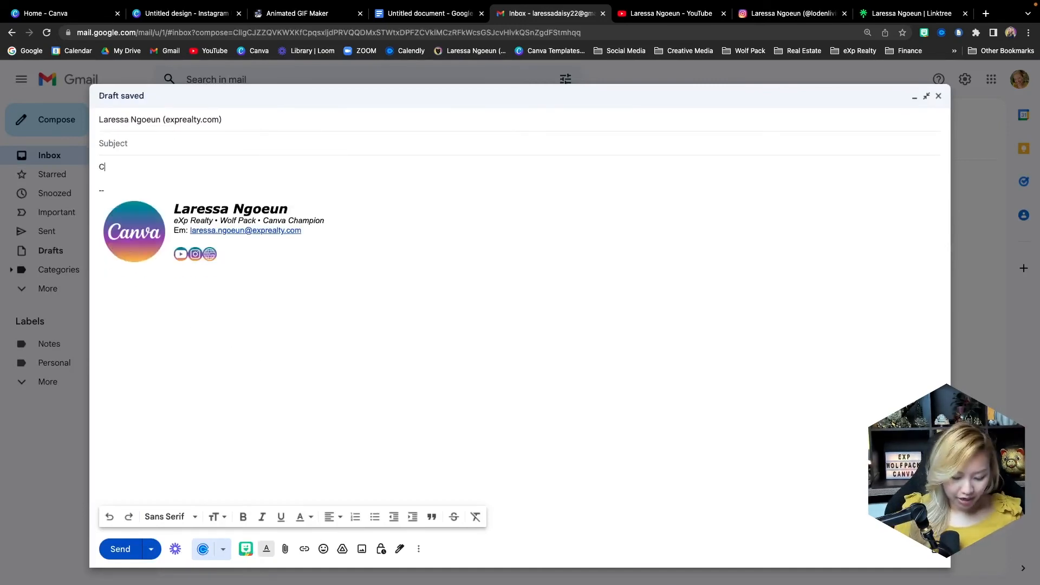
{"action": "type", "text": "heck out my amazing ema"}
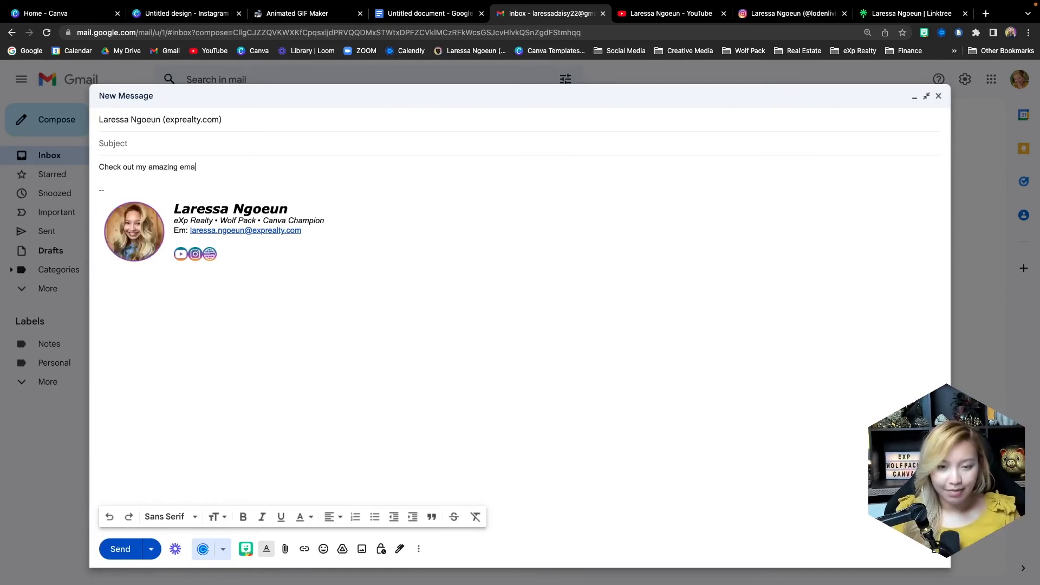
{"action": "type", "text": "il signature!"}
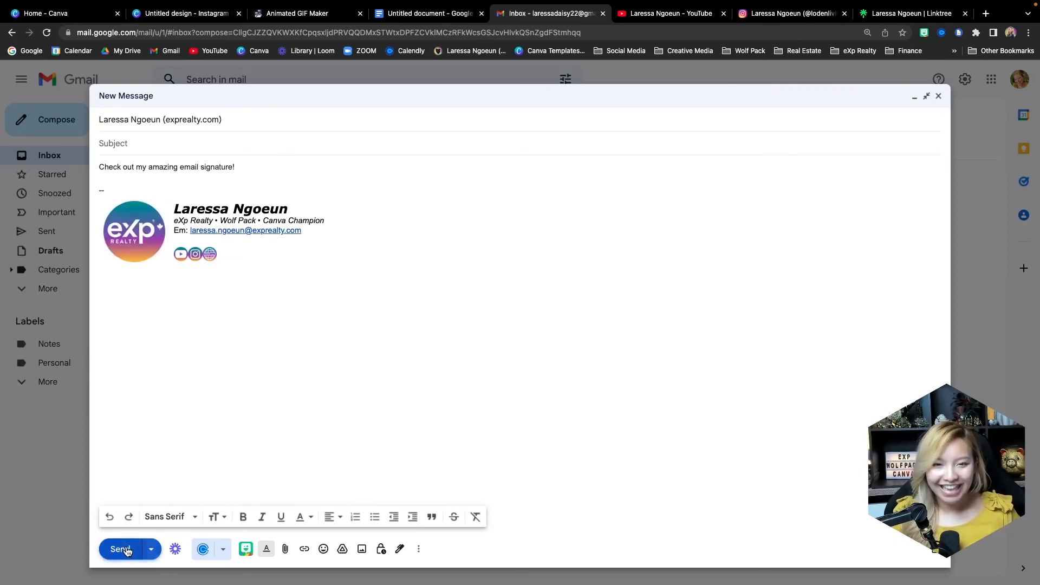
{"action": "left_click", "coordinate": [120, 548]}
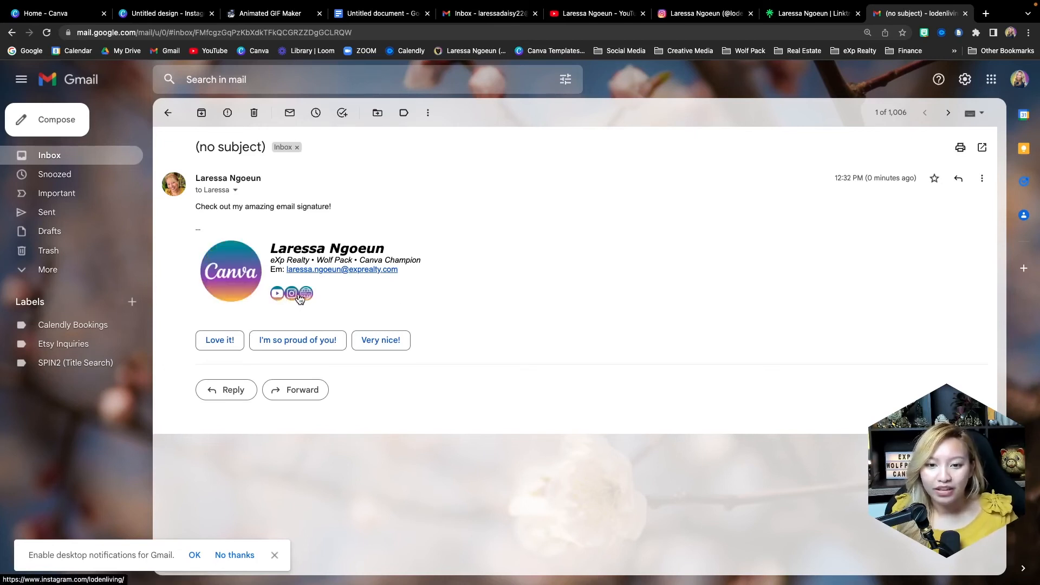
- Follow a signature icon link from the received email and return to the message
{"action": "left_click", "coordinate": [306, 293]}
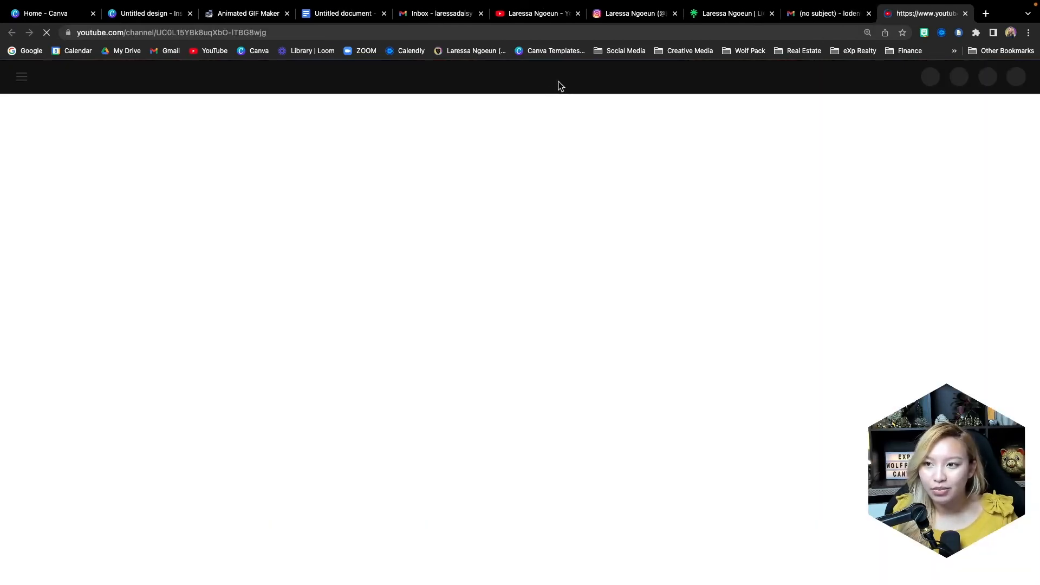
{"action": "left_click", "coordinate": [828, 15]}
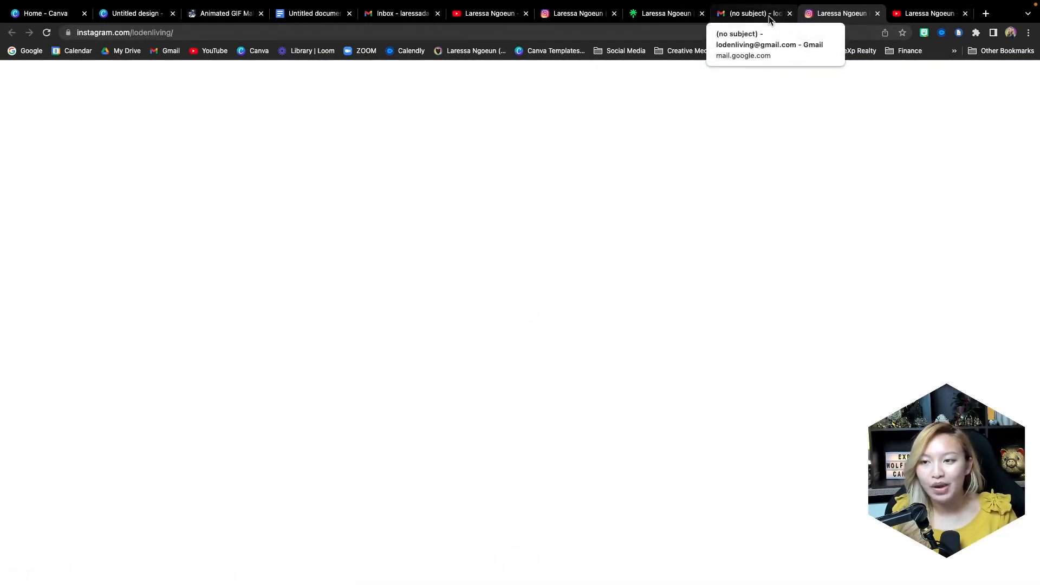
{"action": "left_click", "coordinate": [752, 13]}
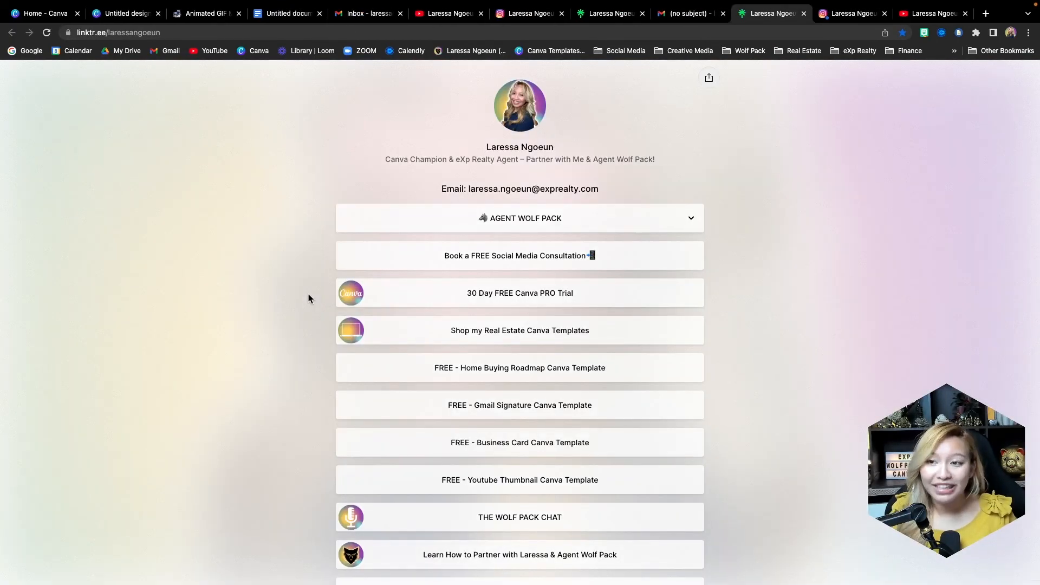
{"action": "mouse_move", "coordinate": [688, 19]}
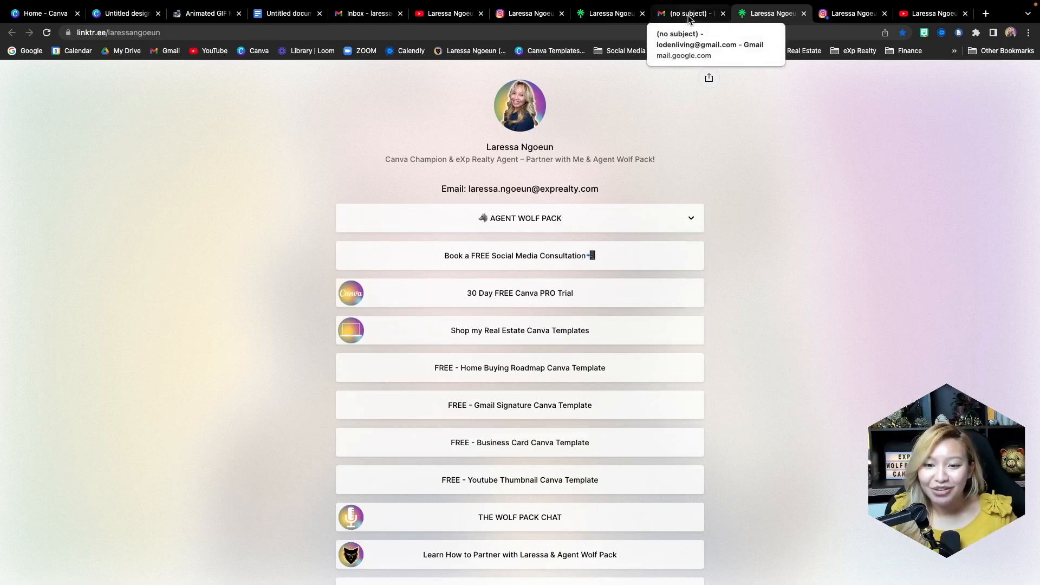